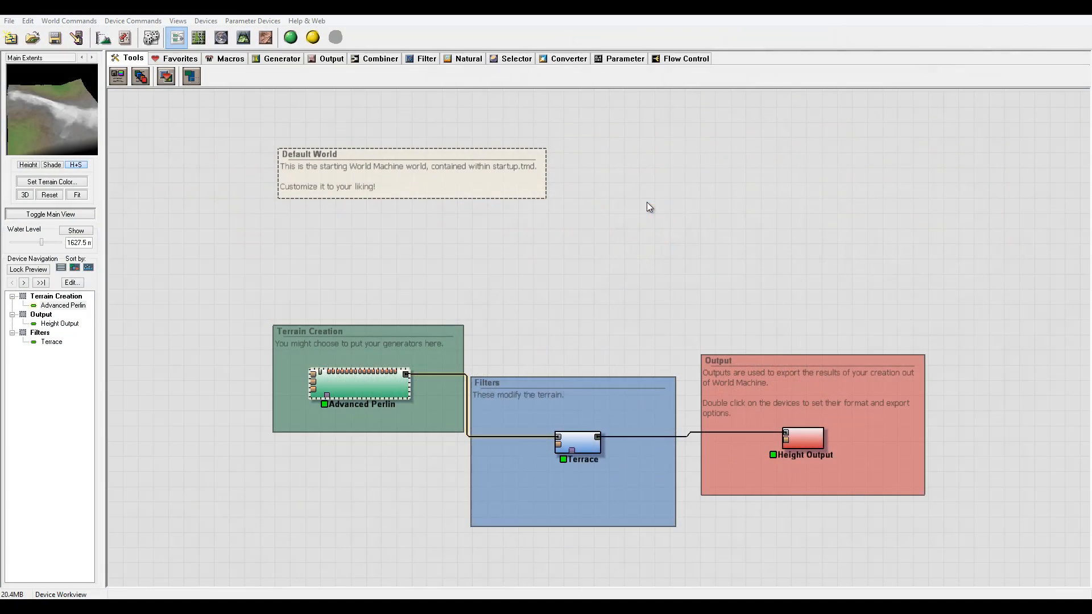
mouse_move(860, 311)
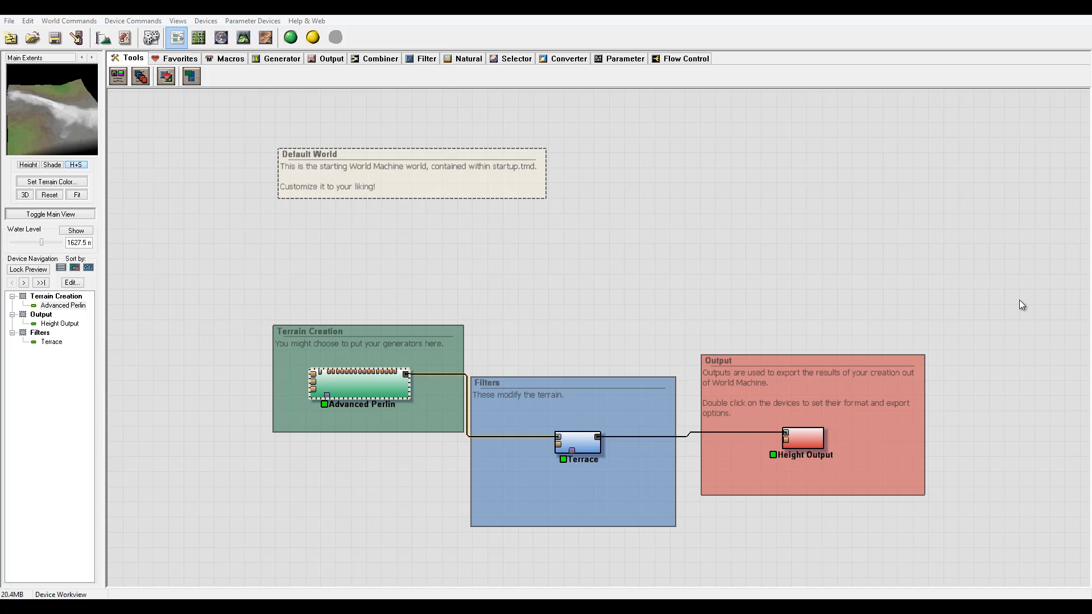
mouse_move(426, 358)
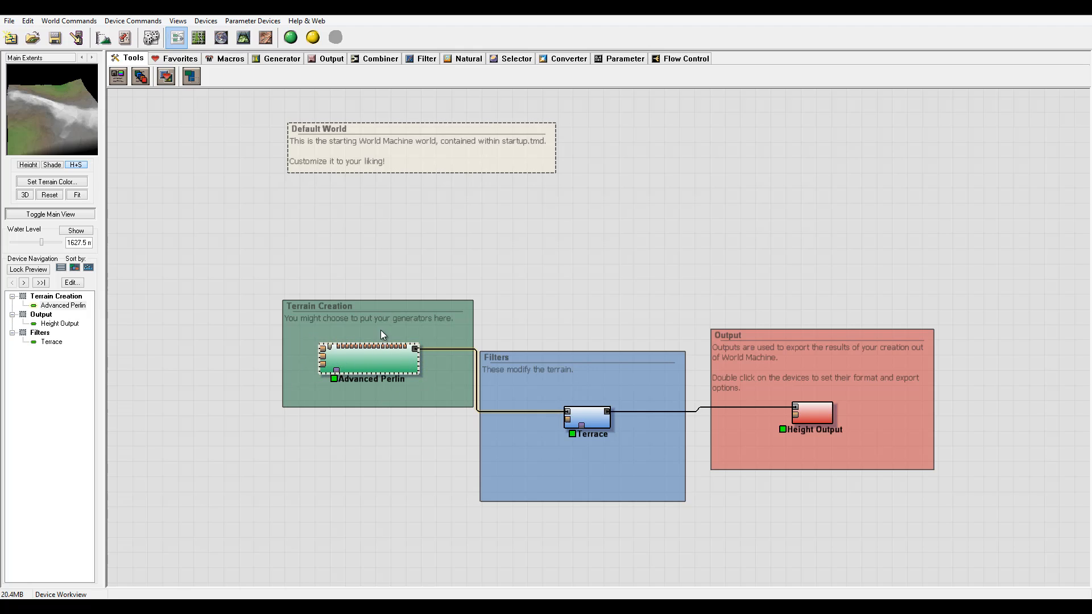
mouse_move(607, 381)
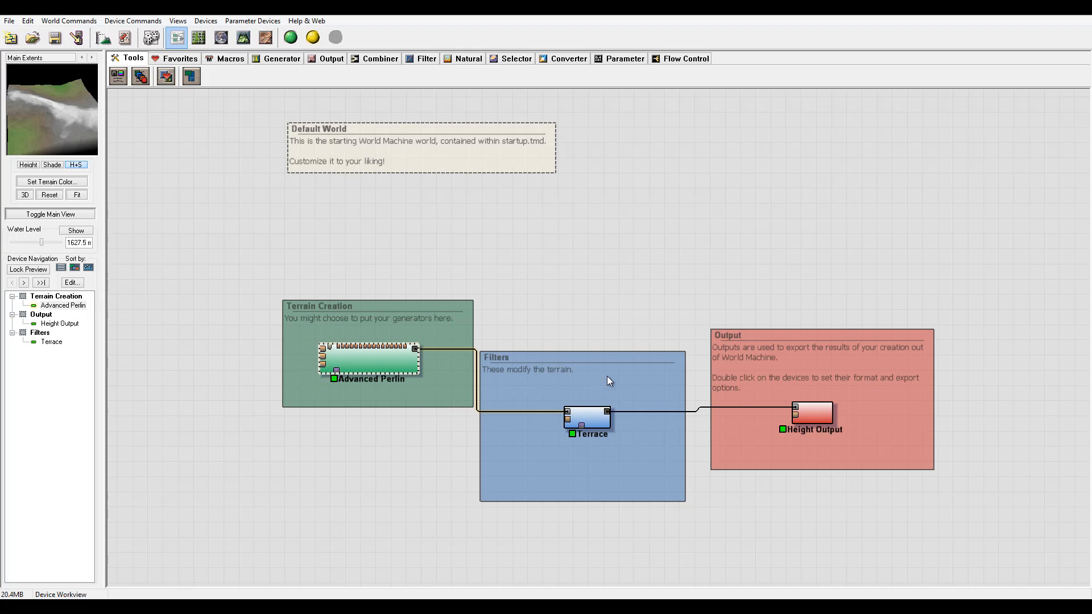
mouse_move(815, 455)
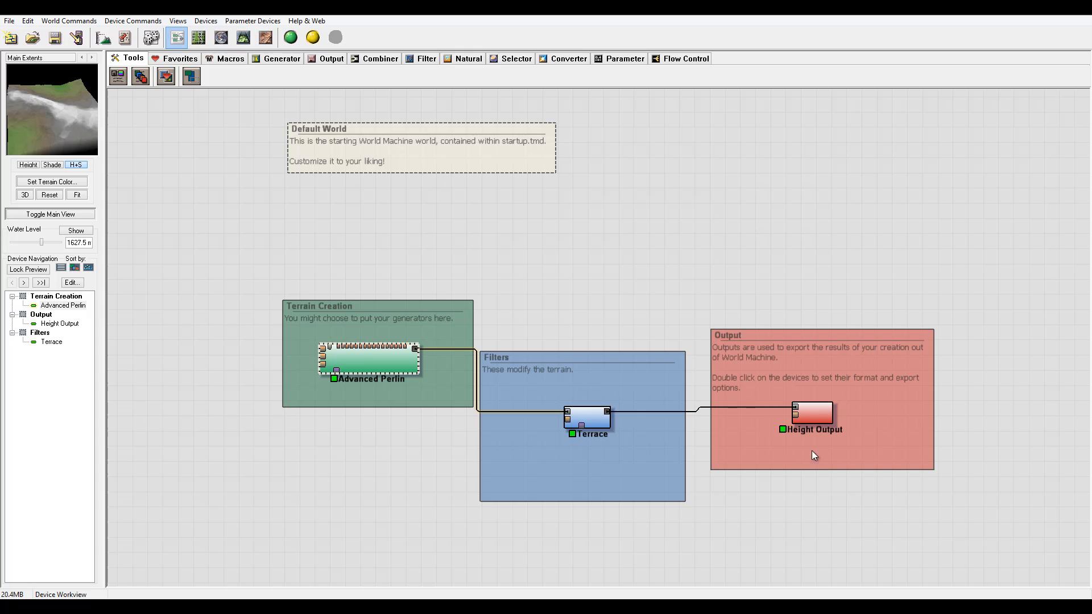
mouse_move(413, 209)
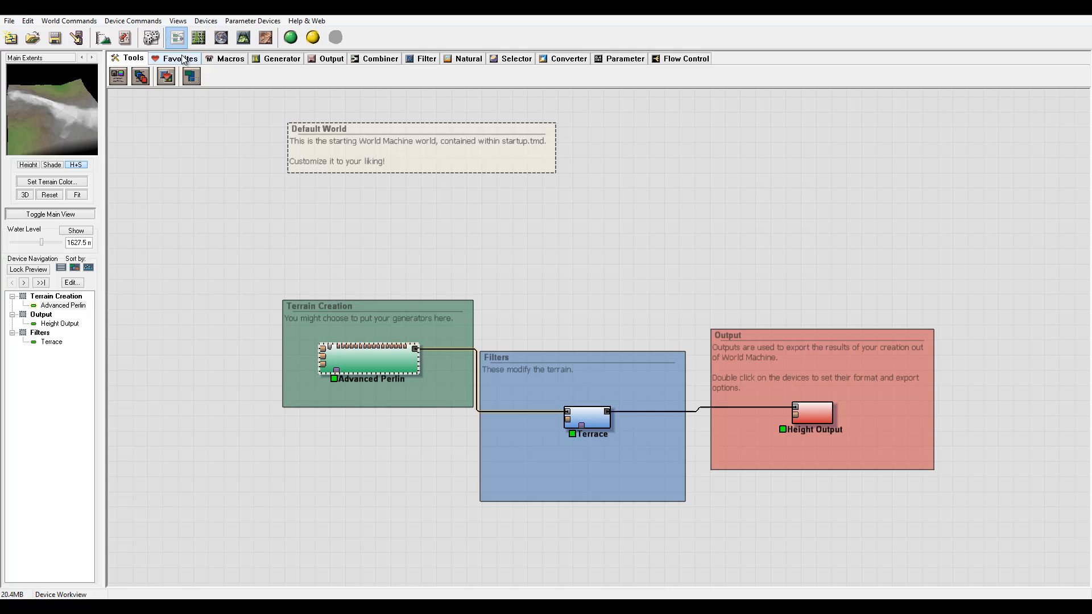
Browse the Generator, Combiner and Natural device tabs, placing an Erosion device above the groups
click(281, 58)
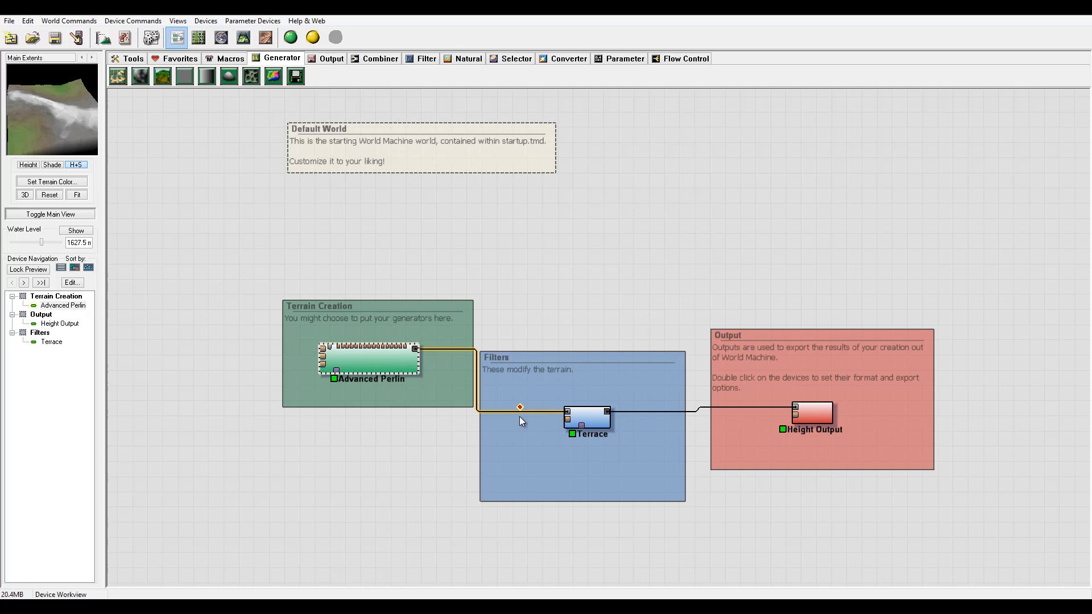
click(810, 412)
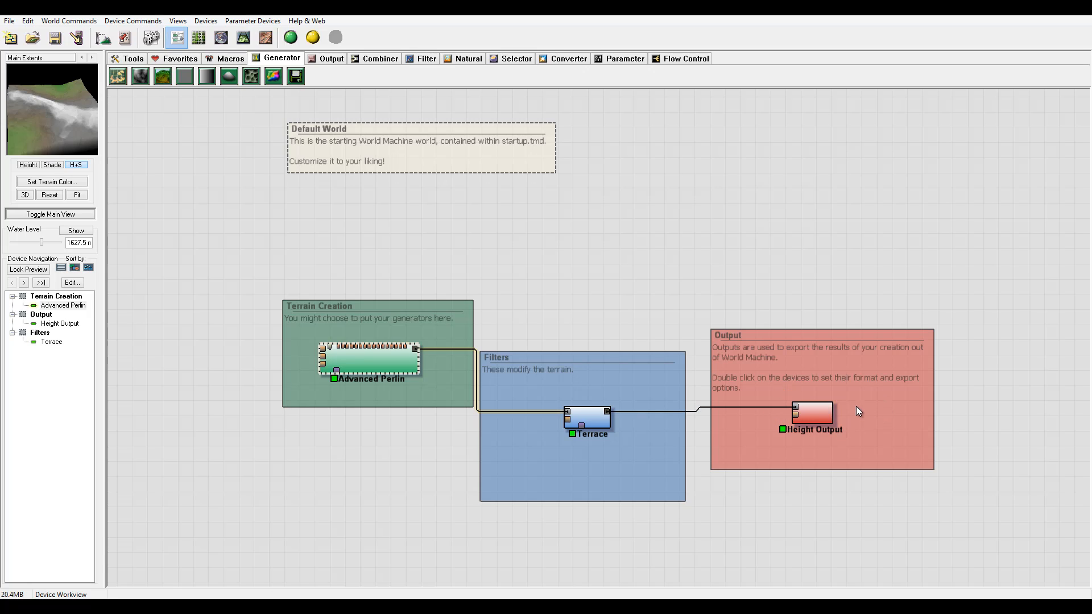
click(811, 412)
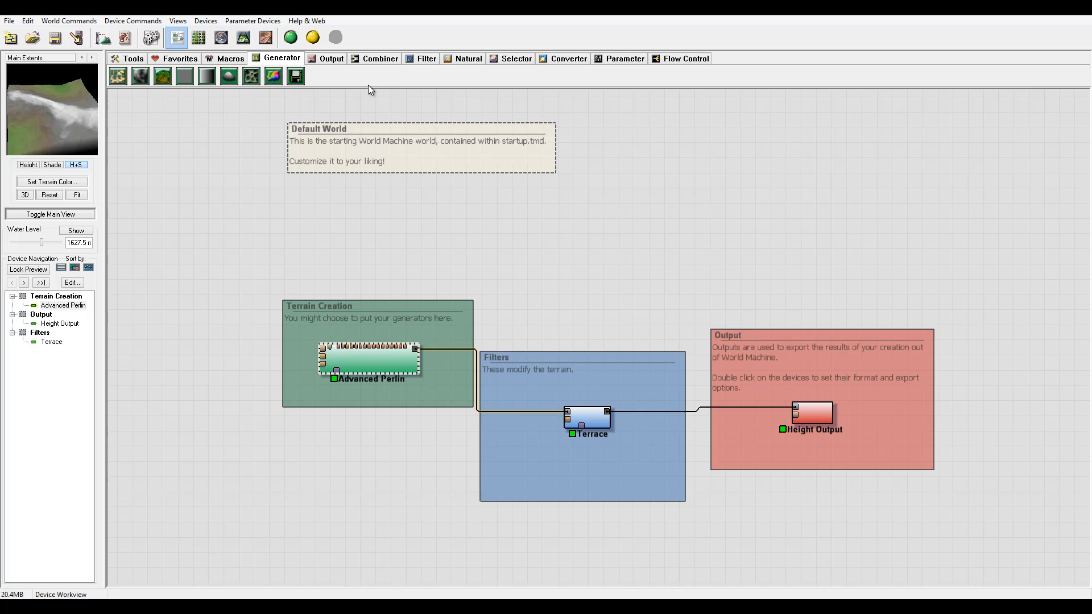
click(380, 58)
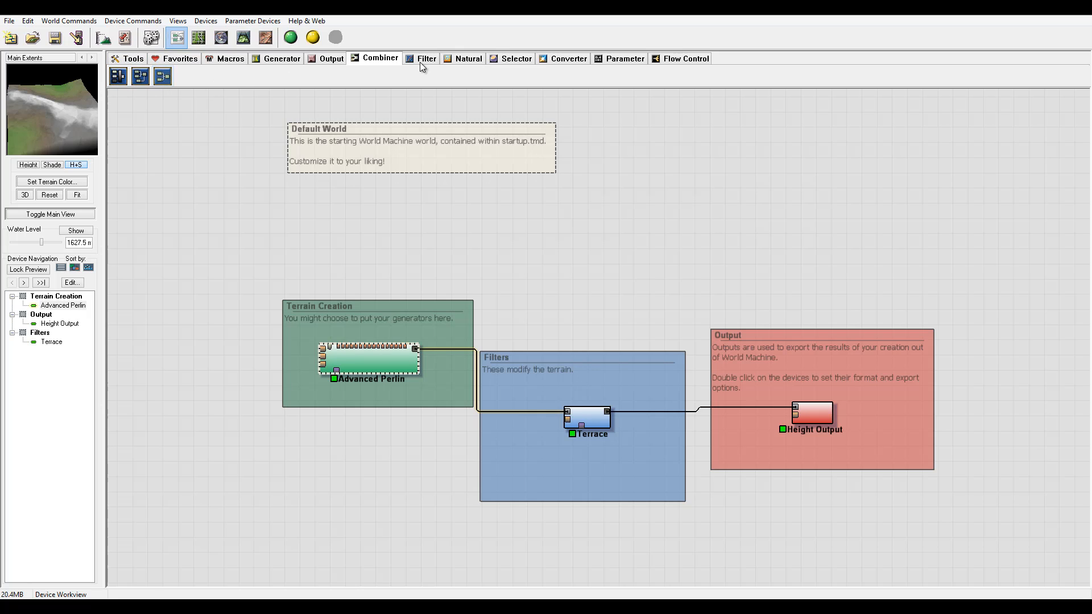
click(468, 58)
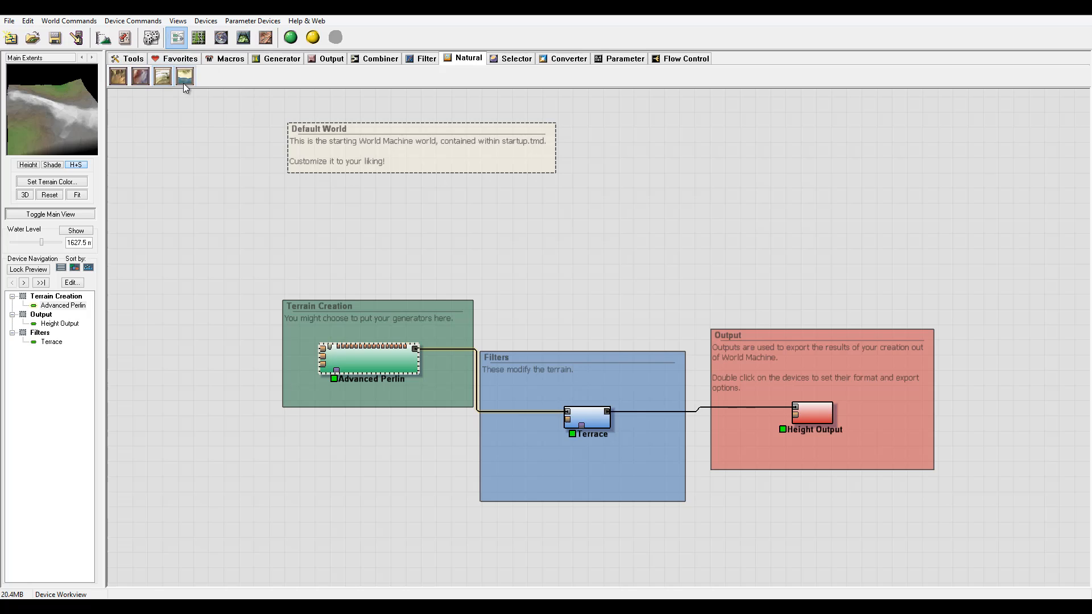
mouse_move(139, 75)
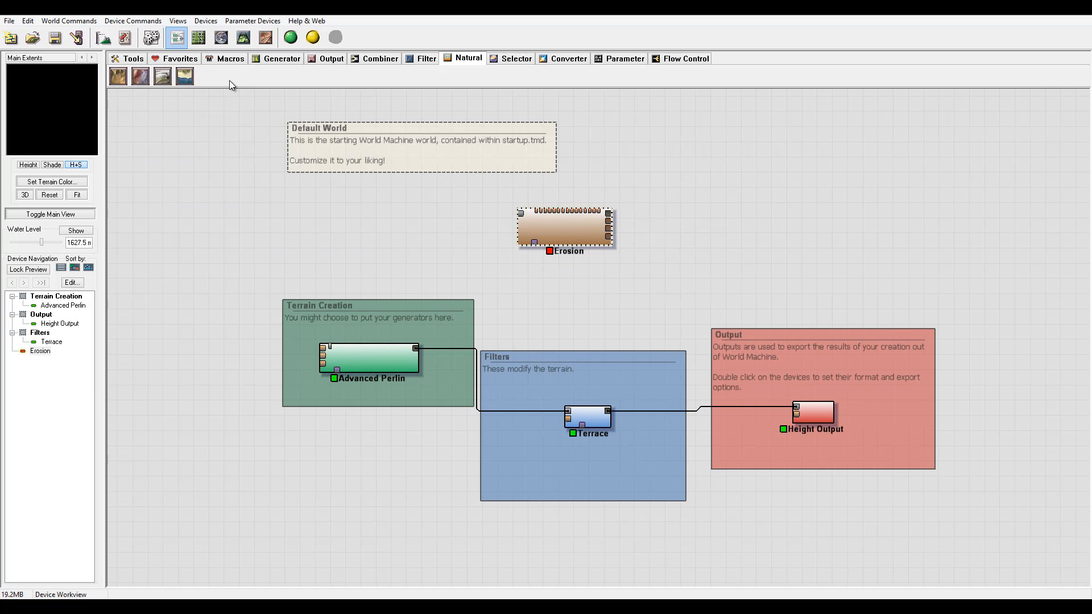
Browse the Selector, Converter, Parameter and Flow Control device tabs
click(514, 58)
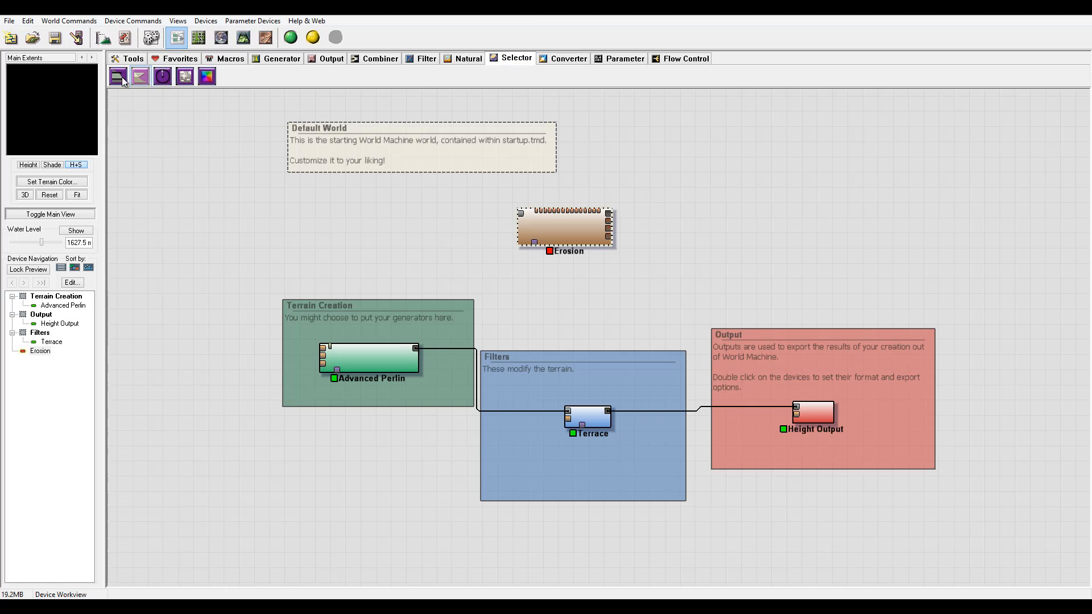
click(567, 58)
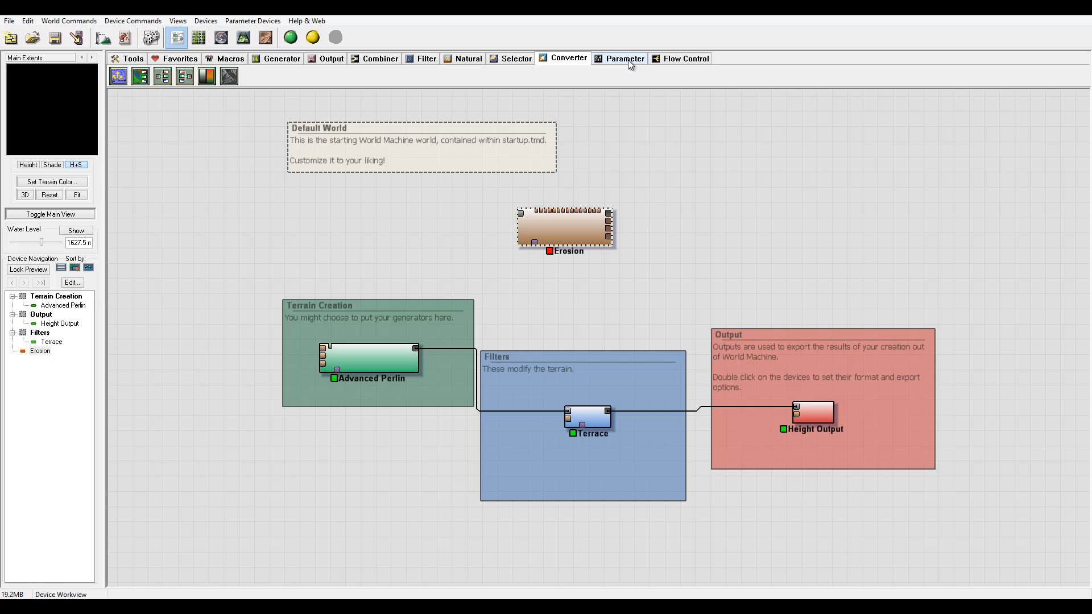
click(624, 58)
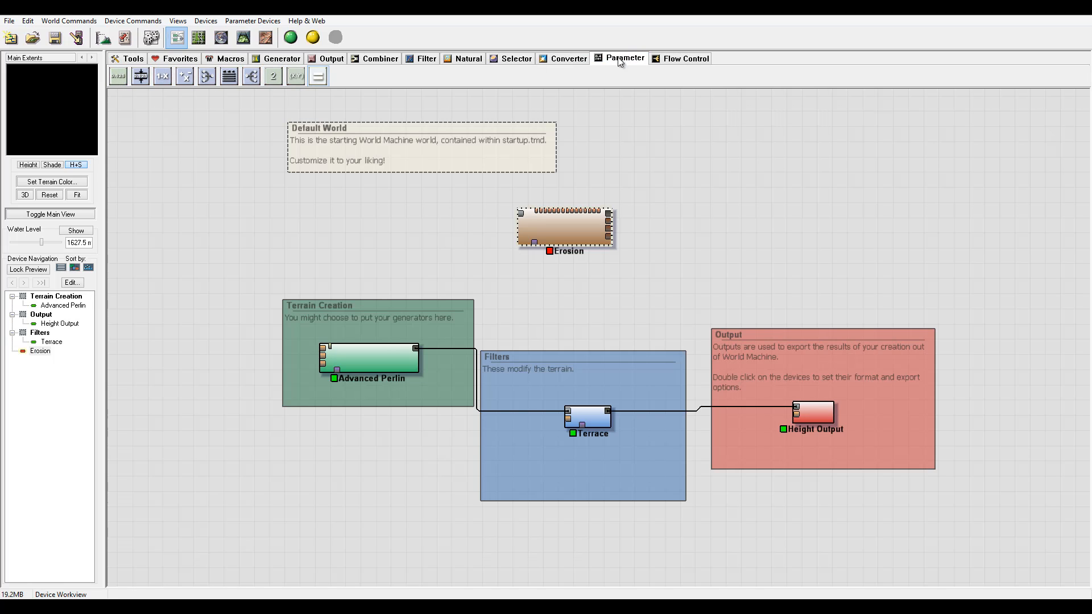
click(685, 58)
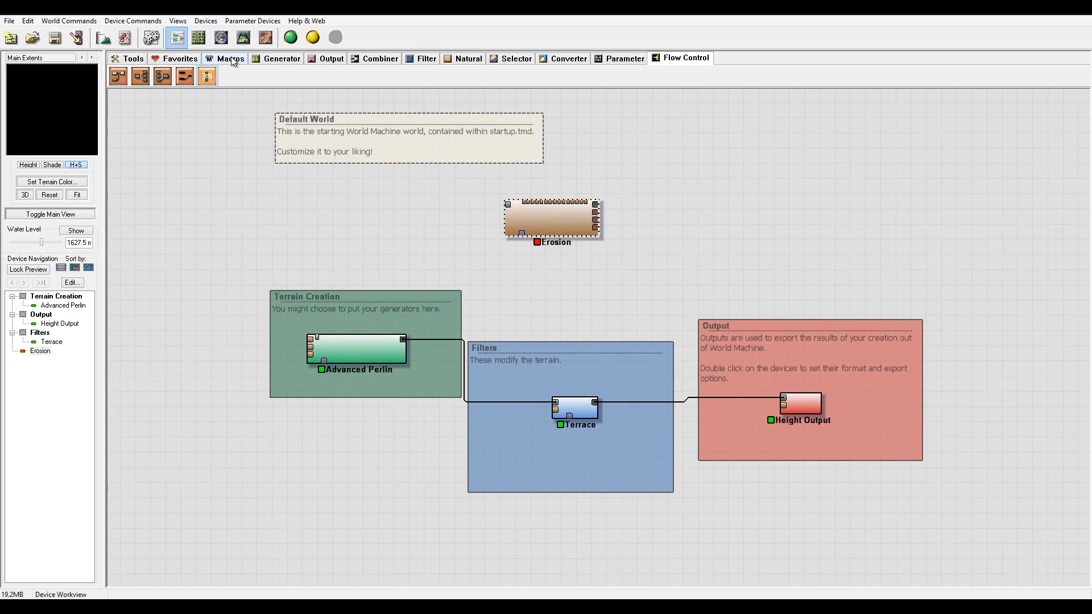
Place four spare Advanced Perlin devices stacked left of the Default World note
click(281, 58)
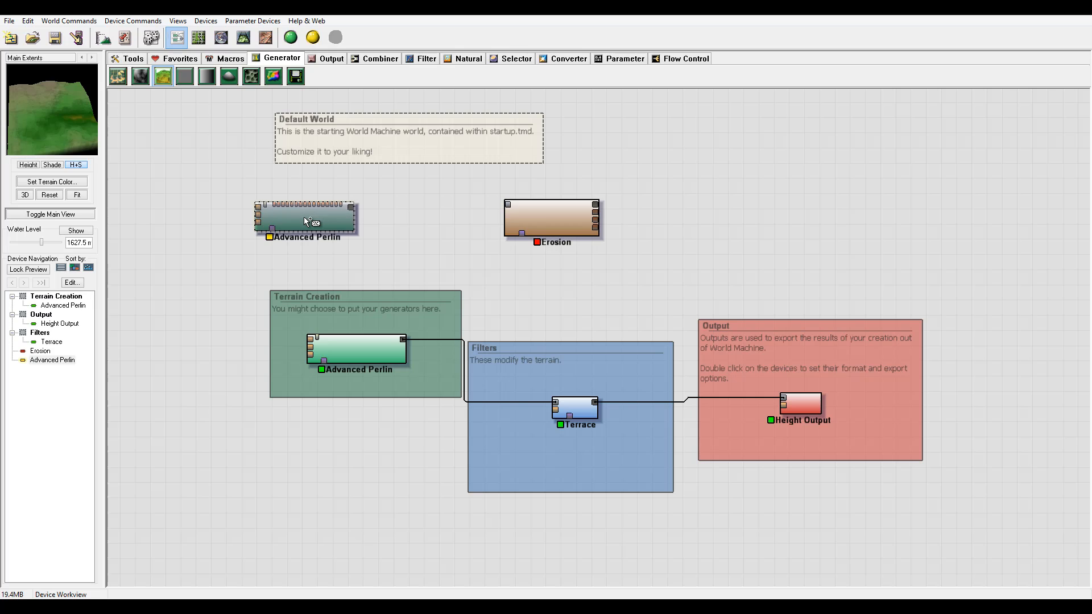
click(305, 218)
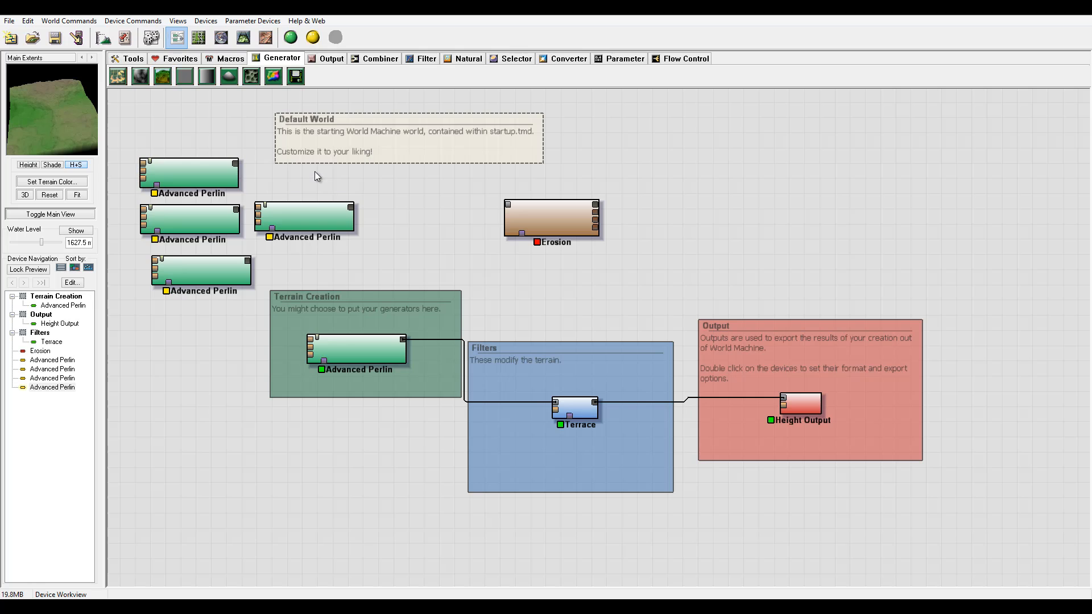
click(190, 172)
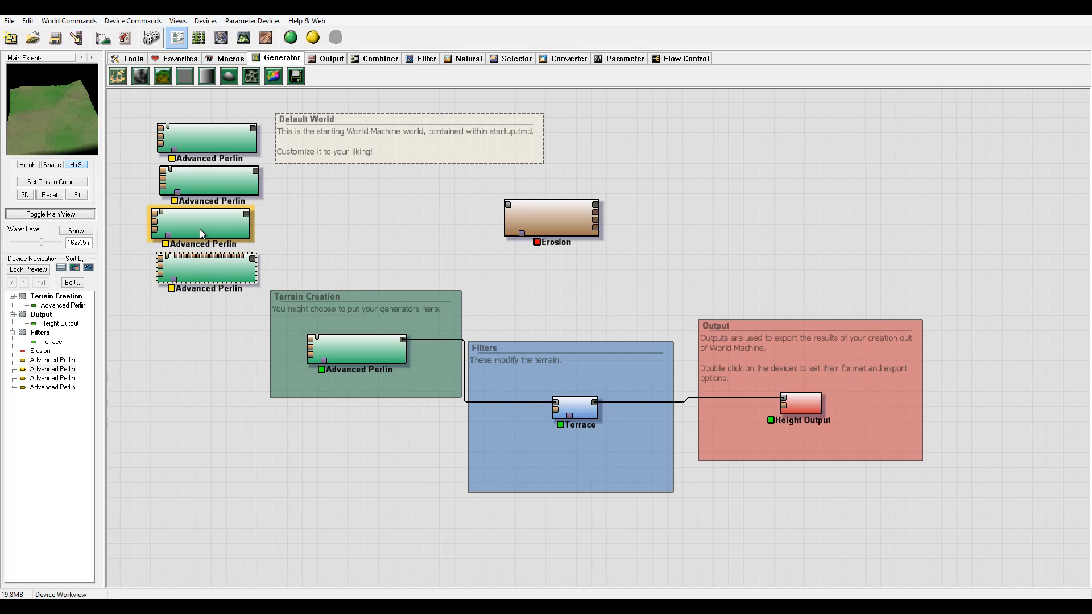
click(223, 139)
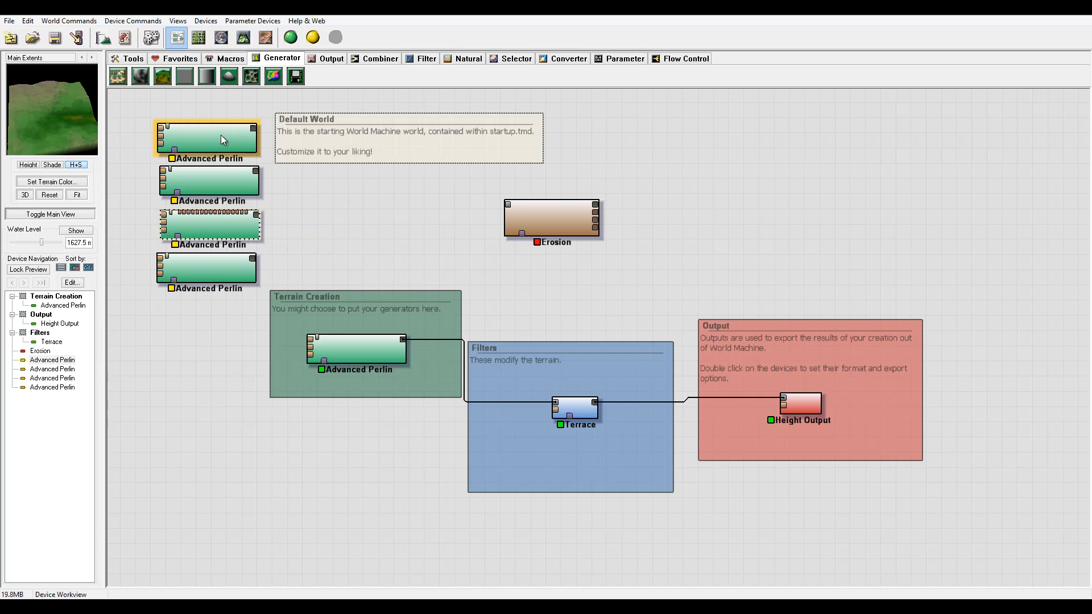
click(206, 138)
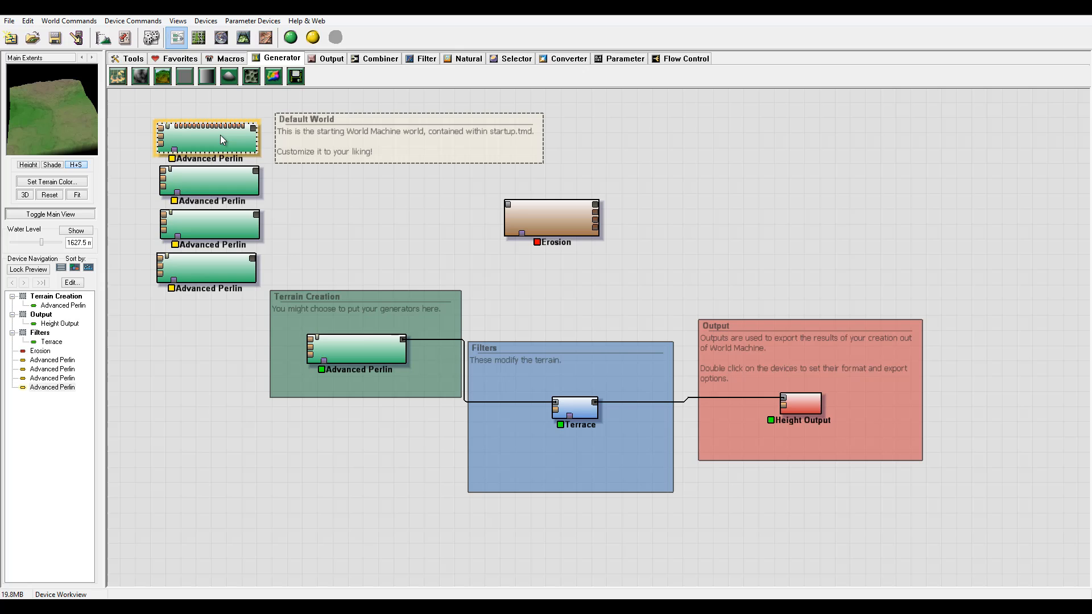
Delete a spare Advanced Perlin device, confirming the warning, and select another
key(Delete)
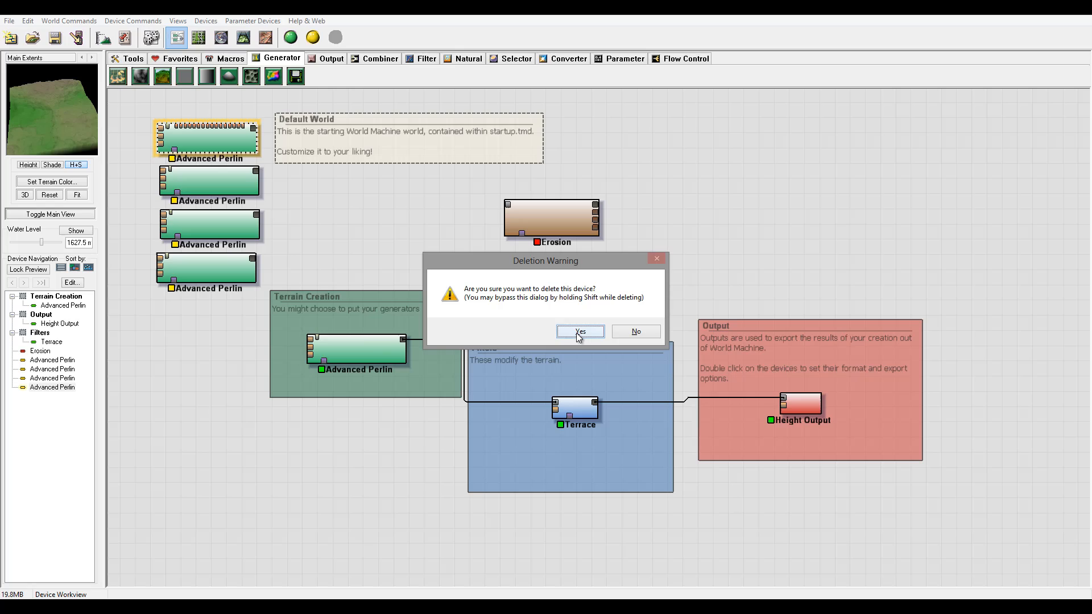
click(580, 331)
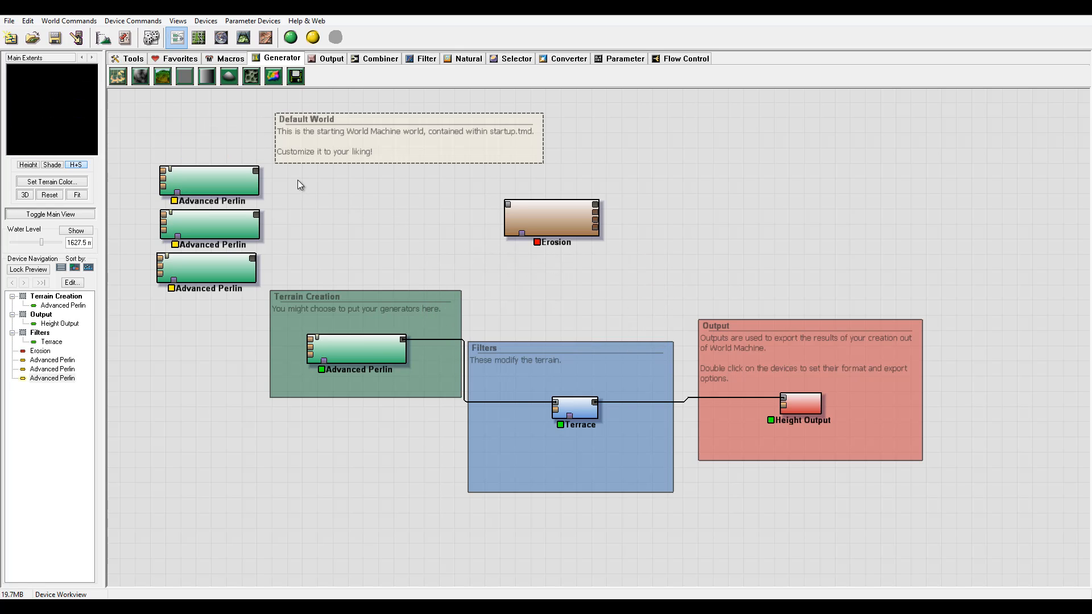
mouse_move(318, 183)
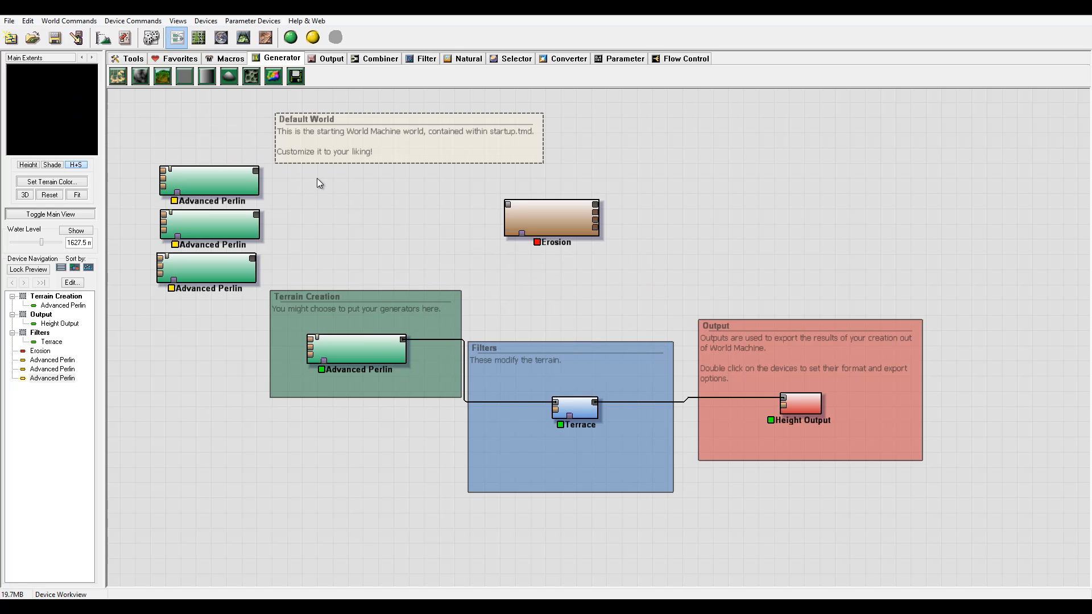
click(209, 180)
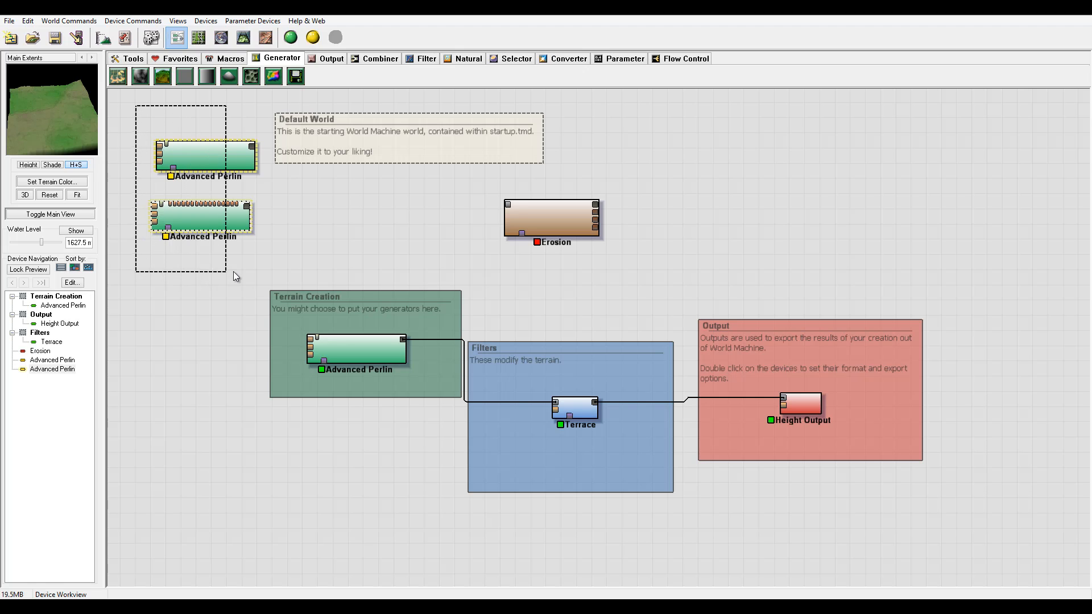
Select the remaining spare Advanced Perlin devices for deletion
click(203, 155)
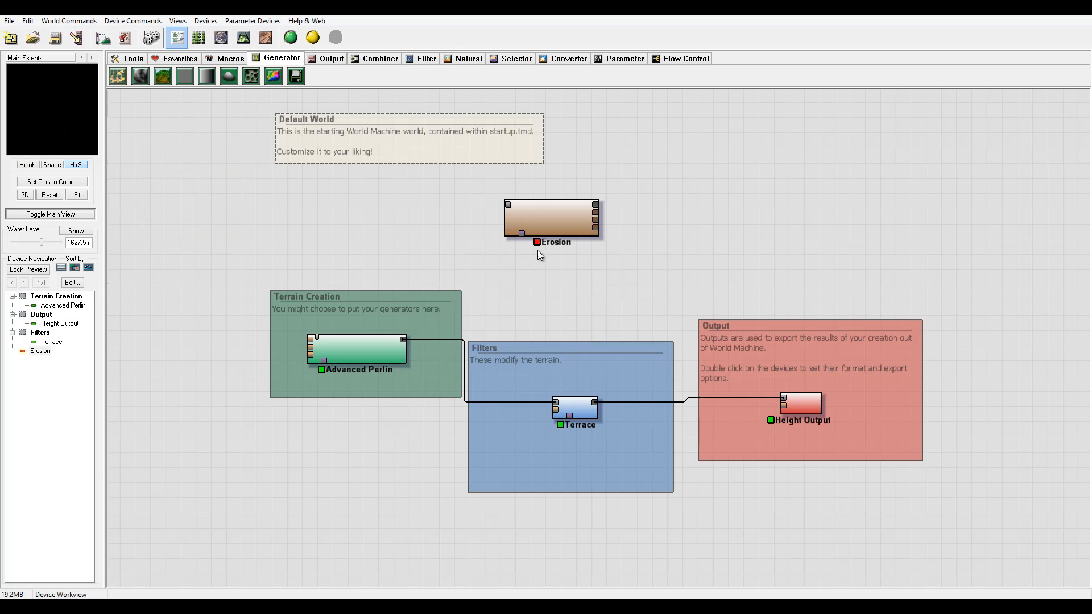
mouse_move(368, 156)
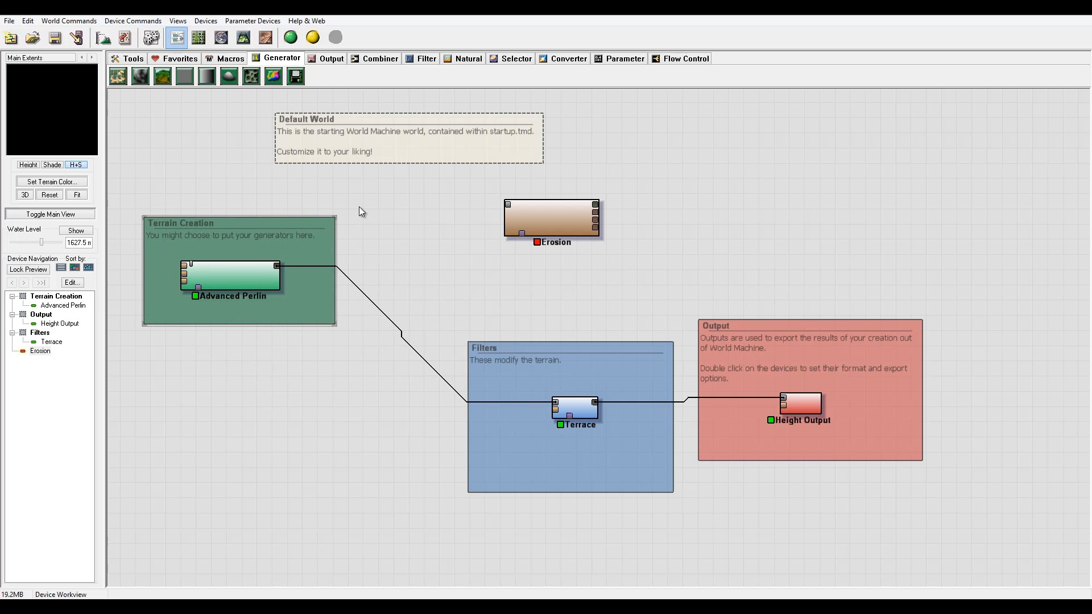
mouse_move(185, 448)
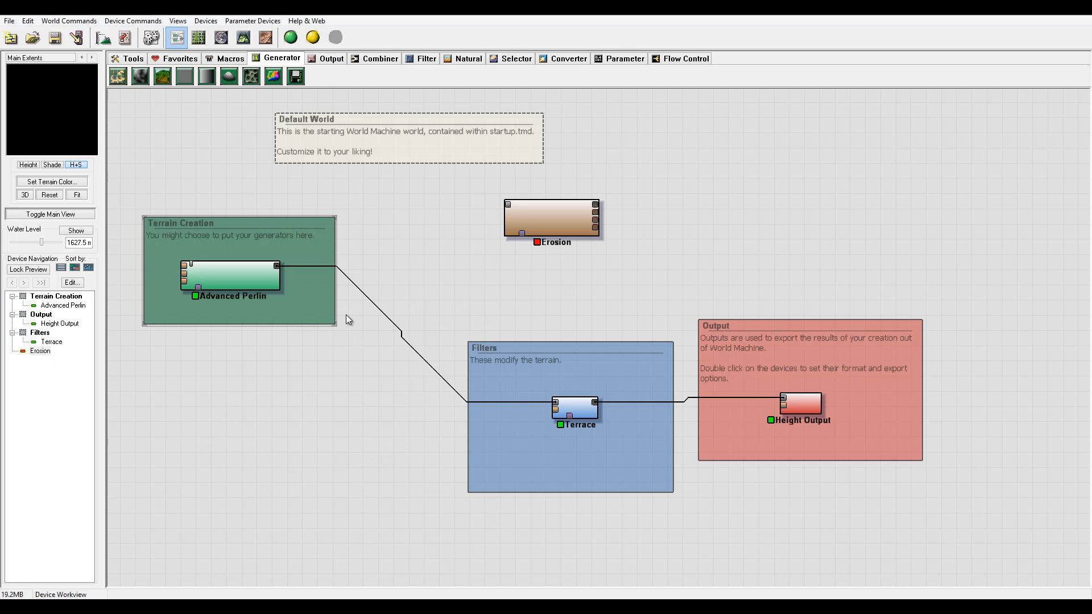
mouse_move(263, 302)
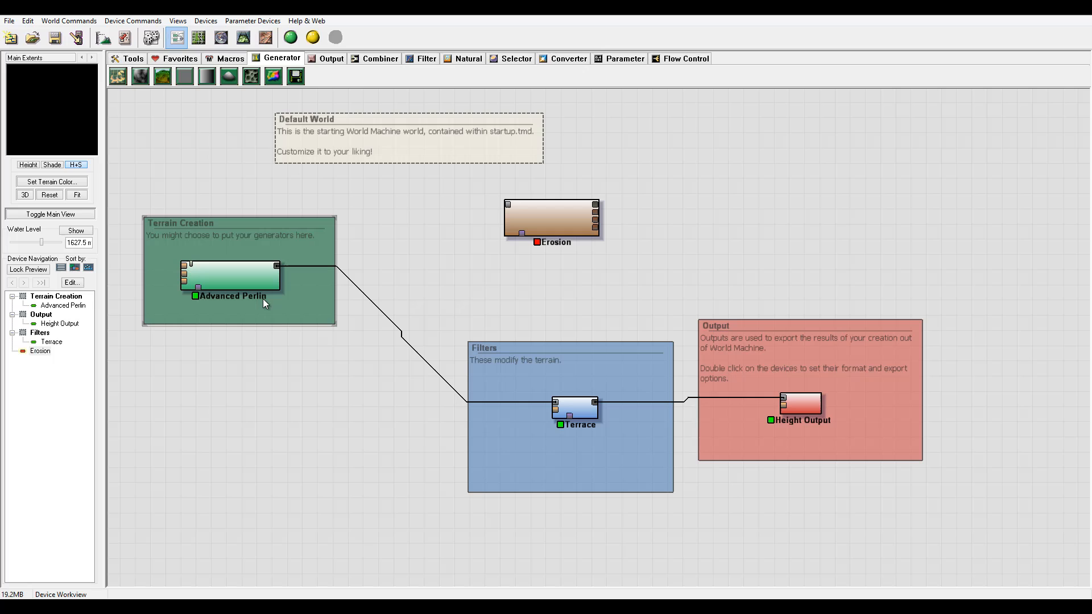
Move Erosion into Terrain Creation beneath Advanced Perlin and nudge the Filters group up-left
click(232, 277)
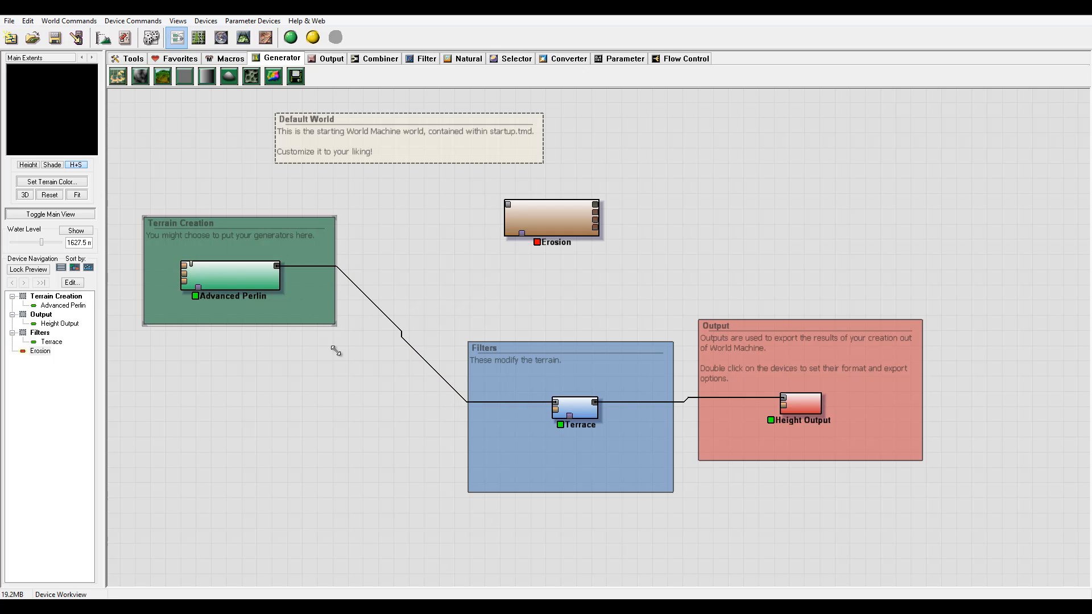
click(553, 219)
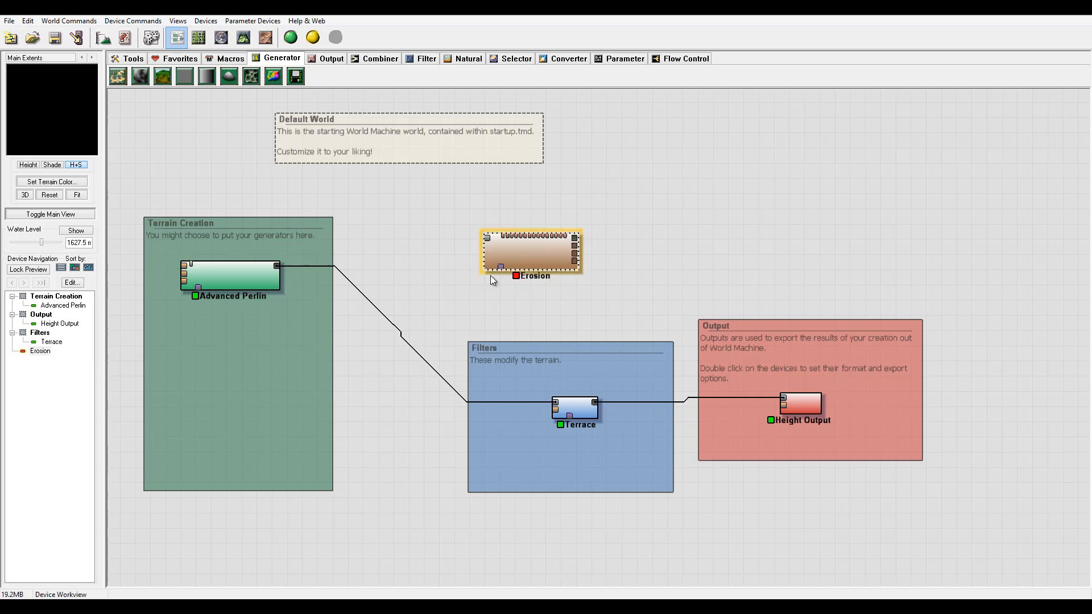
drag(532, 252, 232, 339)
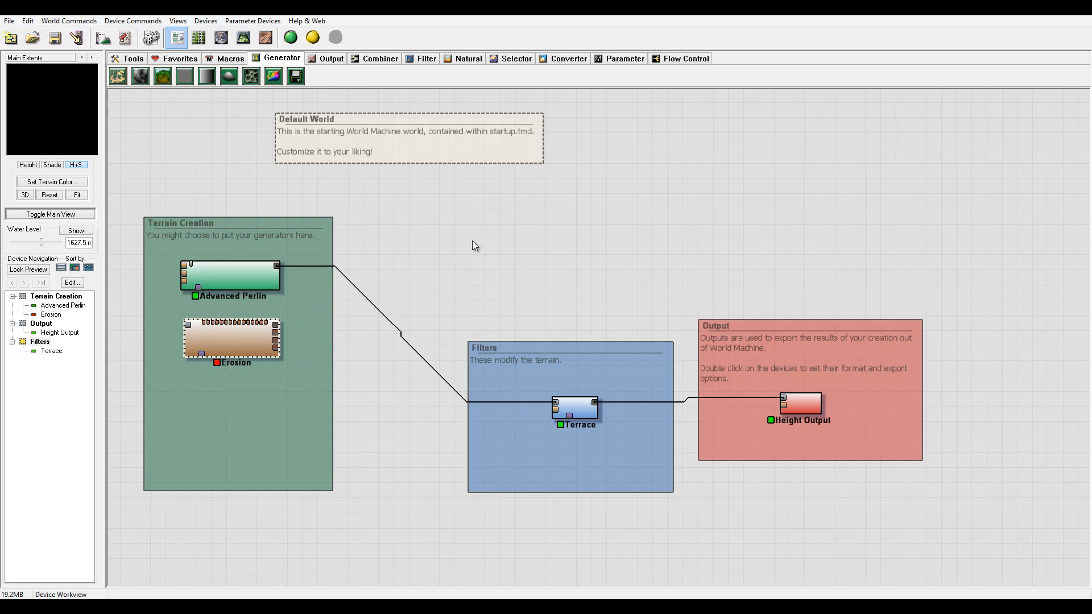
drag(232, 339, 538, 293)
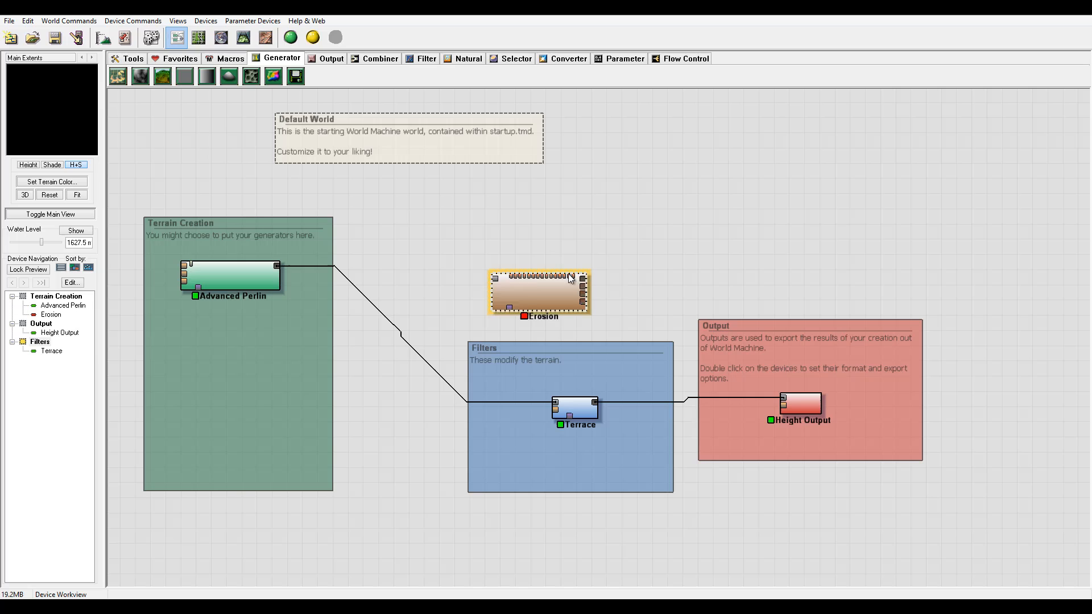
drag(538, 293, 212, 313)
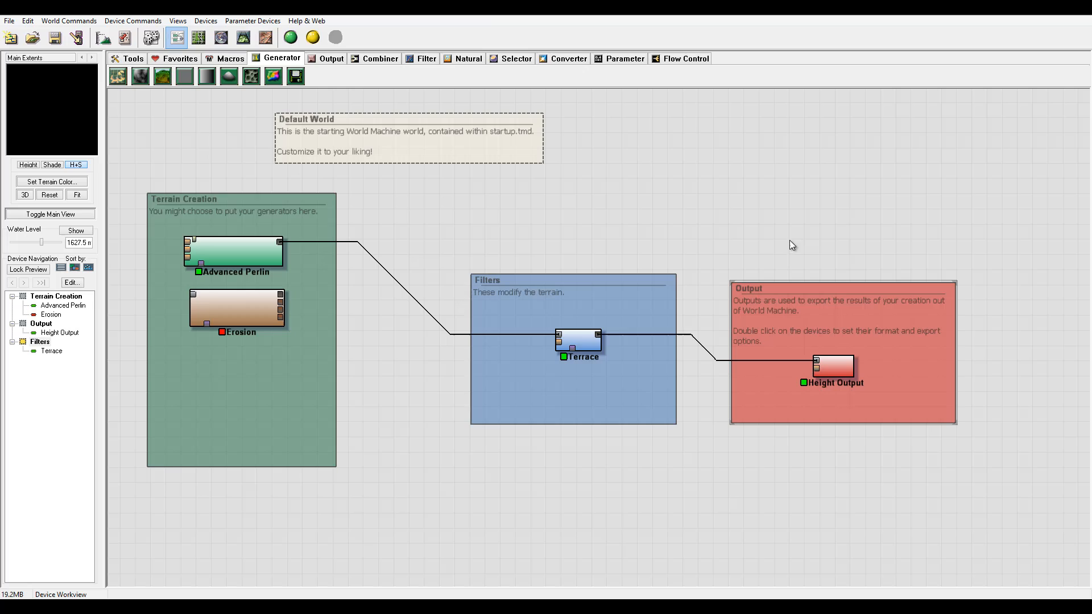
mouse_move(334, 303)
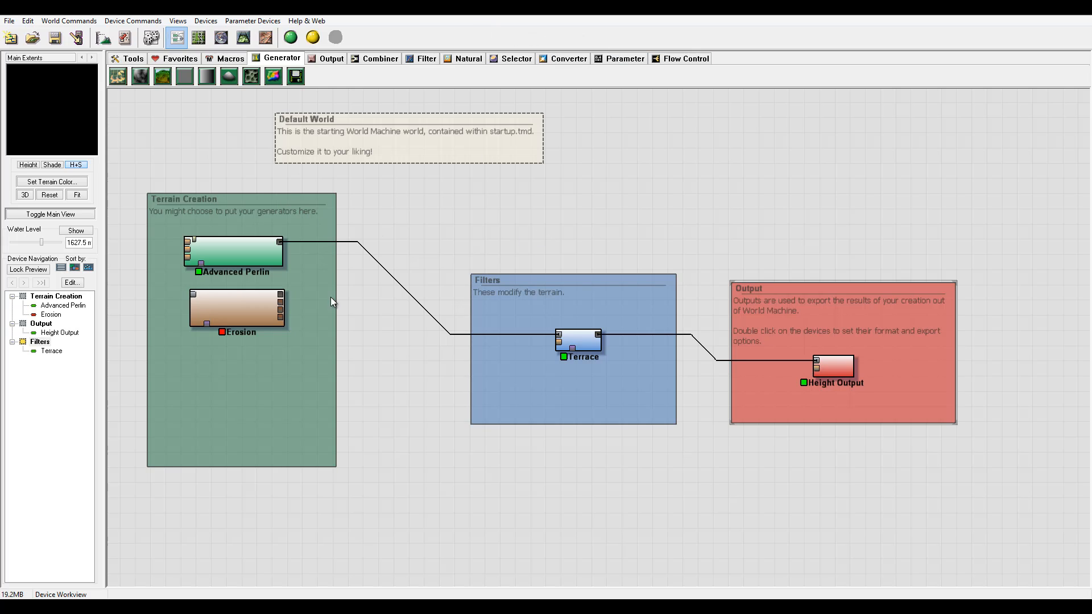
mouse_move(312, 207)
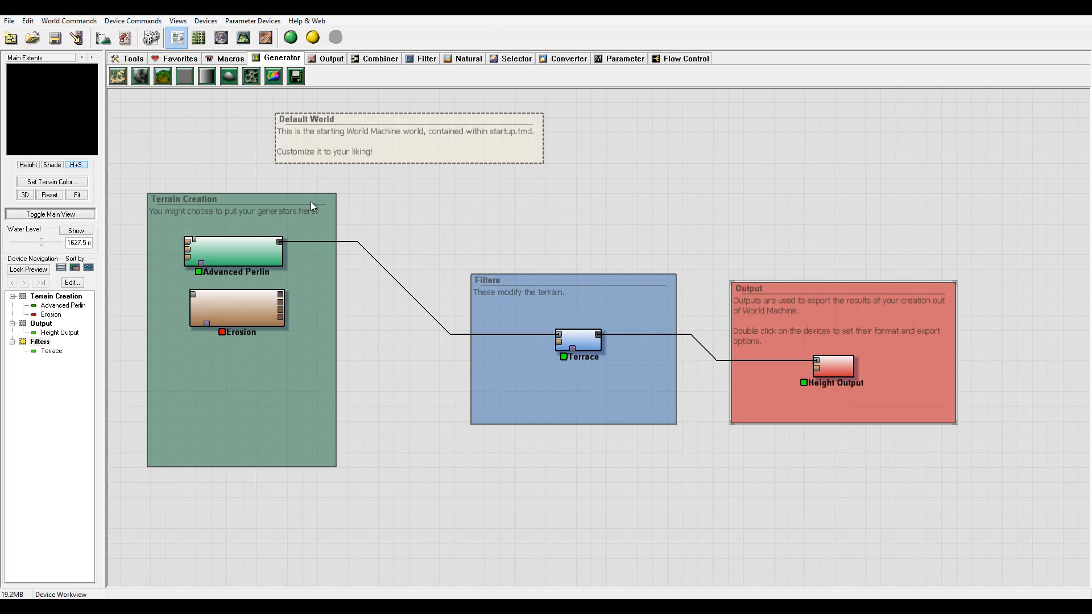
mouse_move(390, 387)
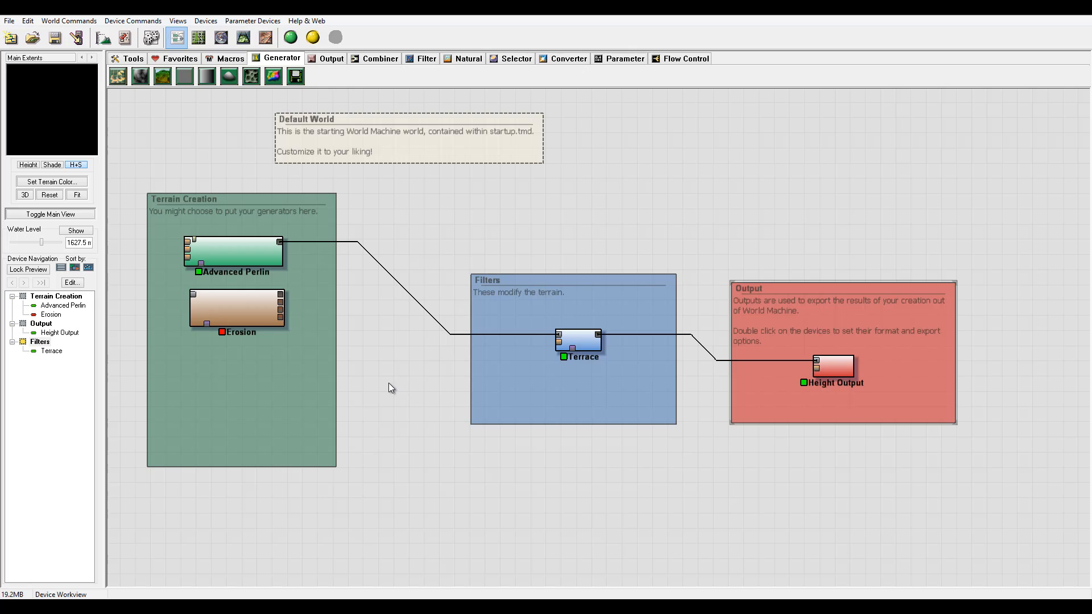
mouse_move(328, 386)
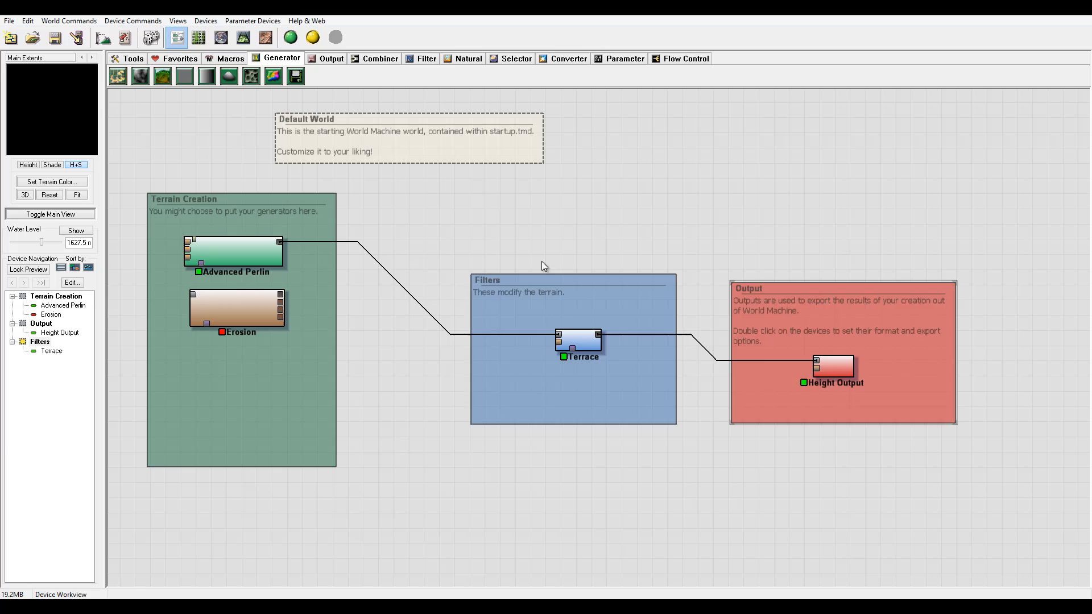
drag(571, 349, 547, 317)
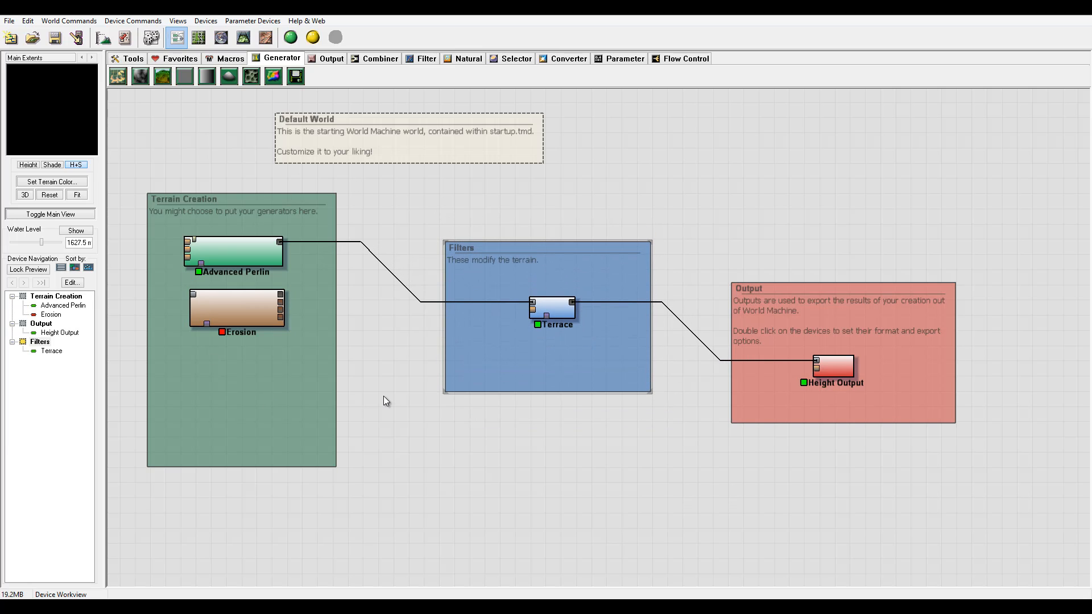
mouse_move(159, 214)
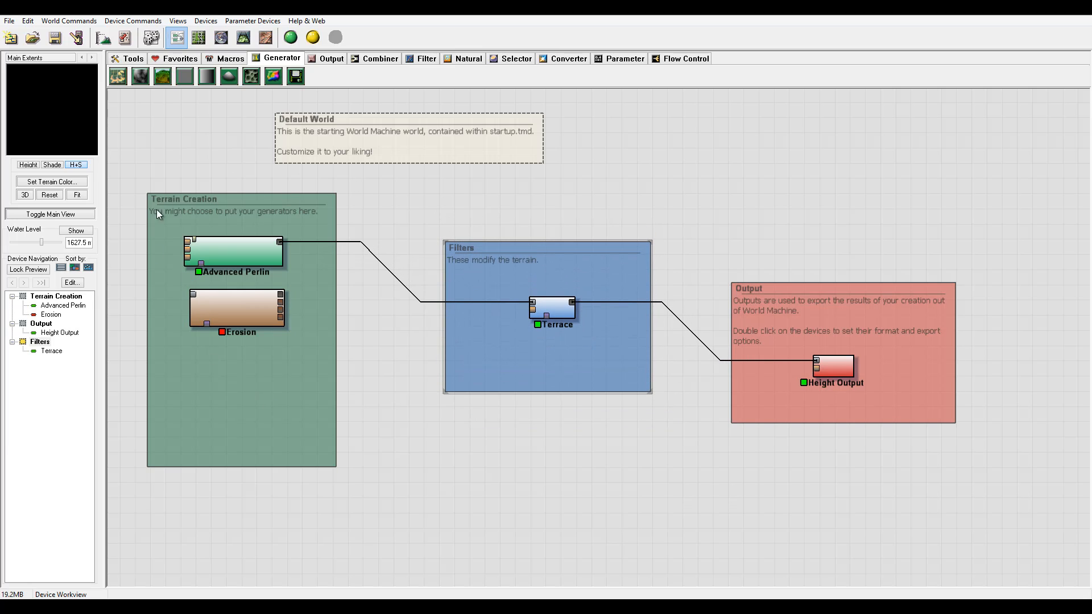
mouse_move(362, 215)
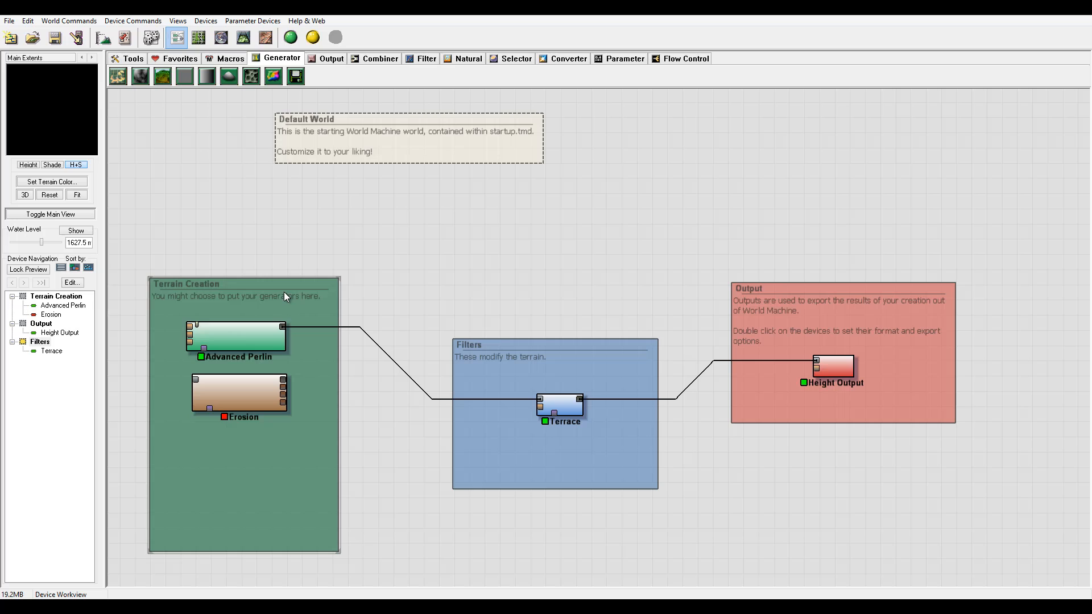
Pull Advanced Perlin and Erosion out of Terrain Creation and group them as New Group
drag(237, 337, 425, 202)
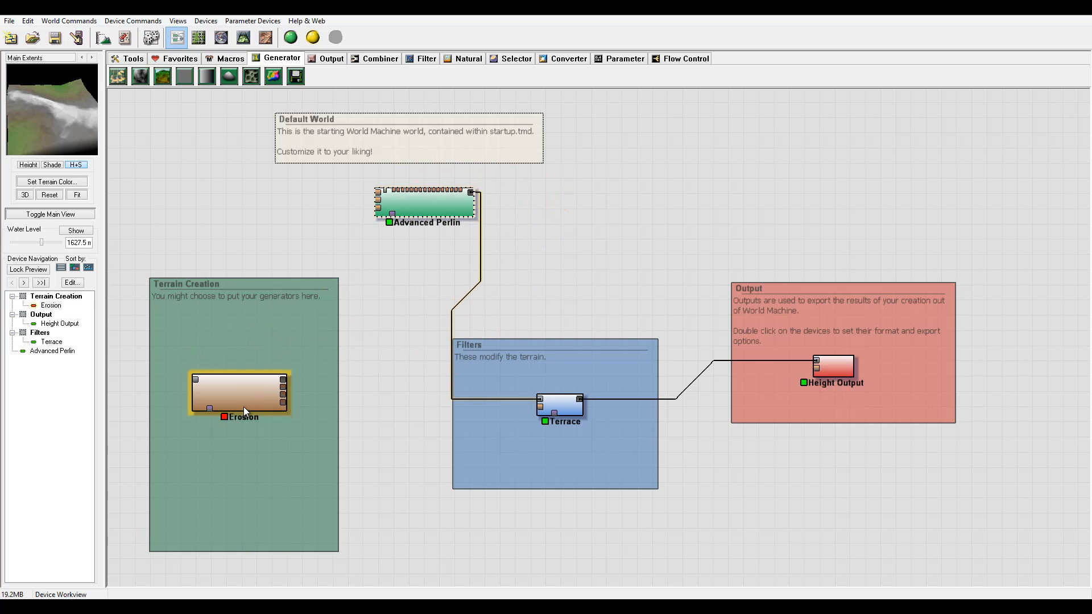
drag(240, 392, 424, 253)
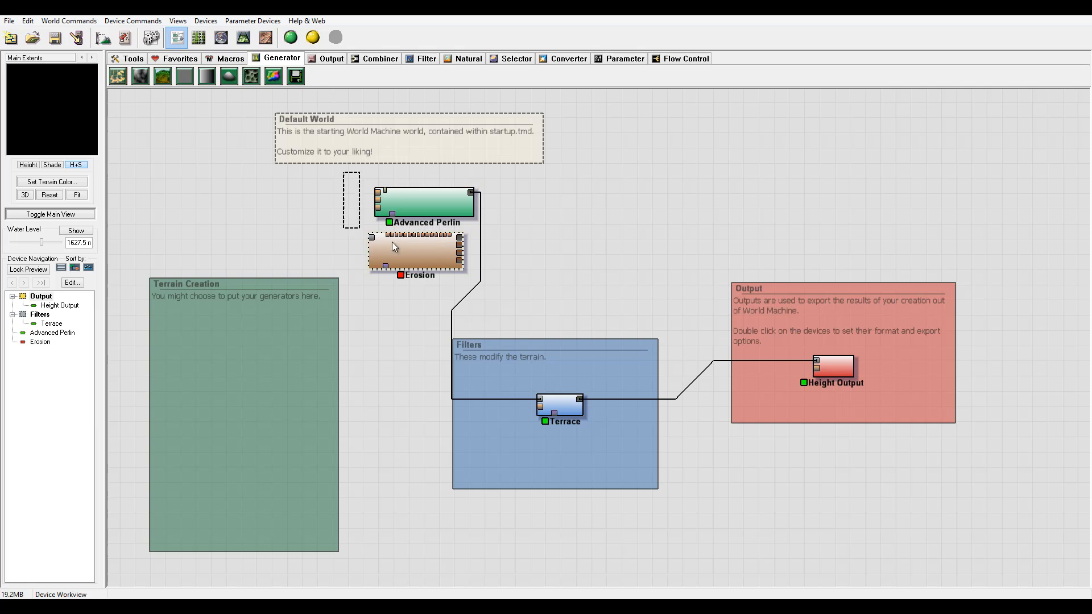
right_click(416, 252)
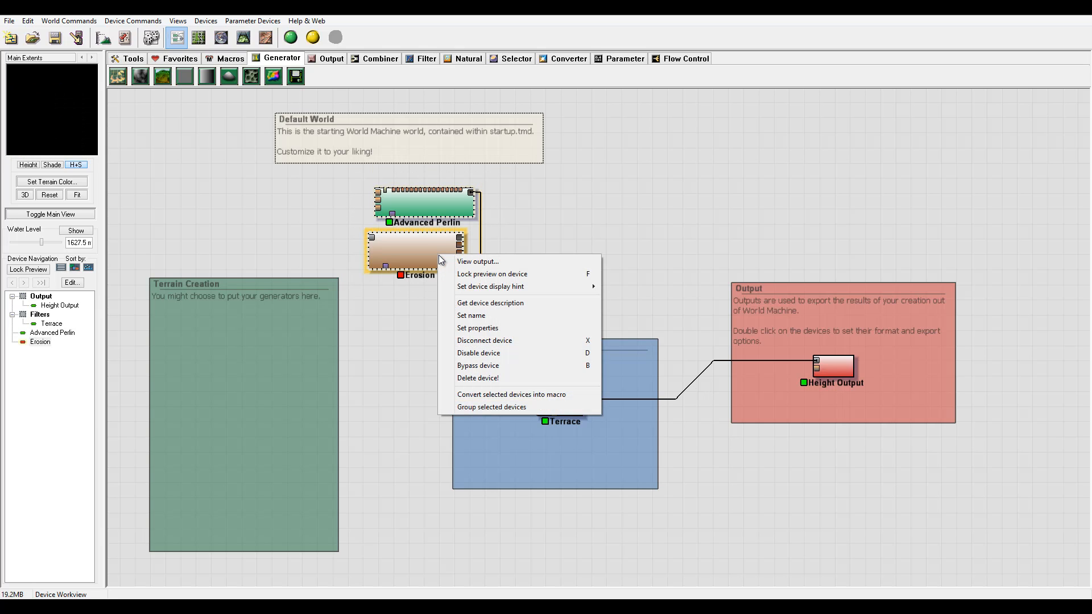
mouse_move(498, 296)
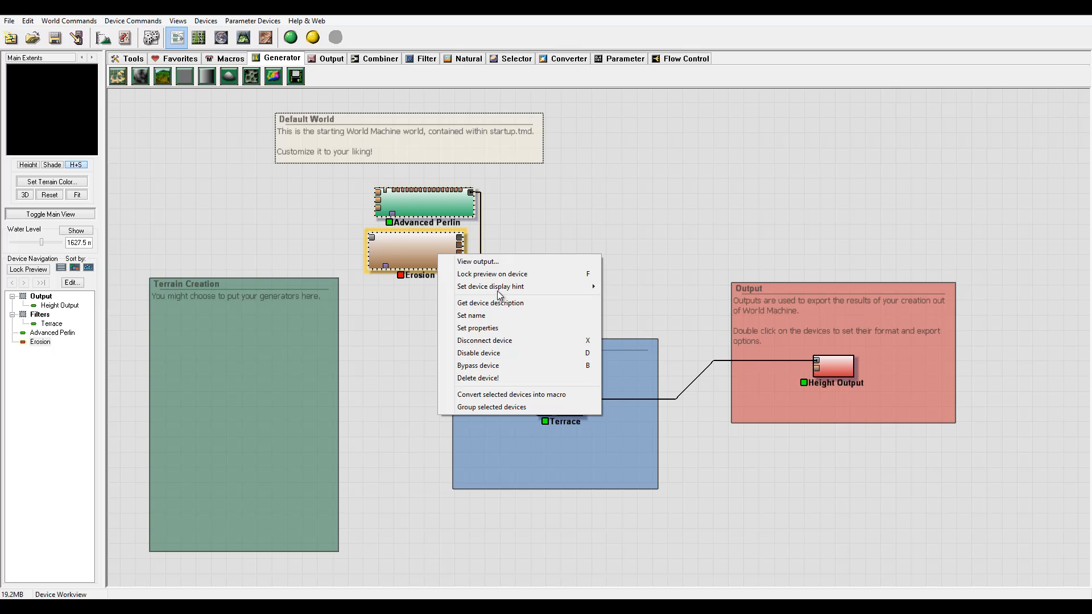
mouse_move(492, 408)
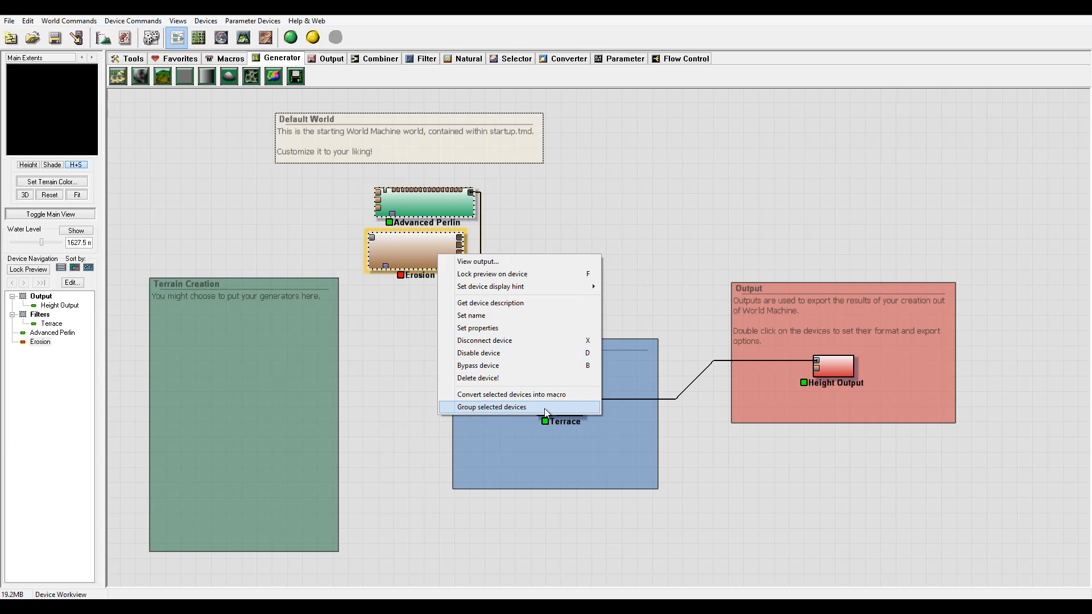
click(490, 407)
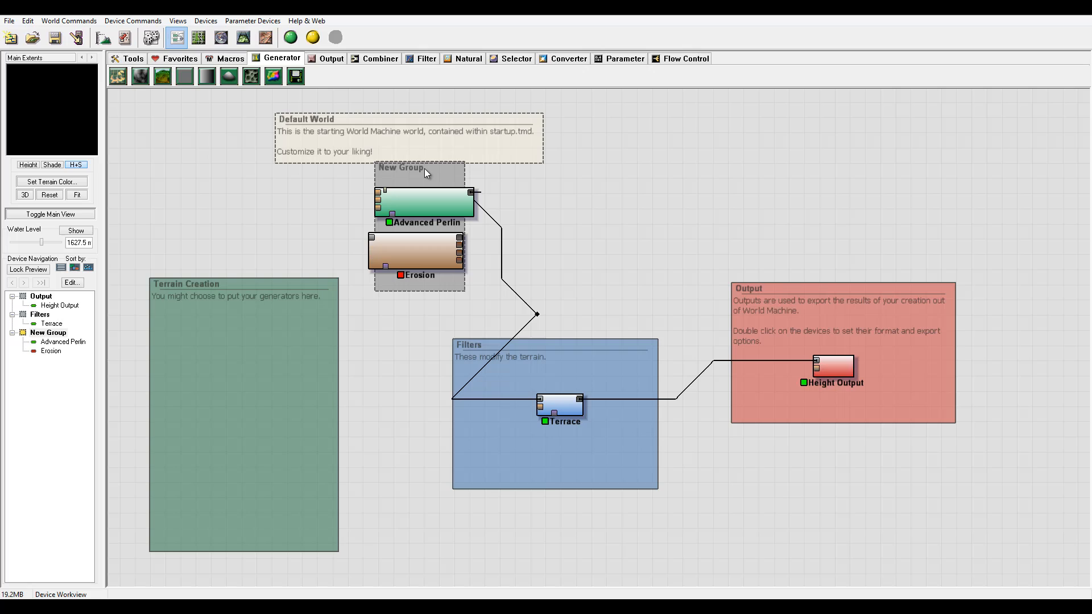
mouse_move(463, 290)
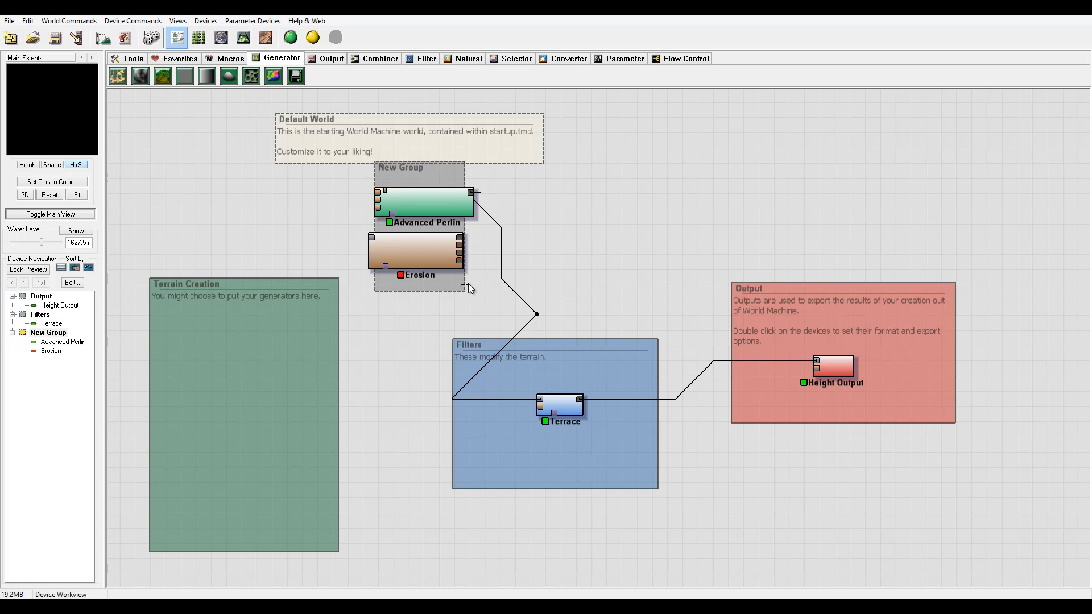
mouse_move(468, 296)
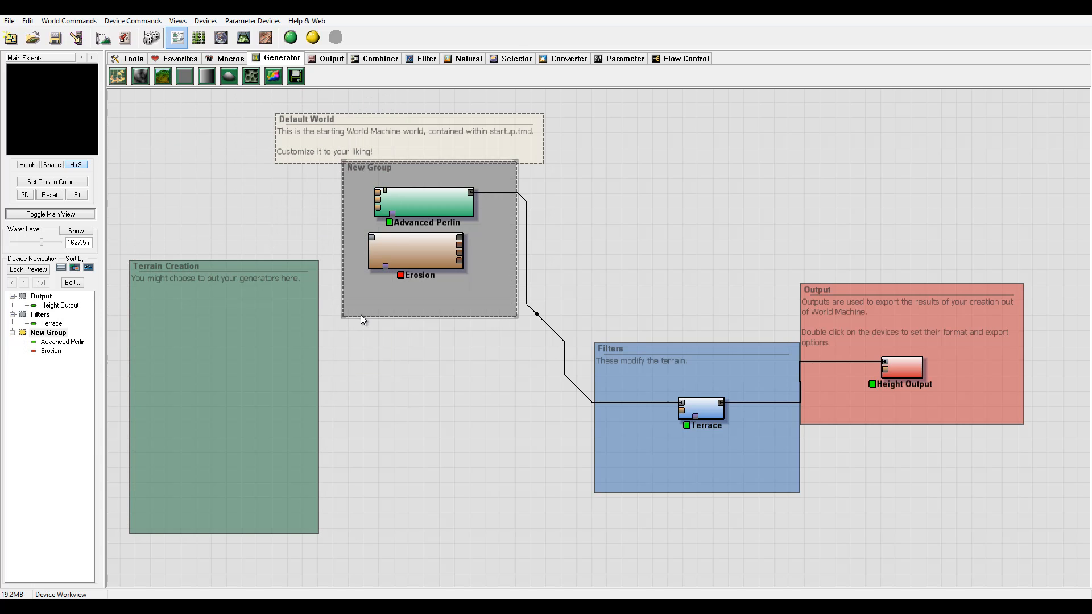
Name the new group 'My Group' in its Group Settings
double_click(369, 167)
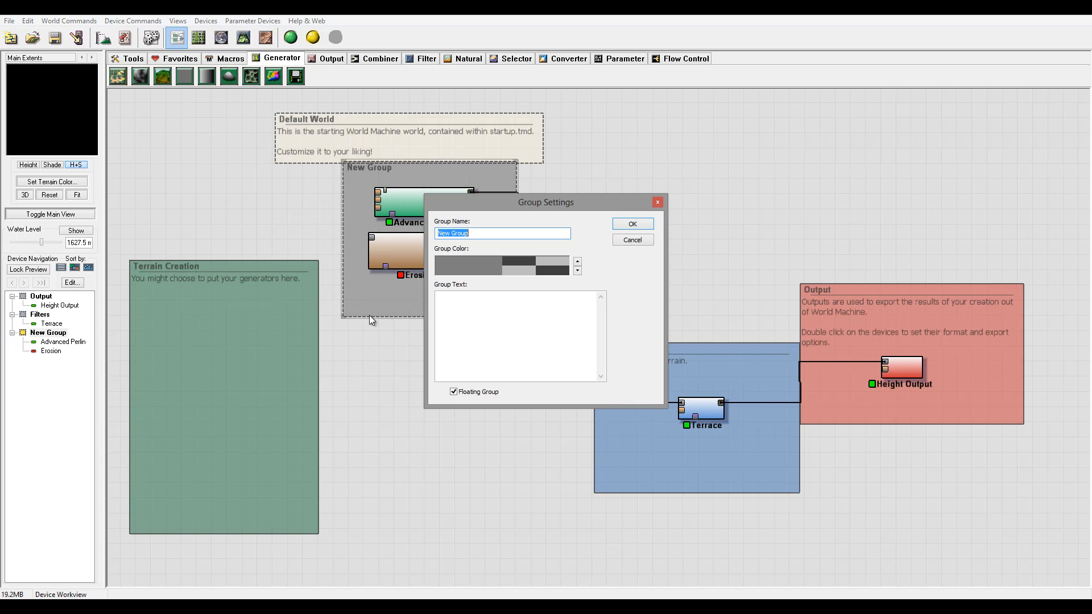
mouse_move(437, 255)
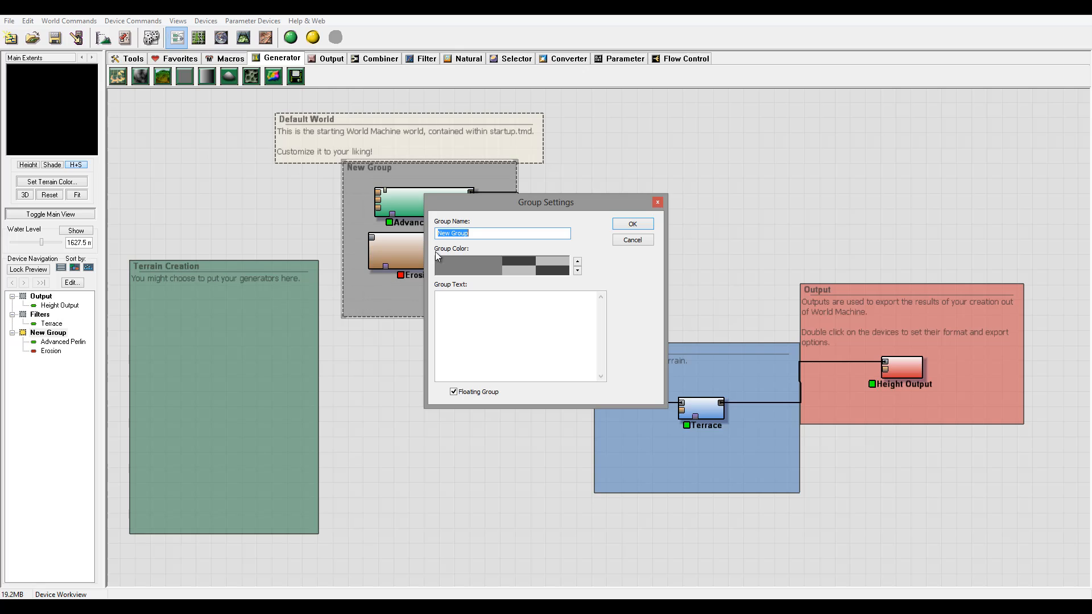
mouse_move(346, 322)
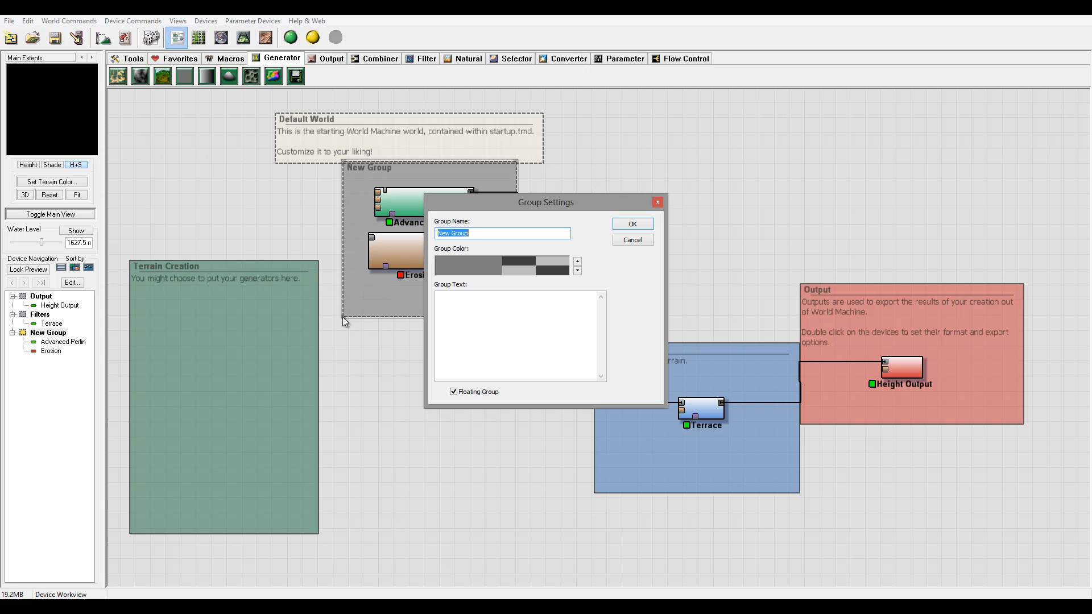
mouse_move(452, 210)
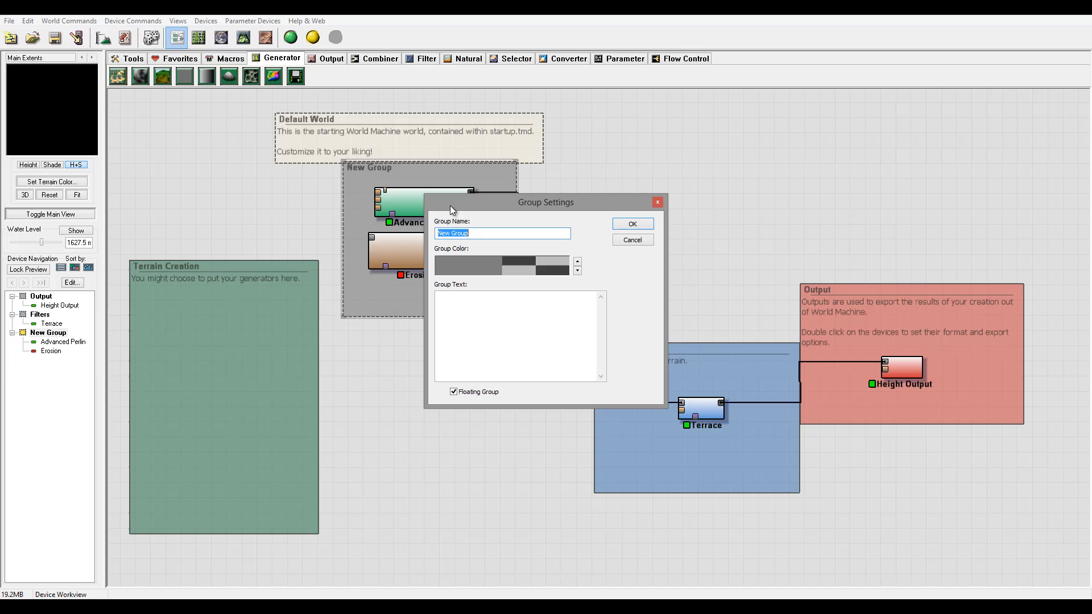
drag(545, 202, 679, 111)
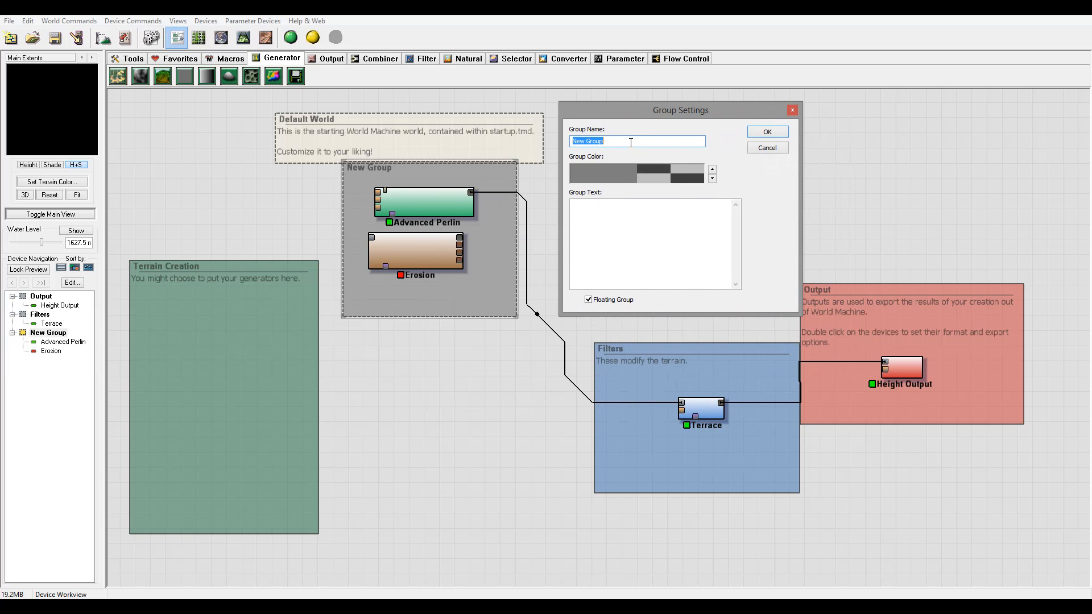
text(M)
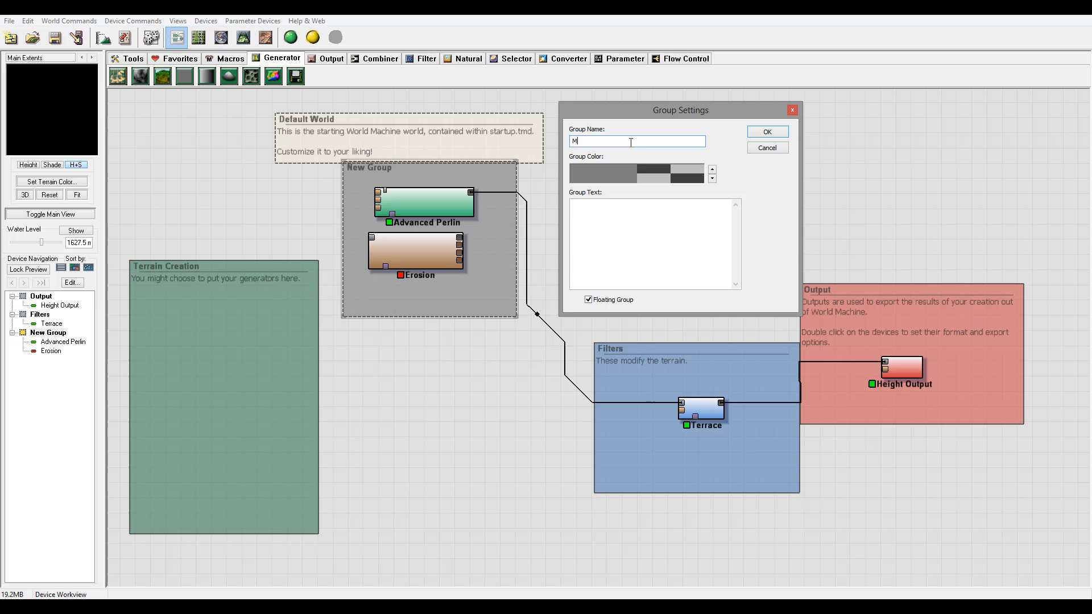
text(y Group)
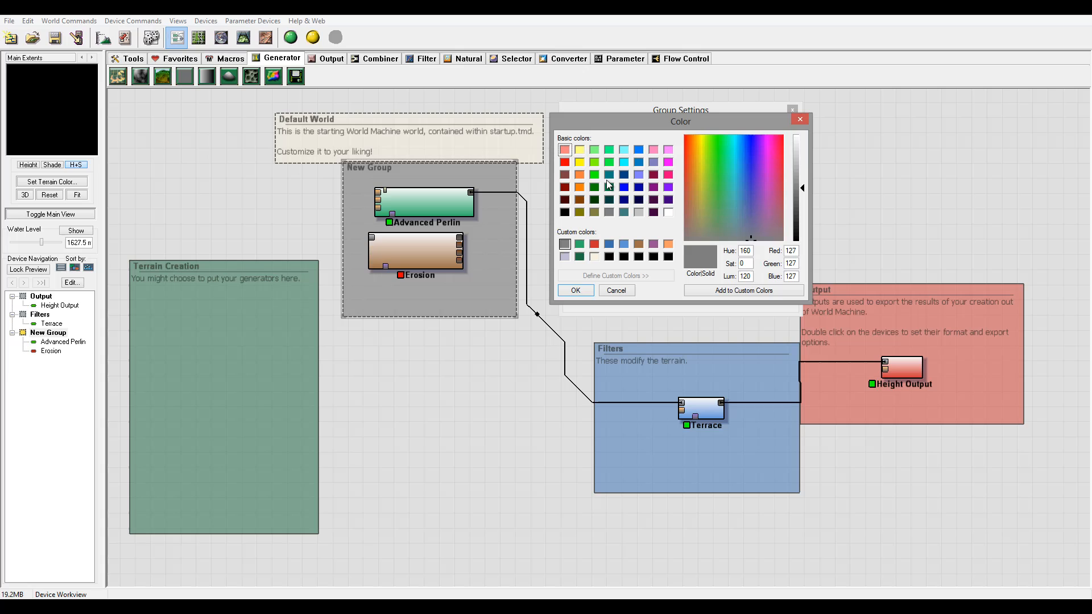
Colour My Group red with description 'This is my first group' and confirm
click(565, 149)
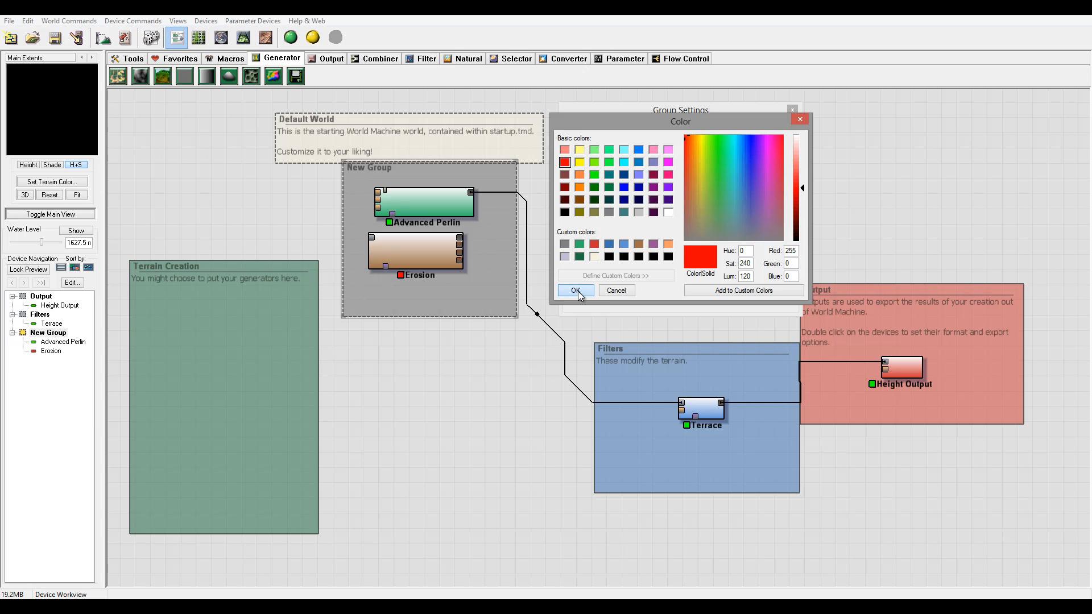
click(575, 290)
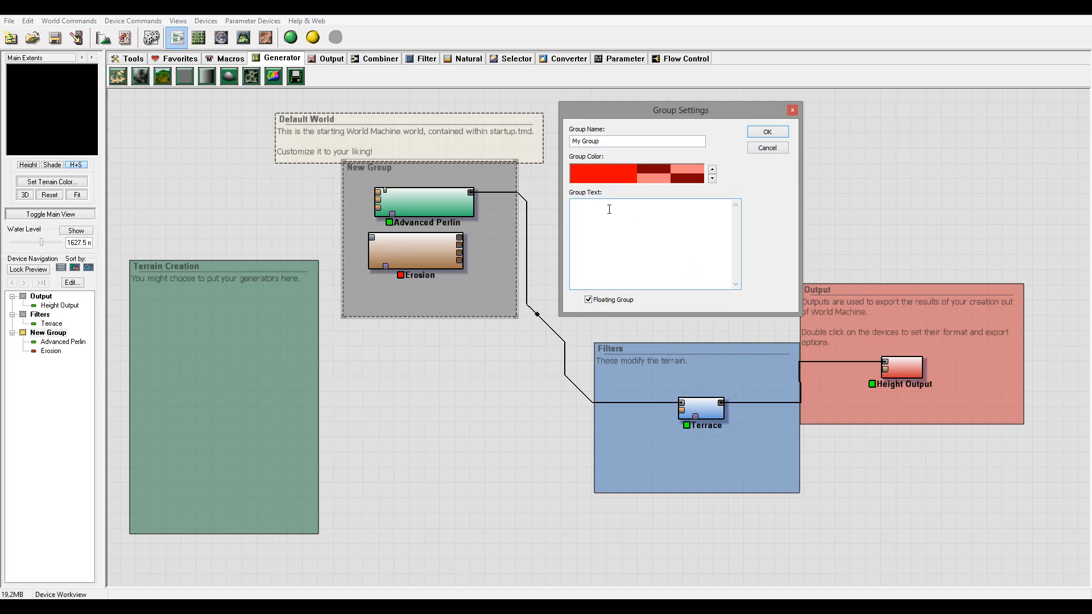
text(Th)
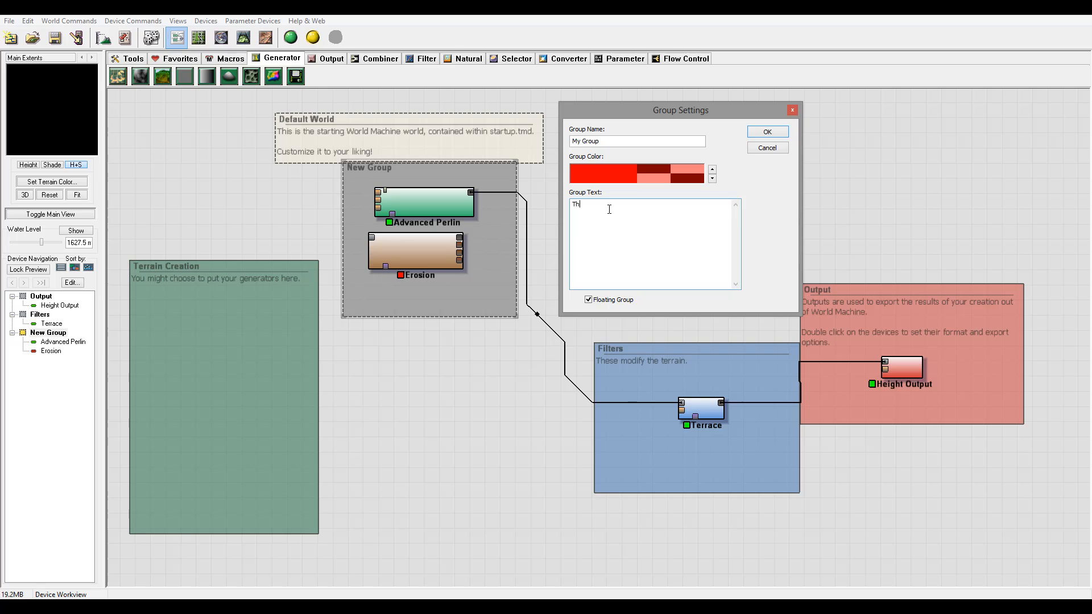
text(This is my first group)
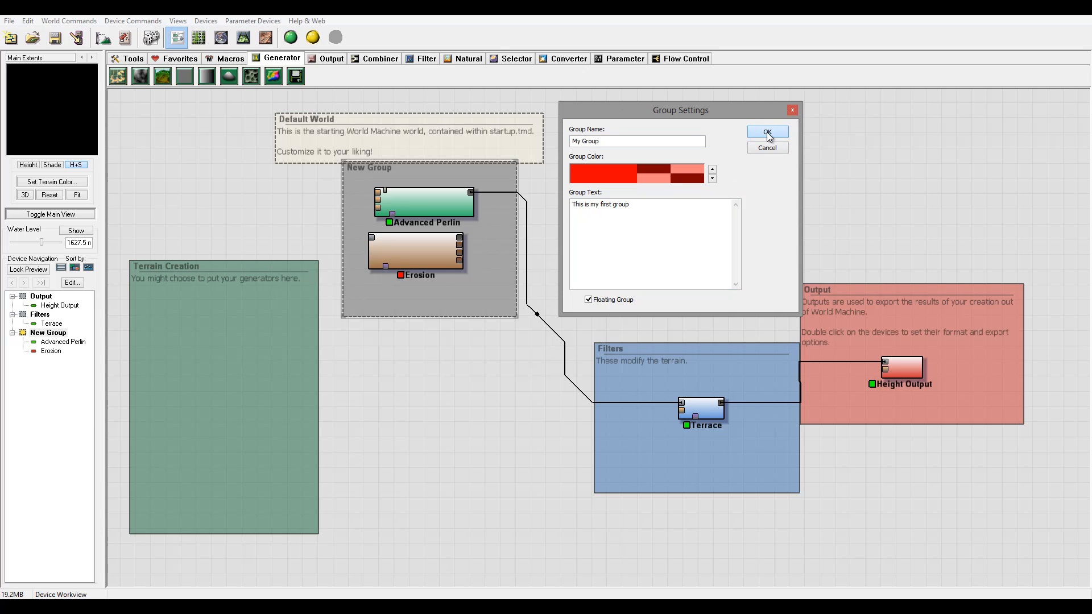
click(767, 134)
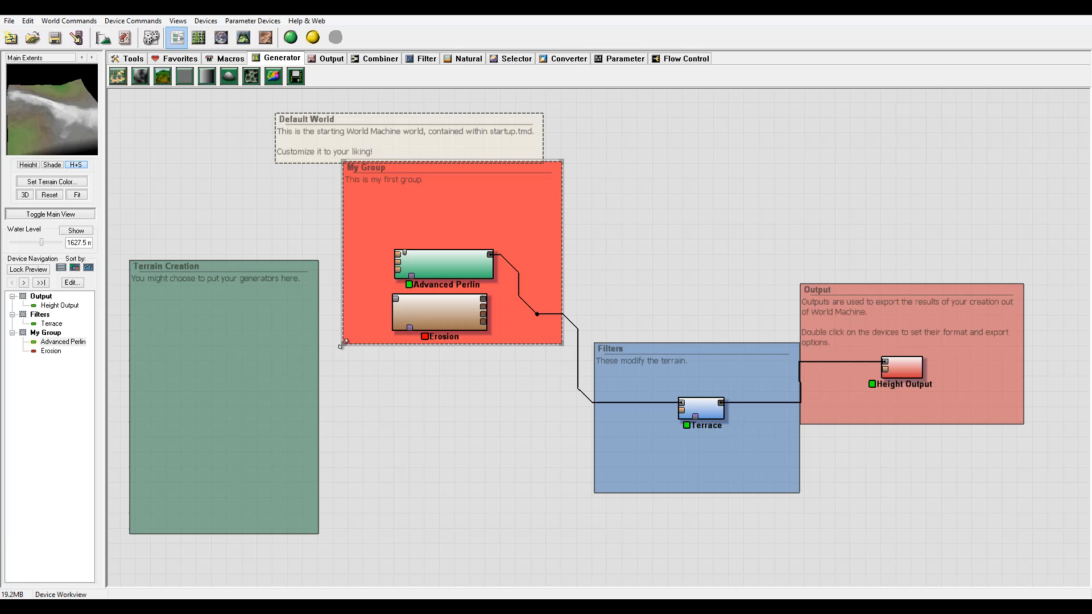
Toggle My Group's Floating Group option in Group Settings and close it
double_click(382, 167)
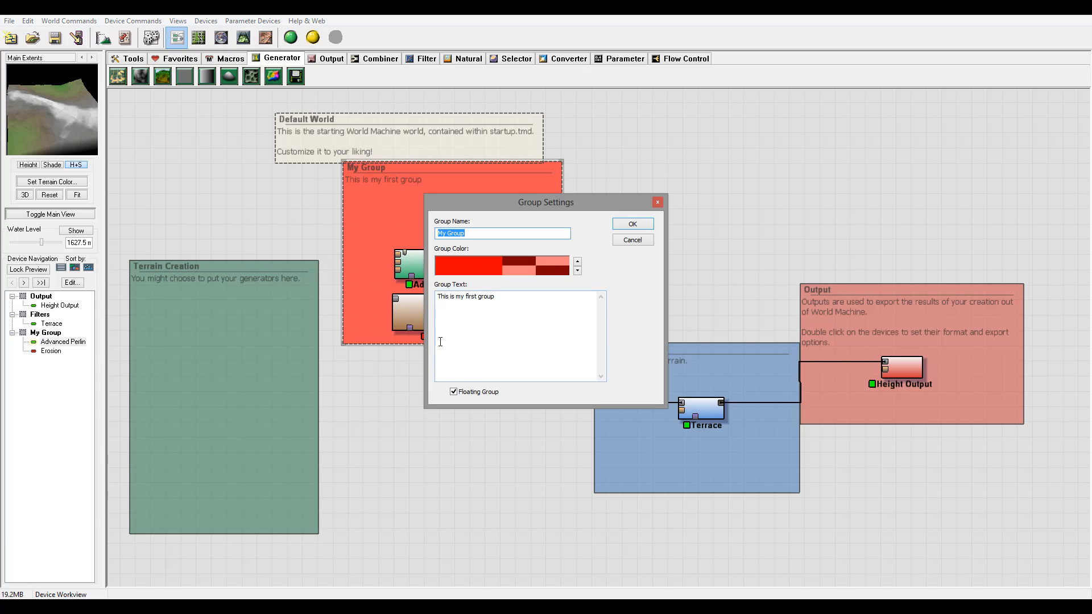
click(454, 392)
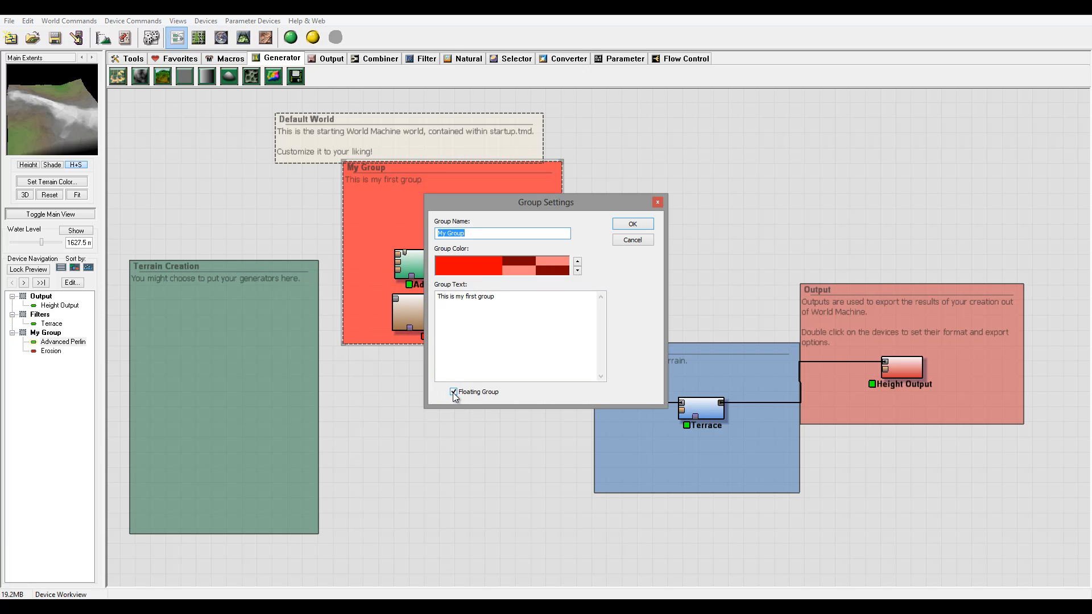
click(631, 224)
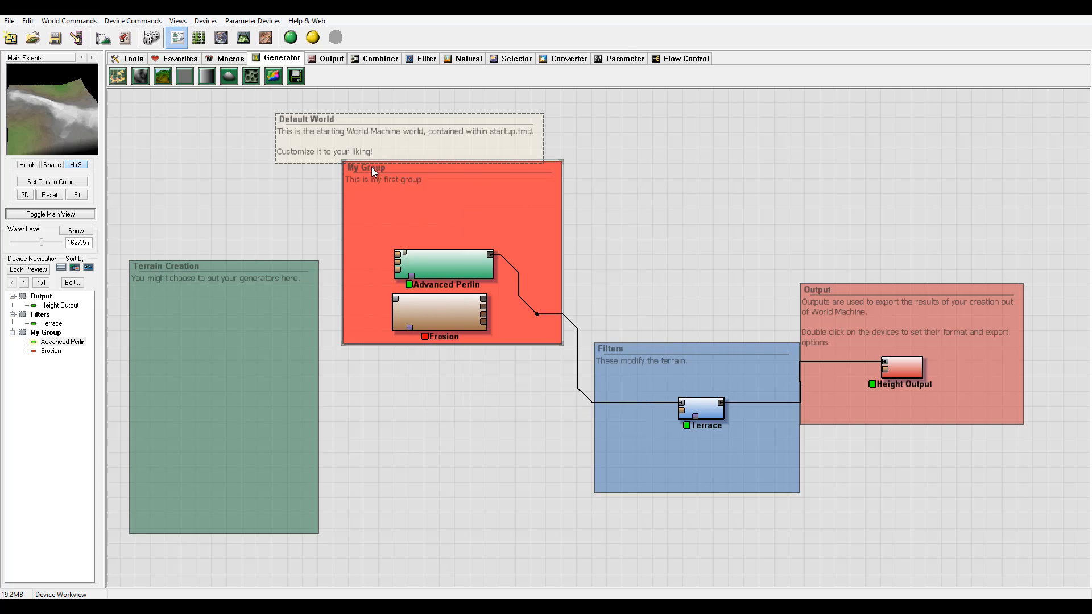
mouse_move(364, 169)
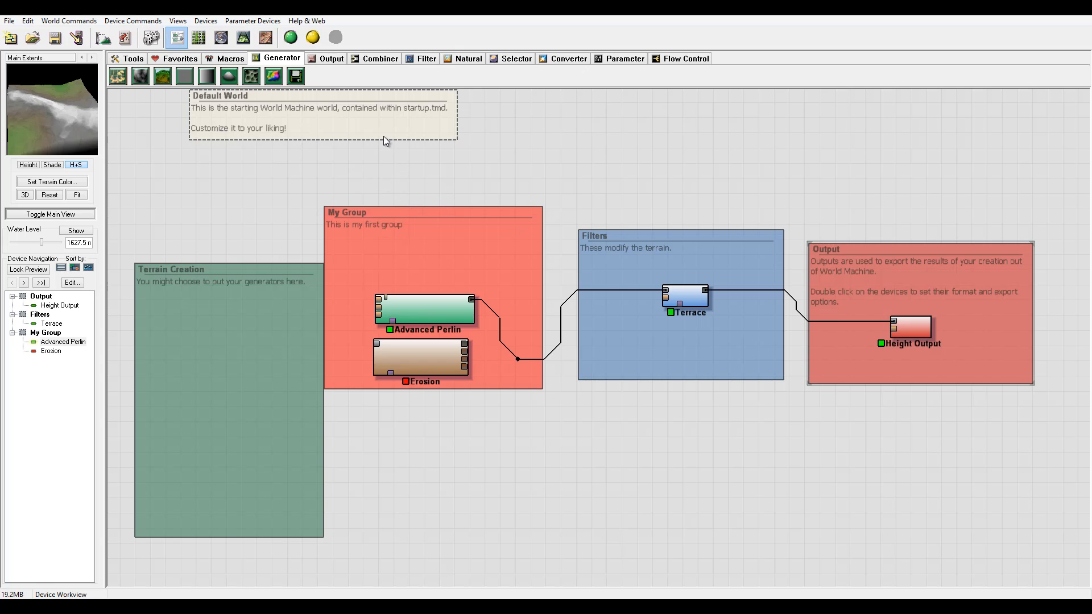
mouse_move(448, 245)
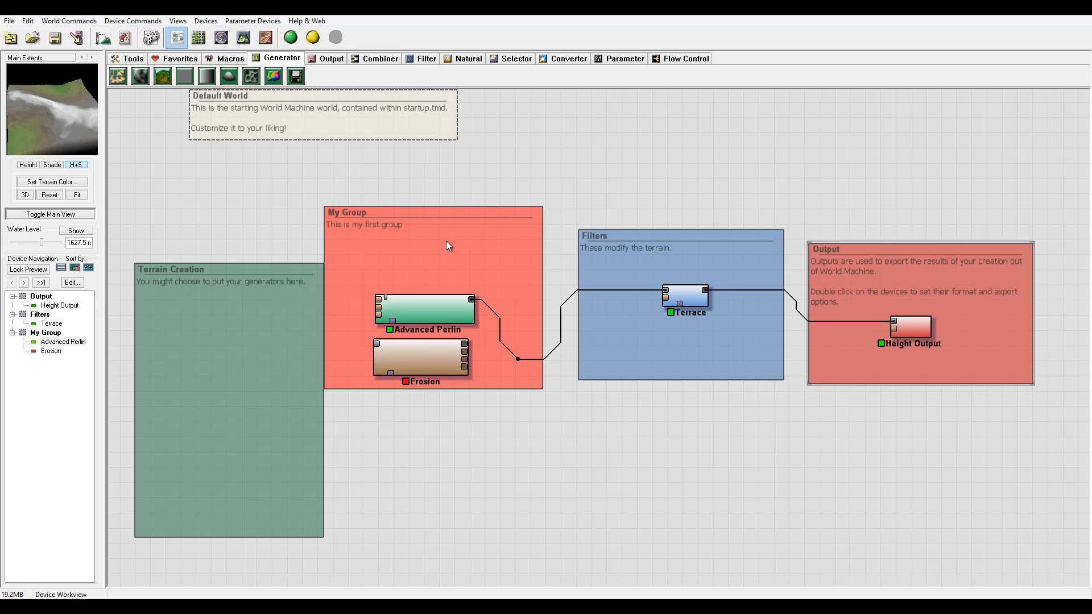
mouse_move(398, 112)
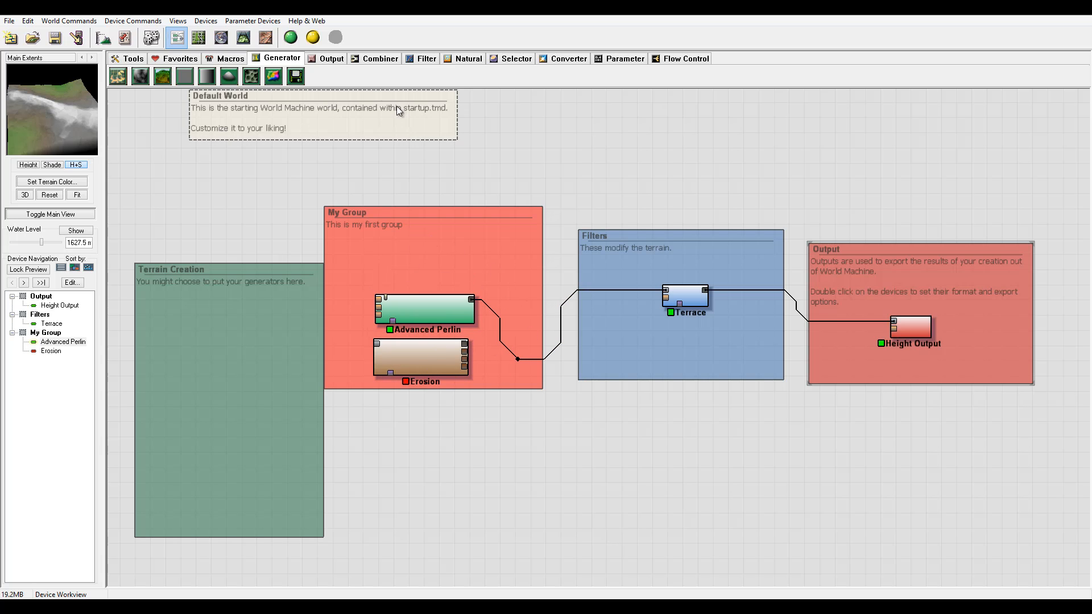
Drag Advanced Perlin, Erosion and the Default World group around the workview
drag(321, 108, 250, 317)
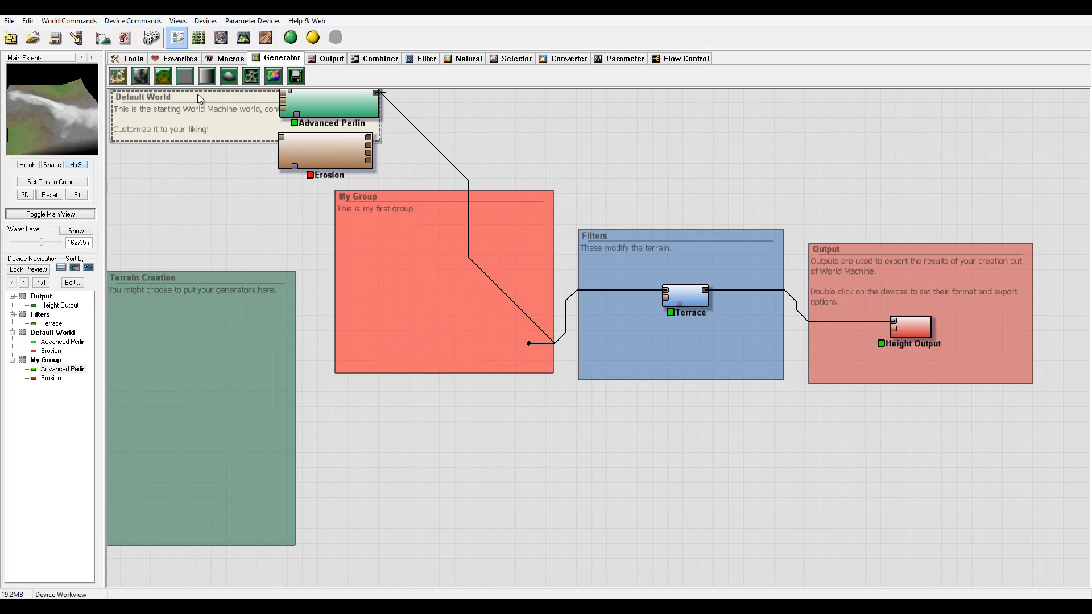
drag(198, 100, 464, 437)
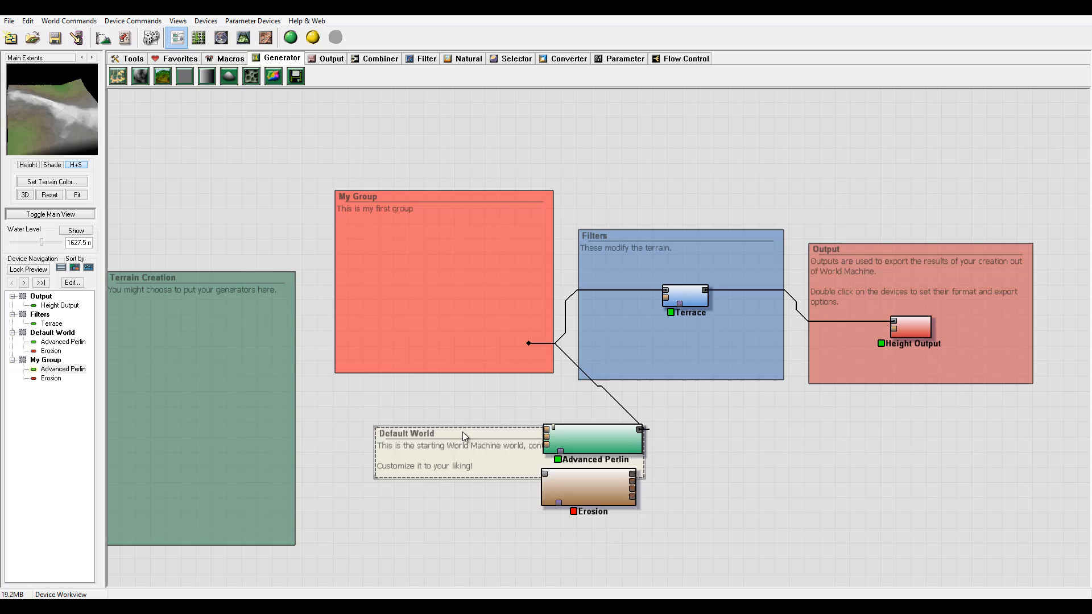
drag(463, 437, 241, 131)
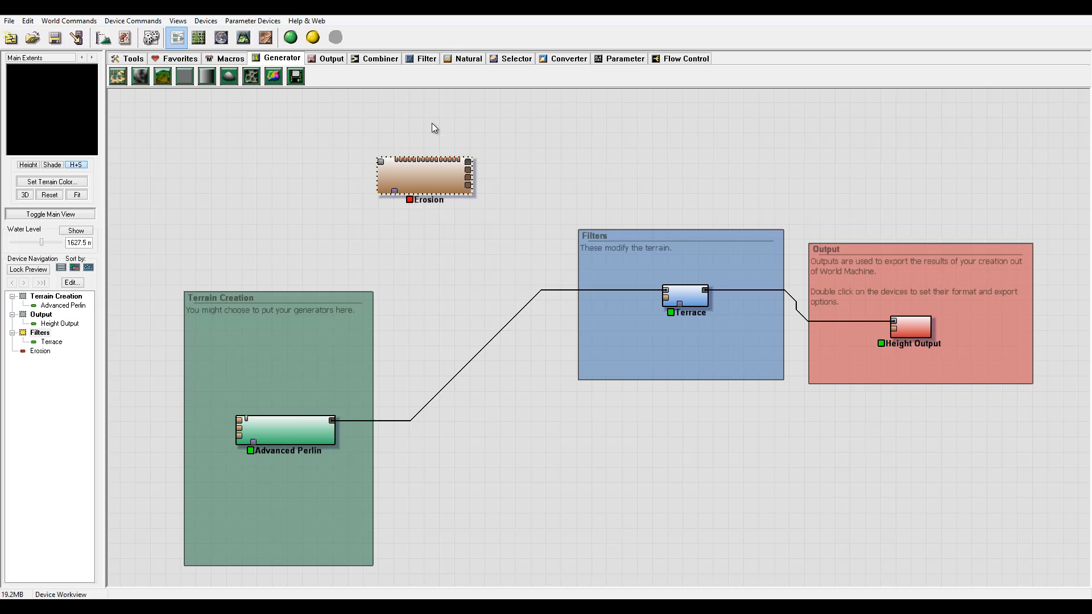
mouse_move(373, 163)
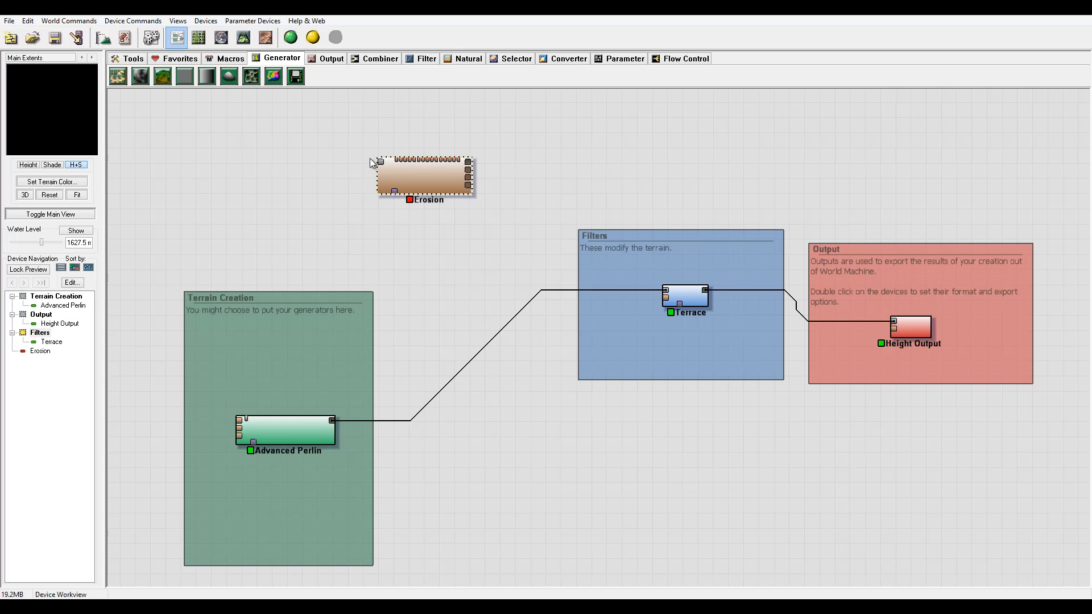
mouse_move(478, 185)
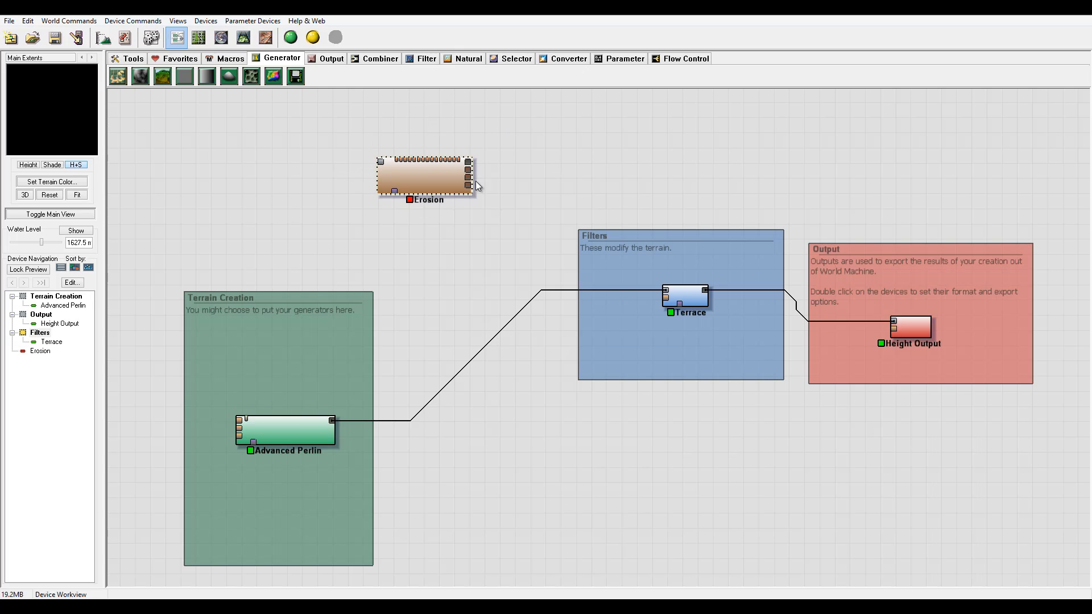
mouse_move(486, 160)
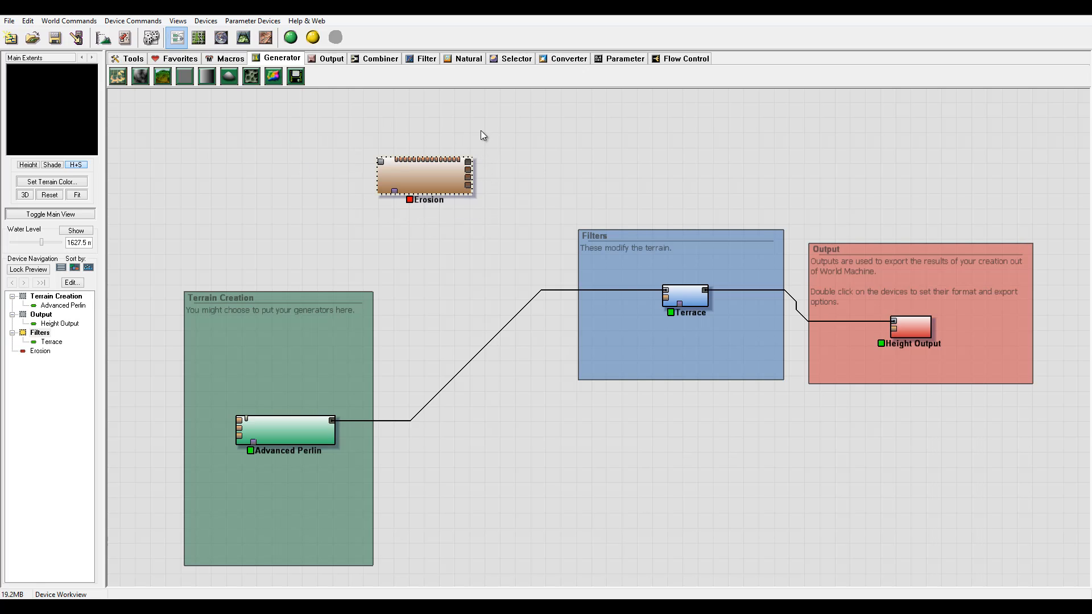
mouse_move(342, 479)
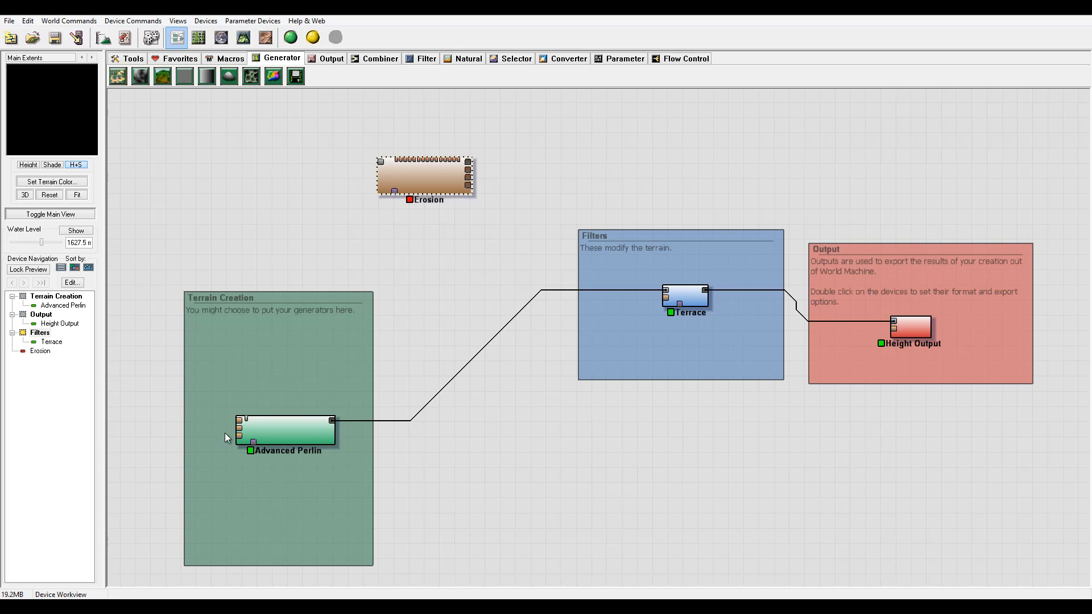
Preview the Advanced Perlin terrain, then the final terraced Height Output
click(286, 429)
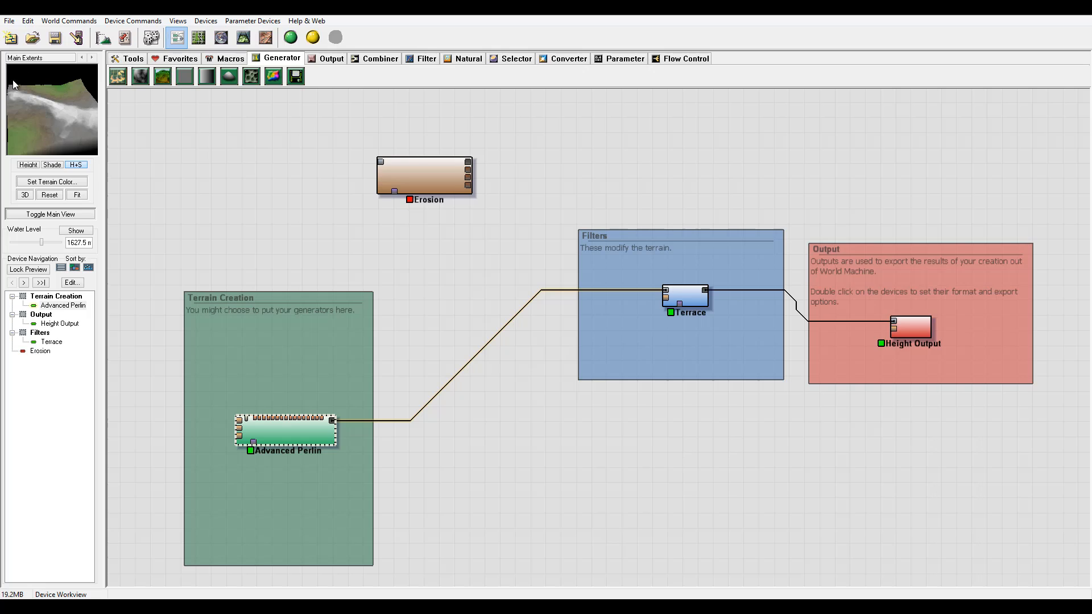
mouse_move(23, 73)
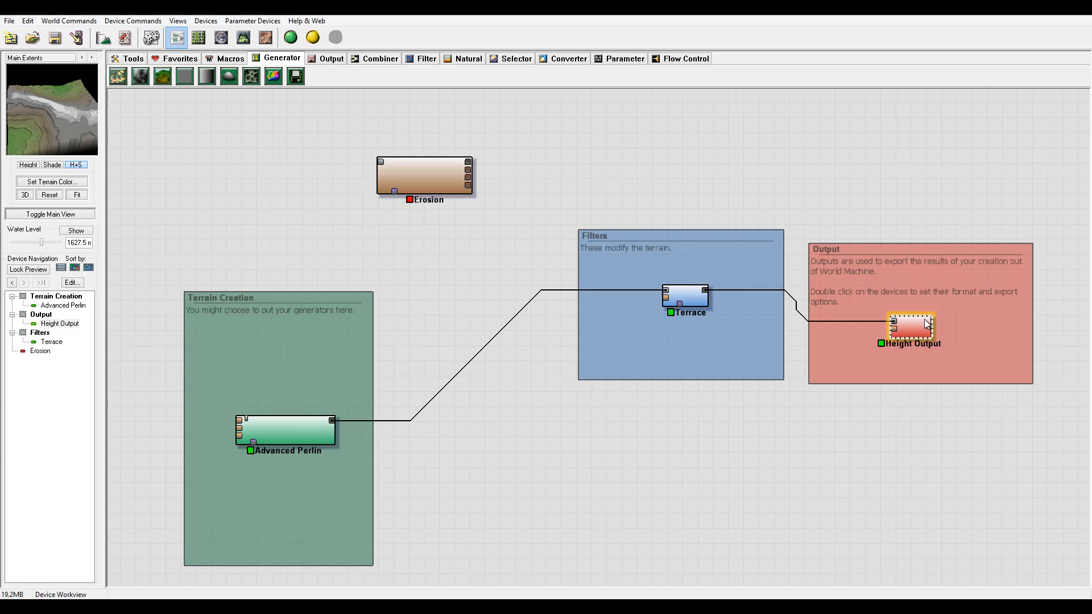
click(686, 296)
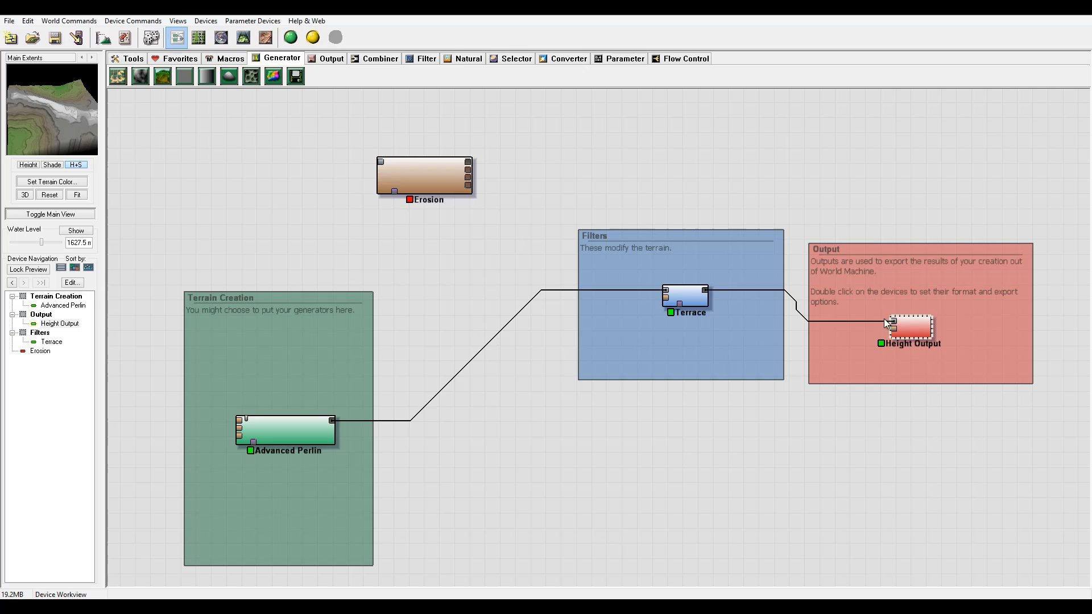
right_click(911, 326)
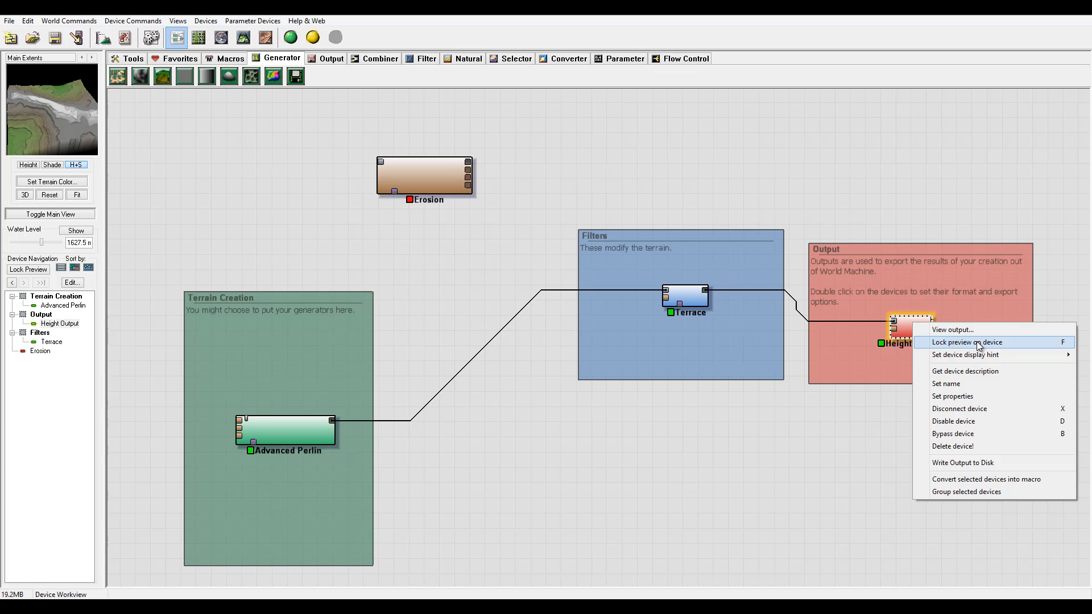
click(967, 342)
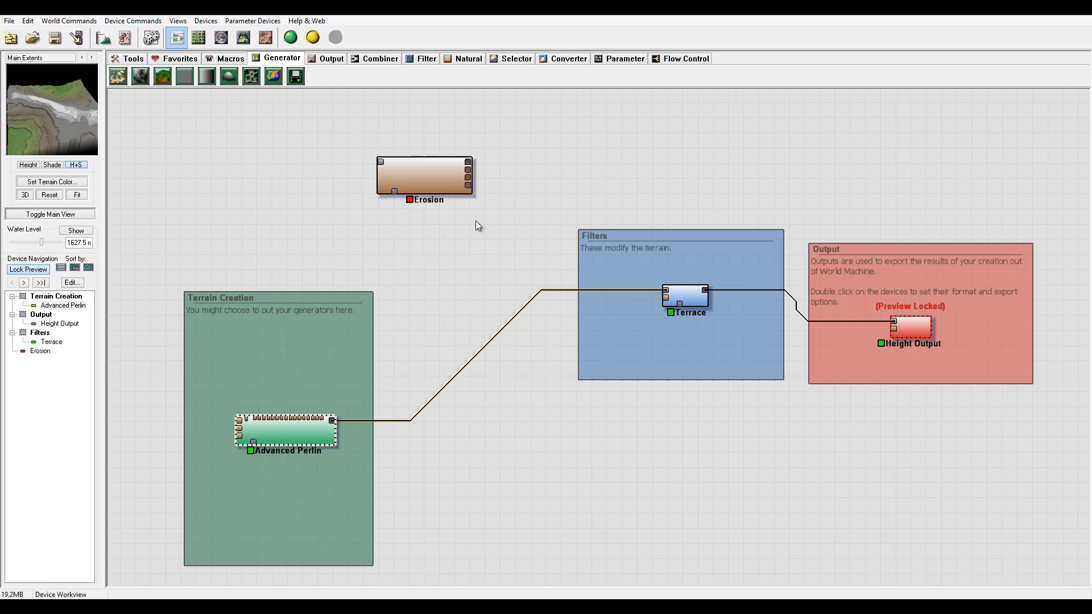
mouse_move(953, 337)
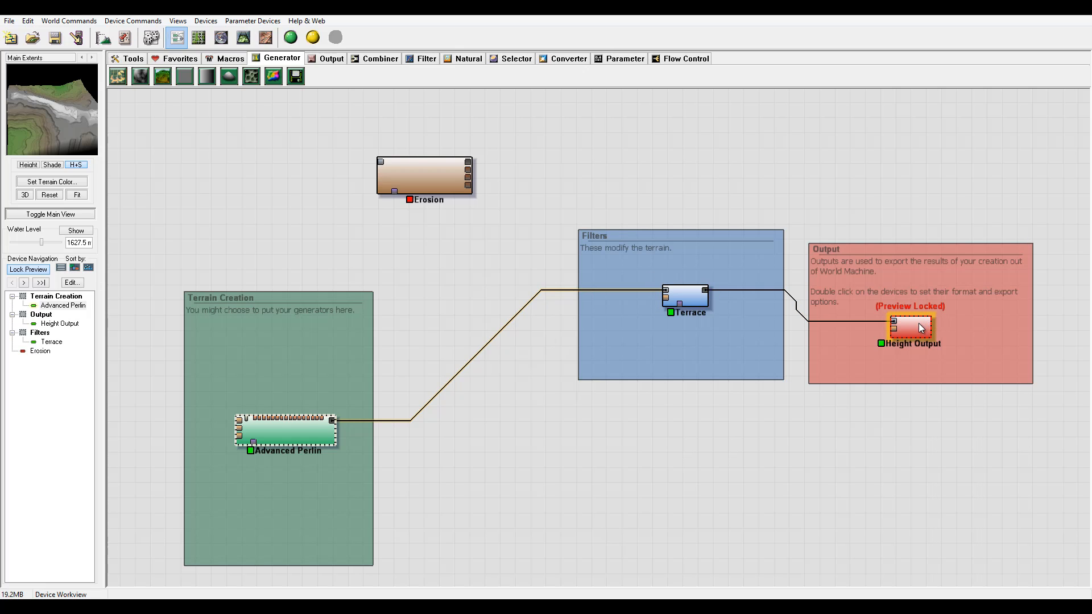
right_click(910, 327)
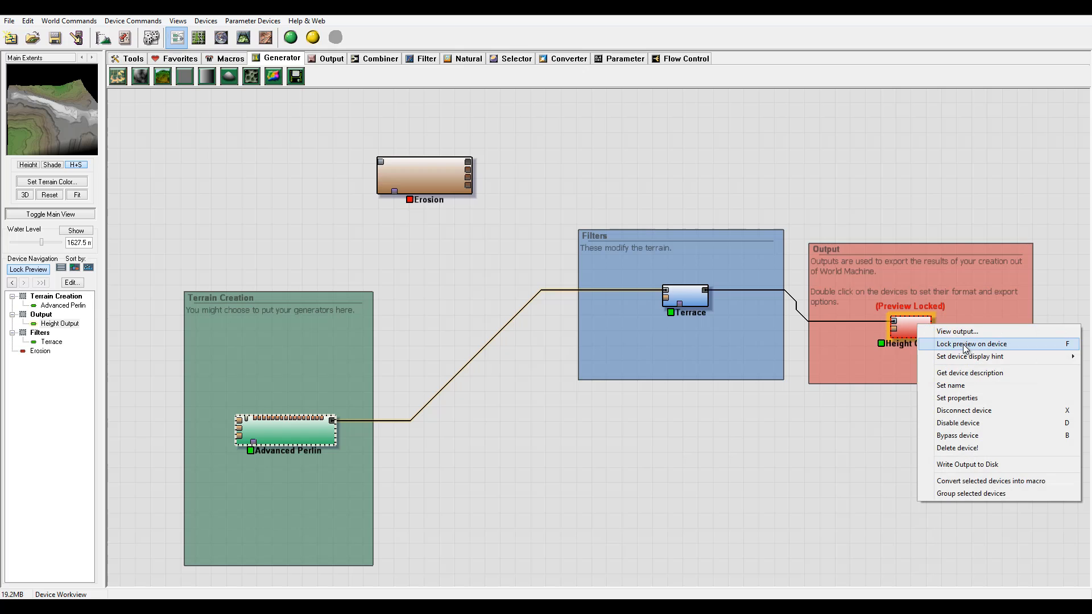
click(970, 344)
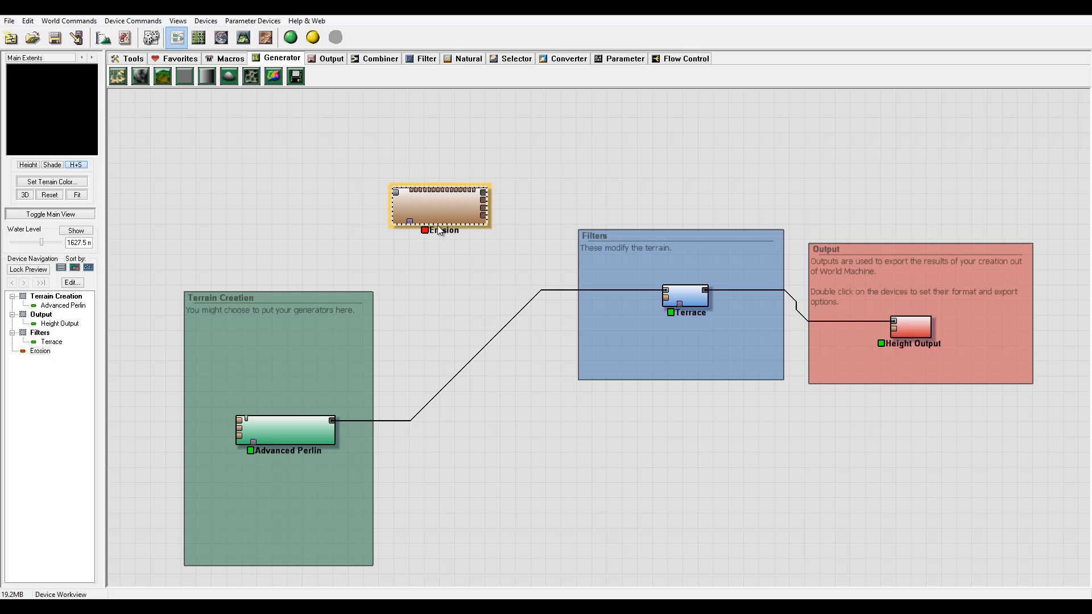
mouse_move(394, 193)
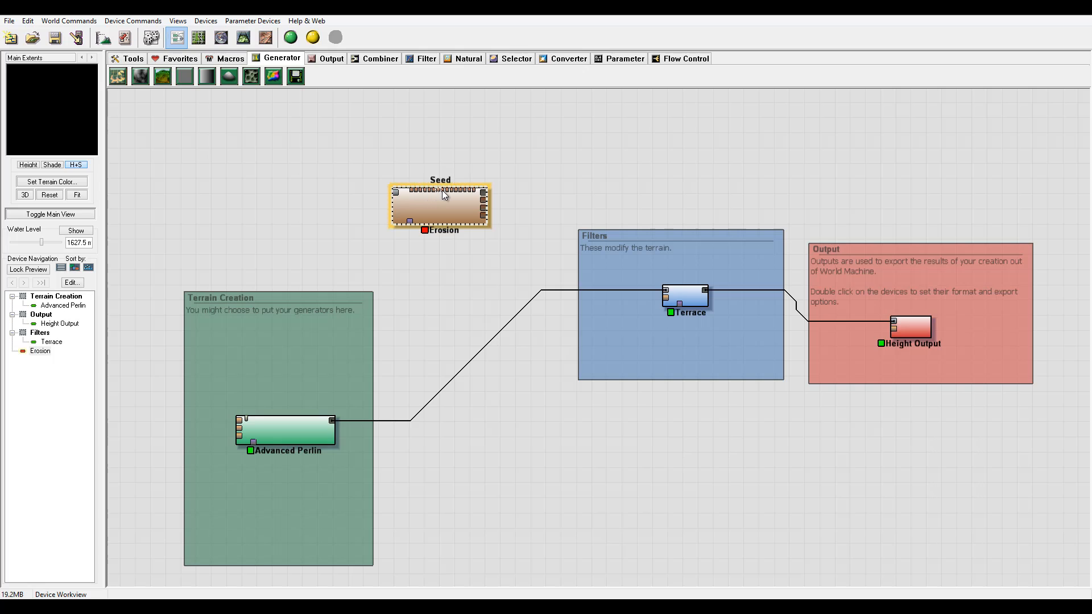
mouse_move(434, 195)
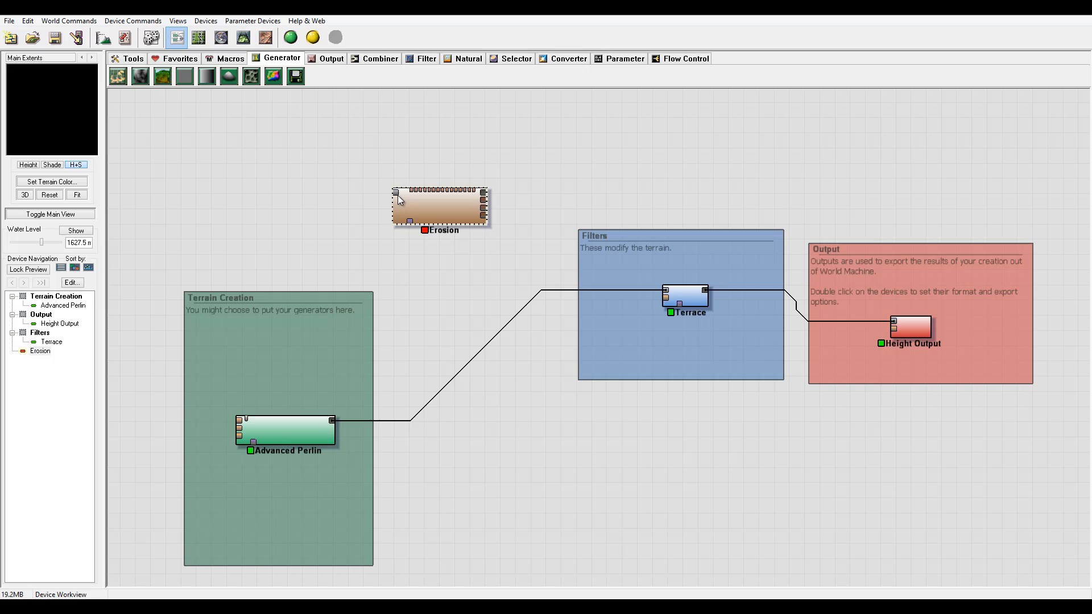
Select Erosion and Advanced Perlin, then bring up the Erosion device's parameter window
click(440, 216)
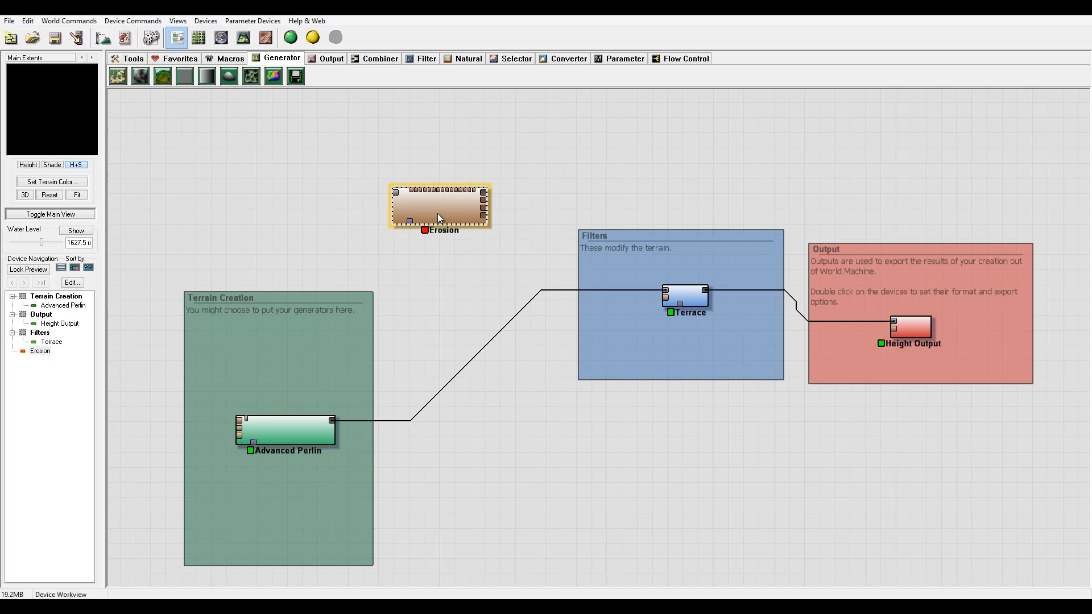
click(286, 428)
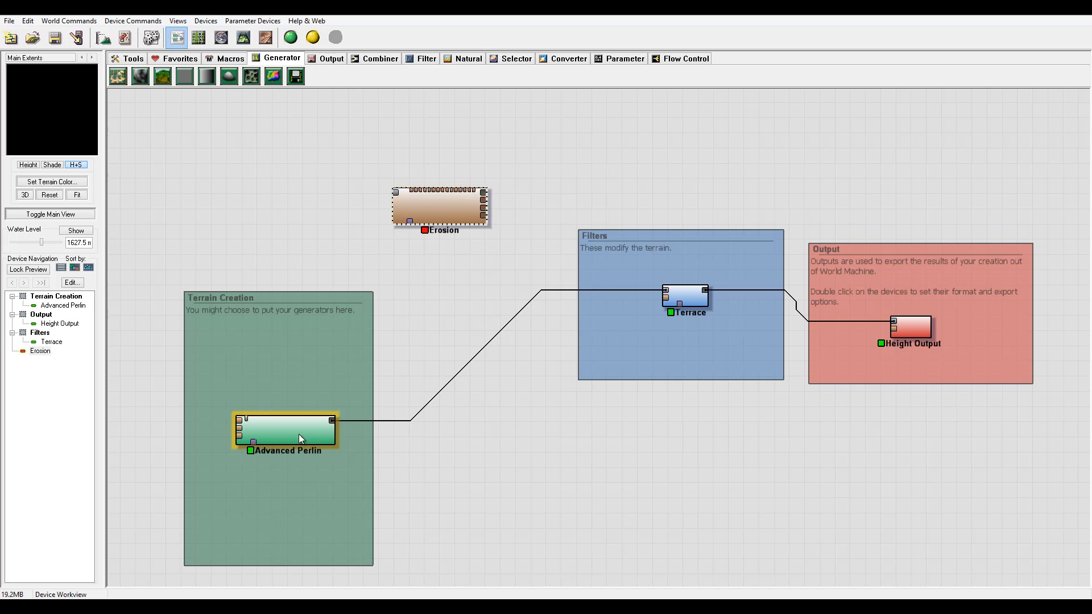
click(439, 206)
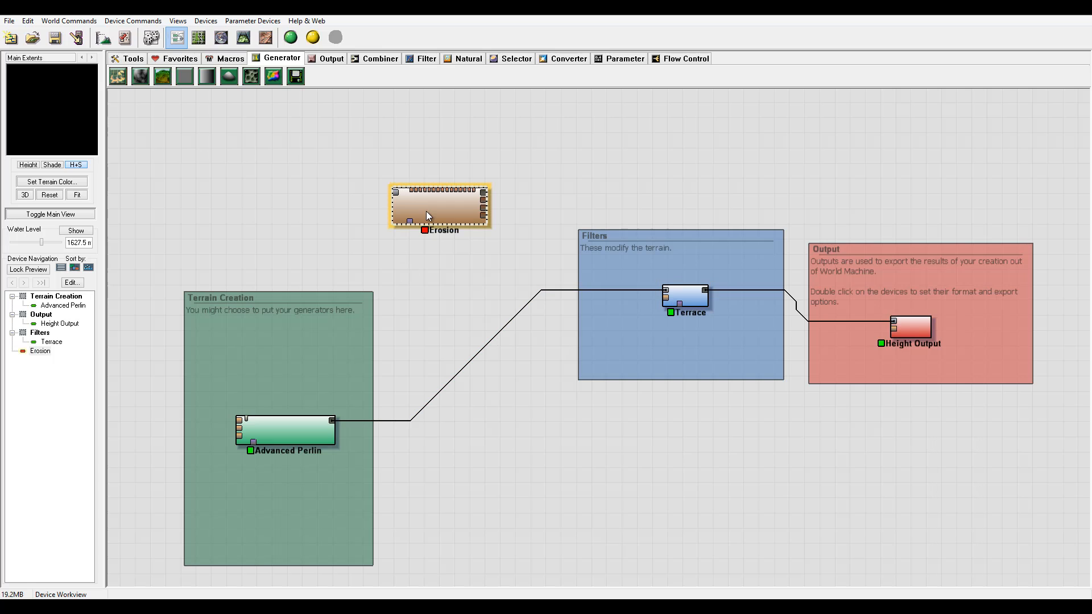
double_click(439, 206)
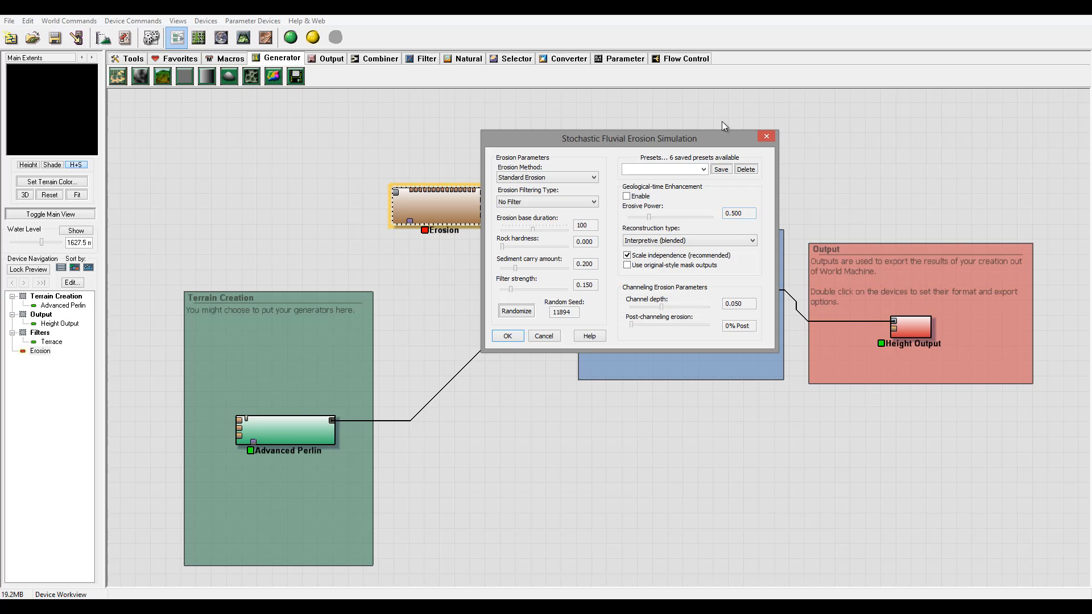
Review the Erosion parameters and close the settings window
drag(629, 138, 642, 142)
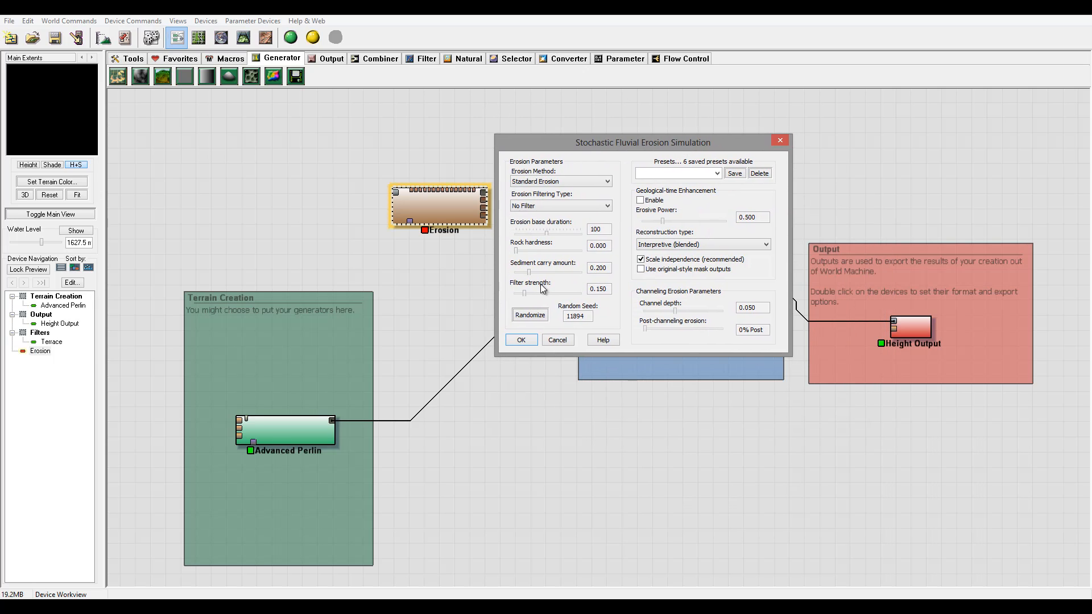
drag(641, 143, 641, 135)
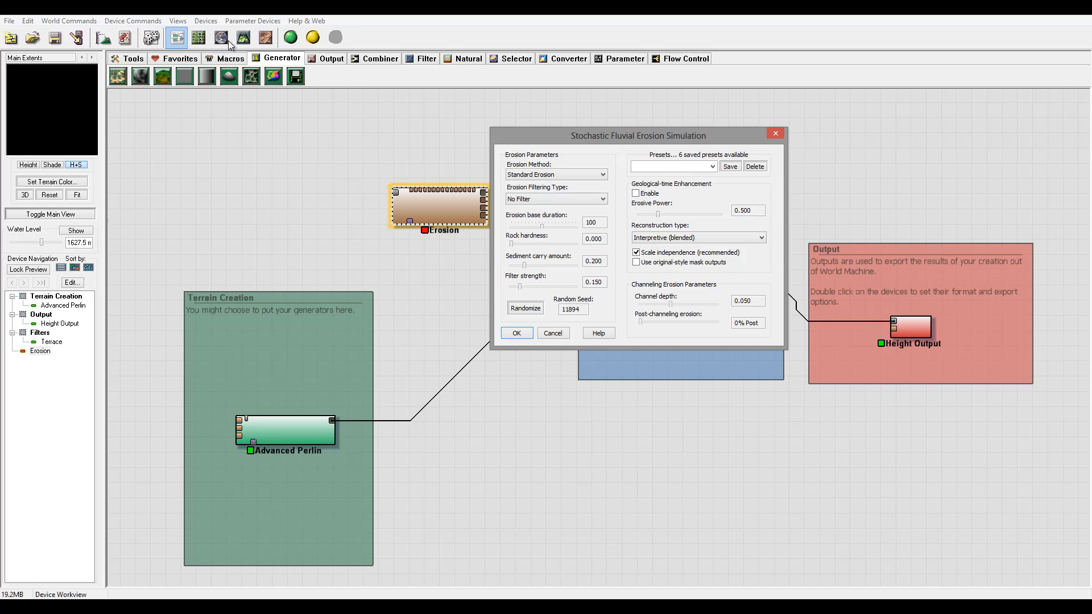
mouse_move(607, 170)
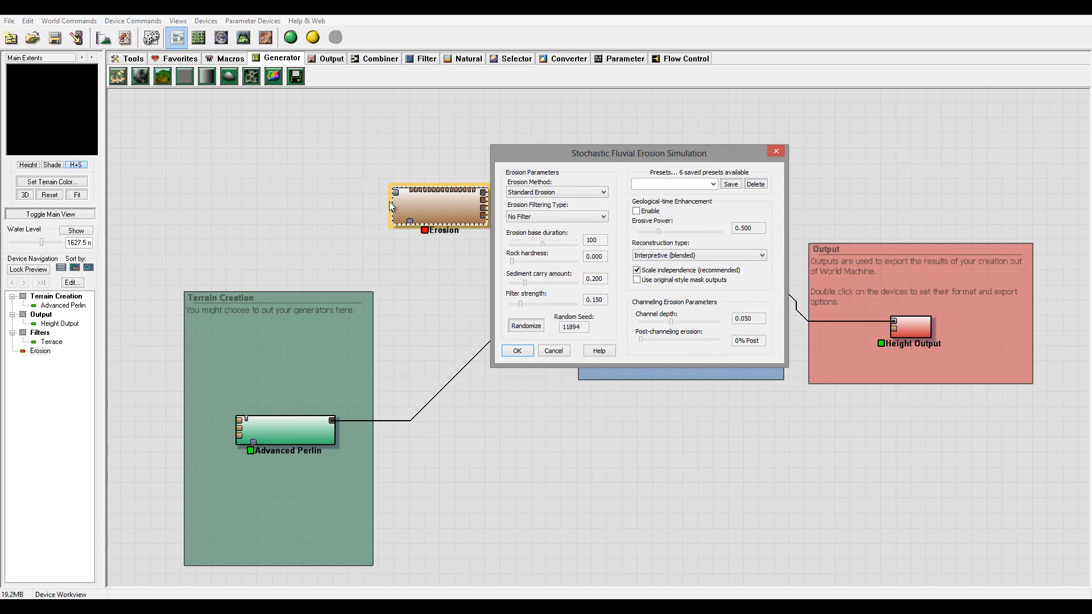
click(516, 350)
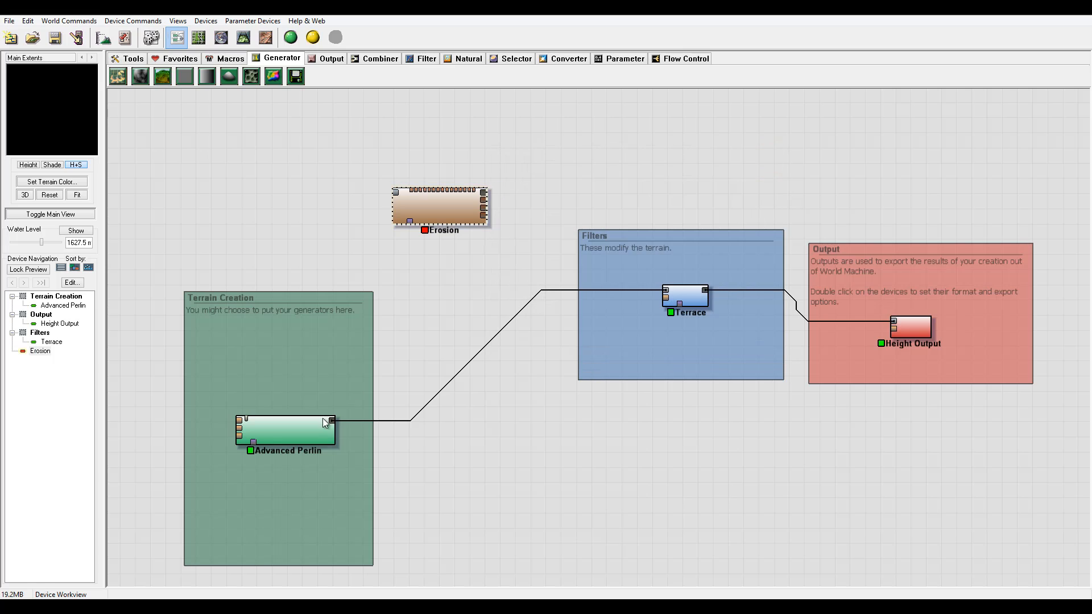
Review Advanced Perlin's parameters, close them, and leave the graph with nothing selected
double_click(286, 430)
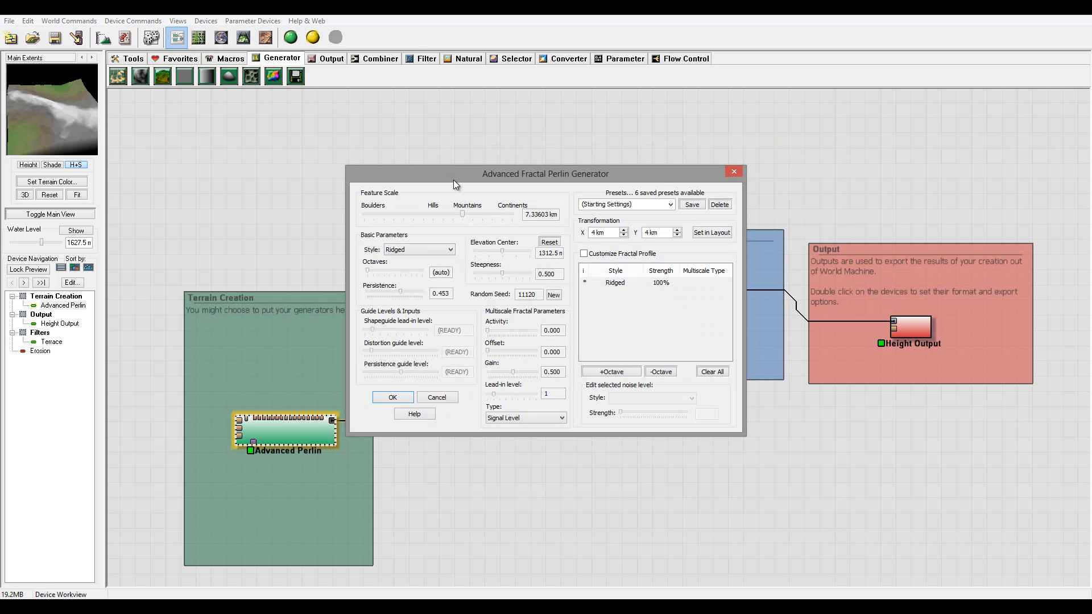
drag(545, 172, 649, 159)
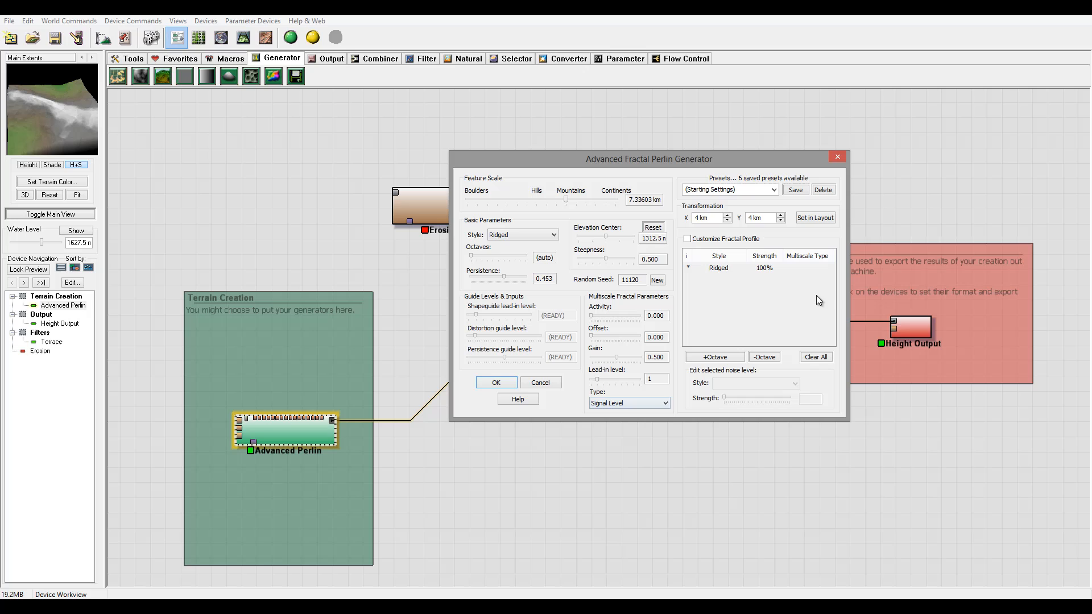
click(495, 382)
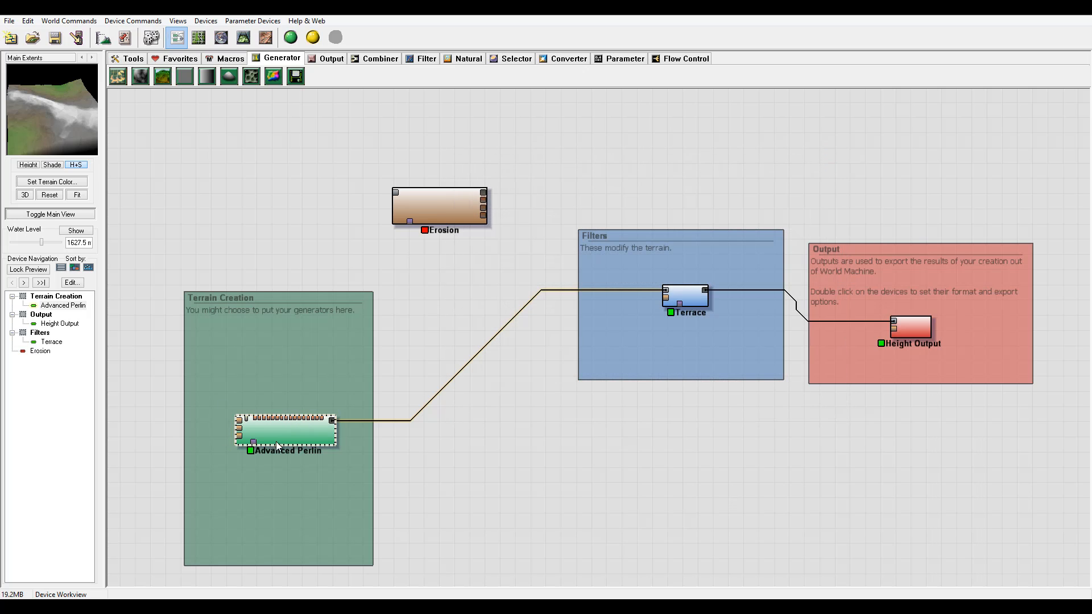
click(439, 206)
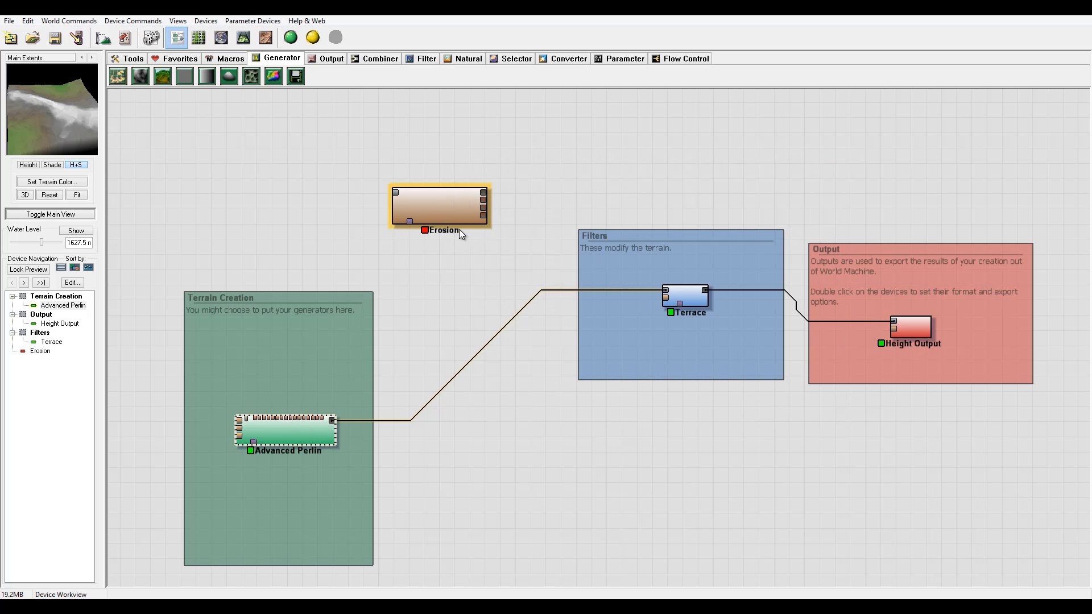
click(368, 243)
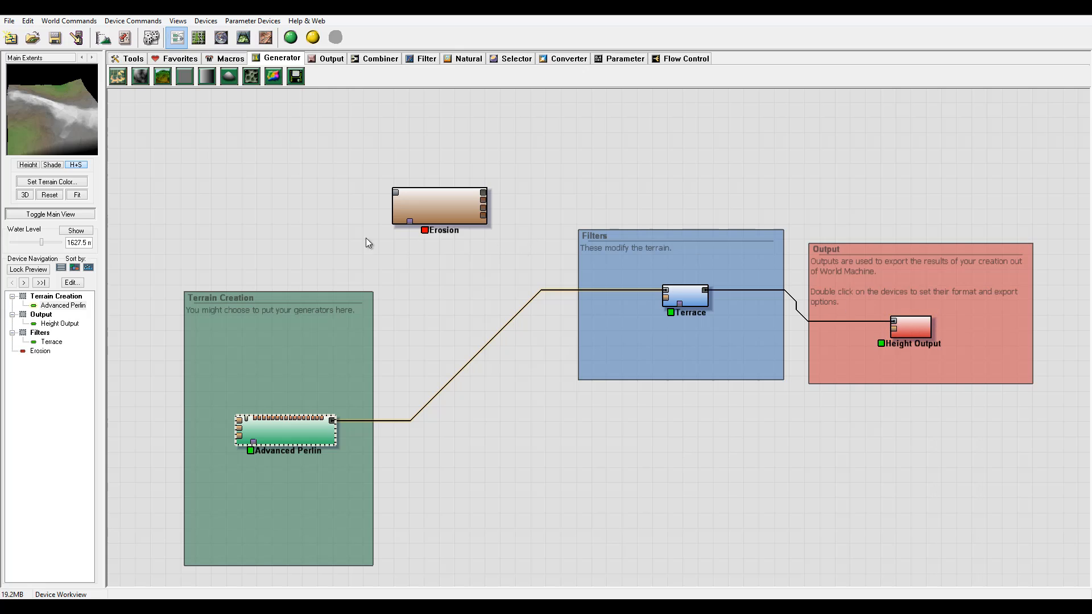
mouse_move(434, 187)
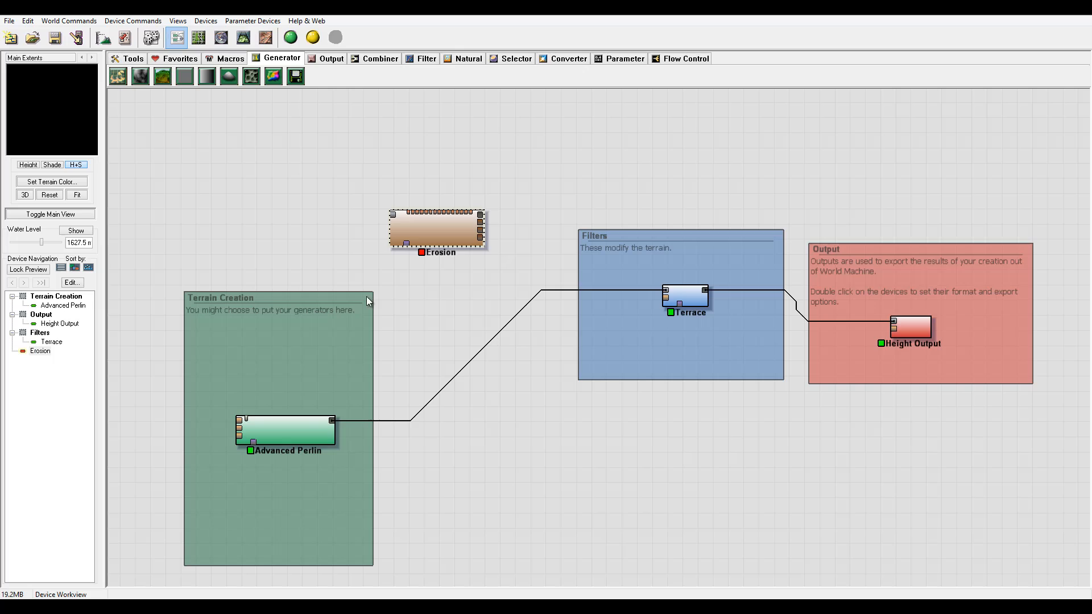
mouse_move(667, 293)
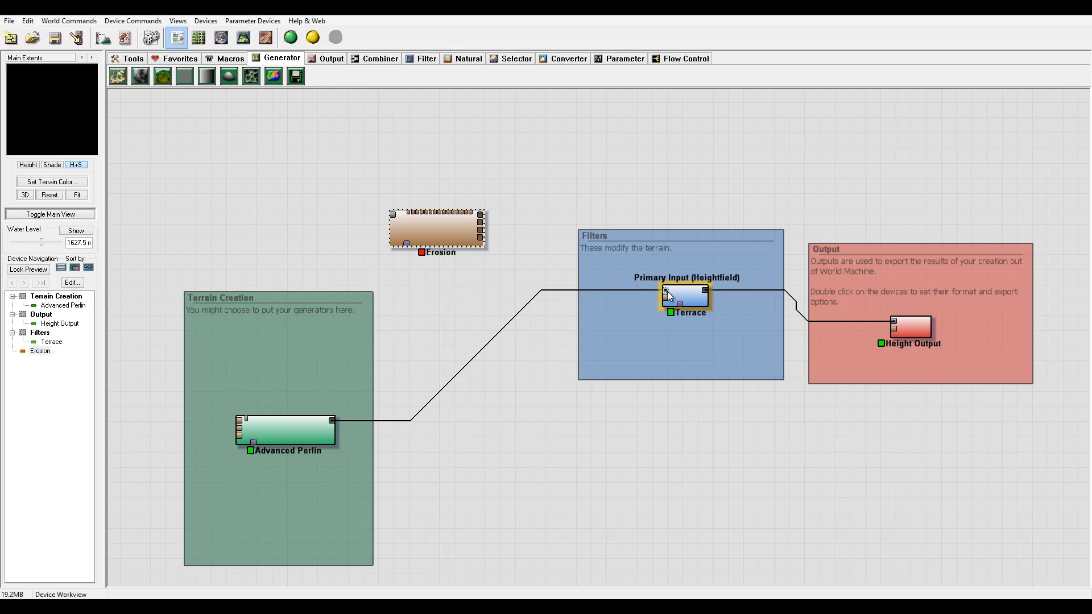
mouse_move(667, 294)
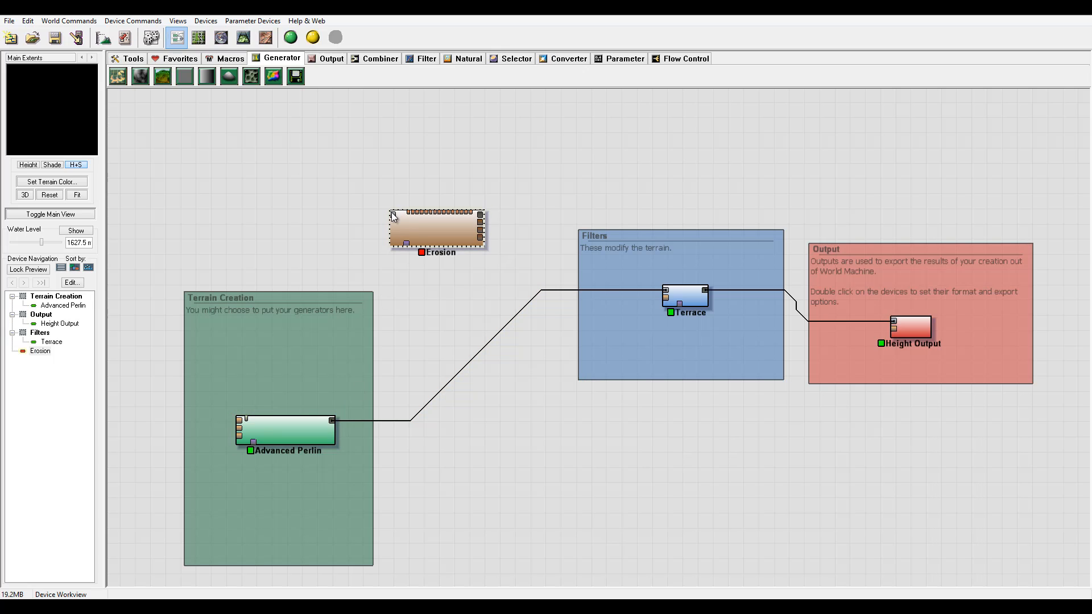
mouse_move(389, 237)
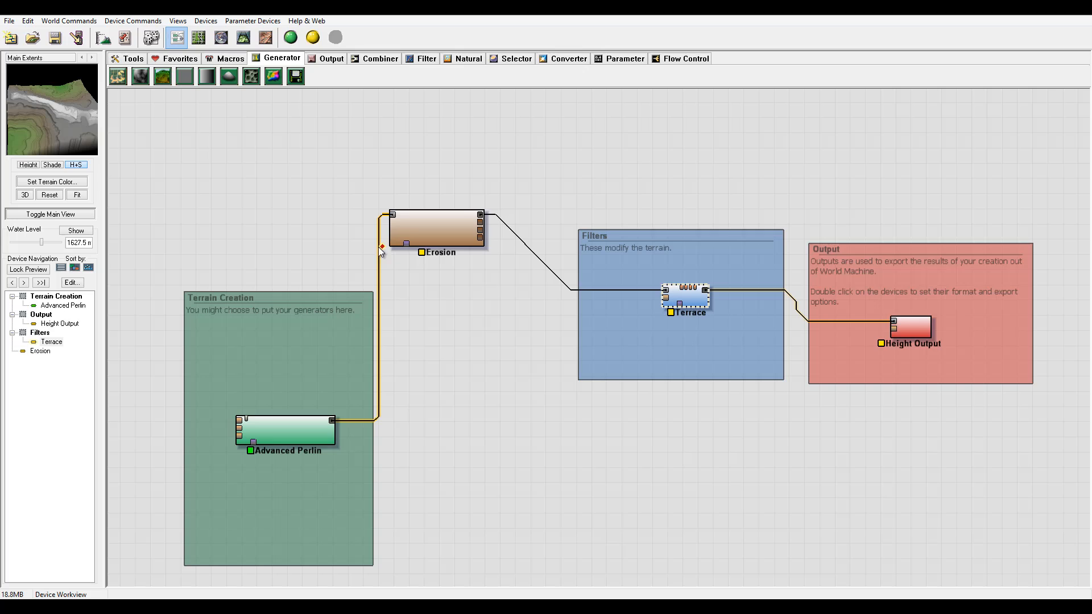
Wire Erosion's output into Terrace so the chain runs Perlin–Erosion–Terrace–Height Output
click(437, 230)
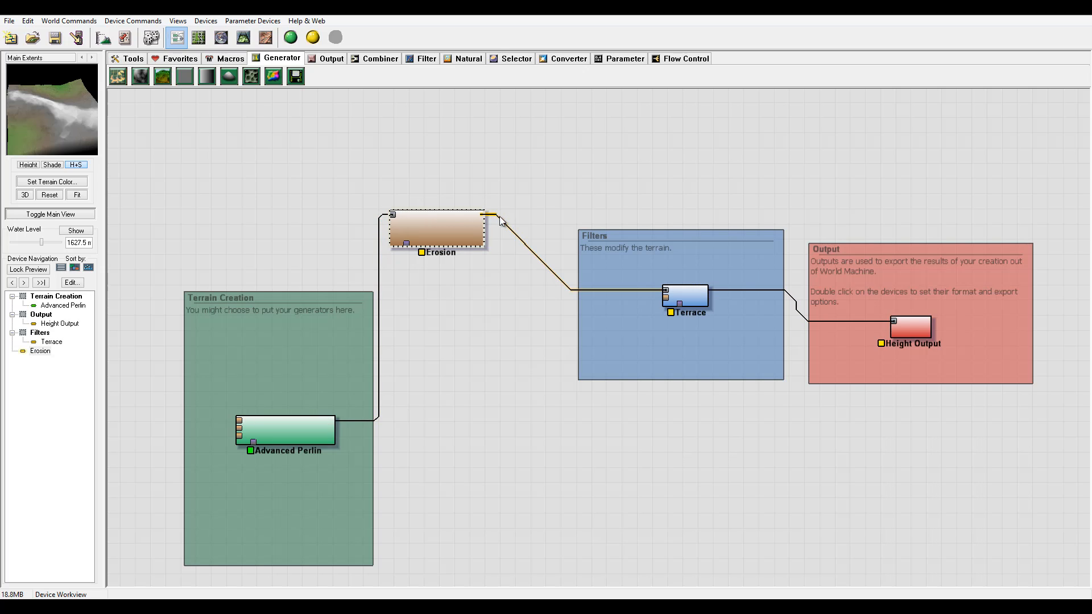
drag(492, 216, 600, 456)
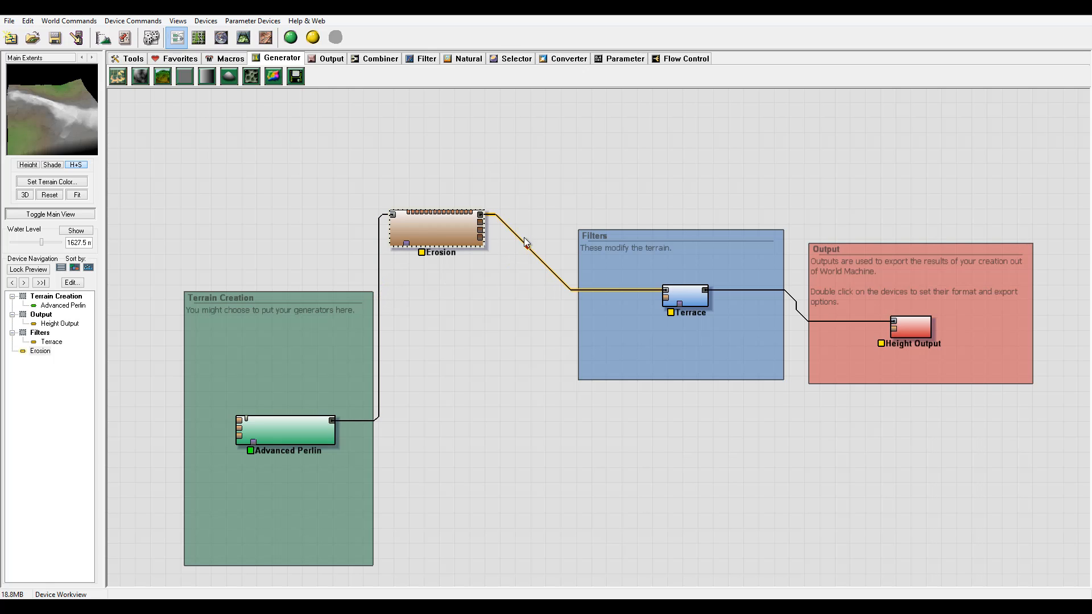
mouse_move(557, 286)
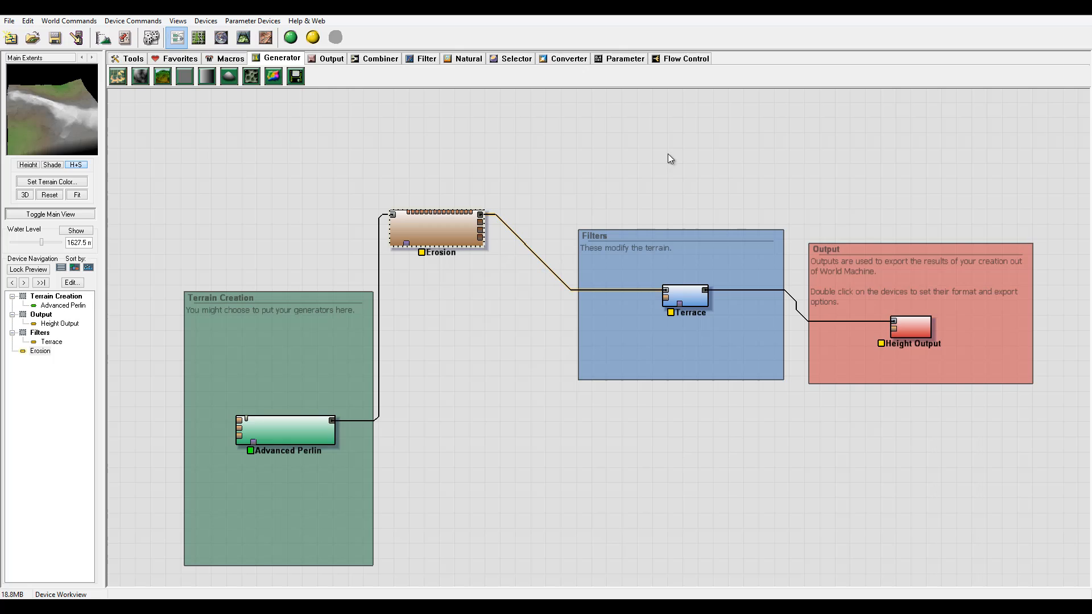
mouse_move(512, 343)
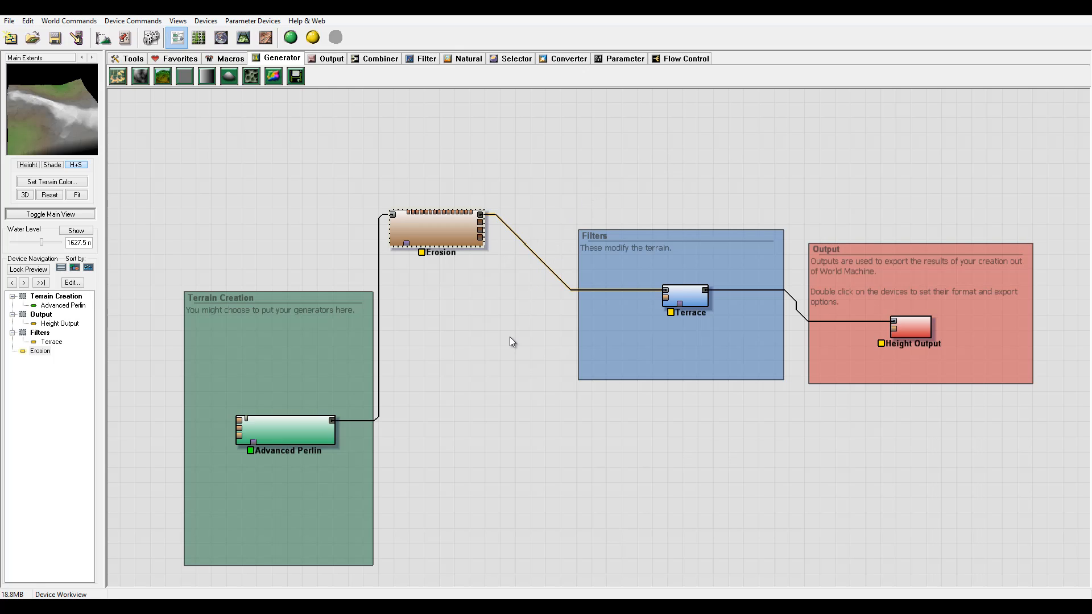
mouse_move(632, 299)
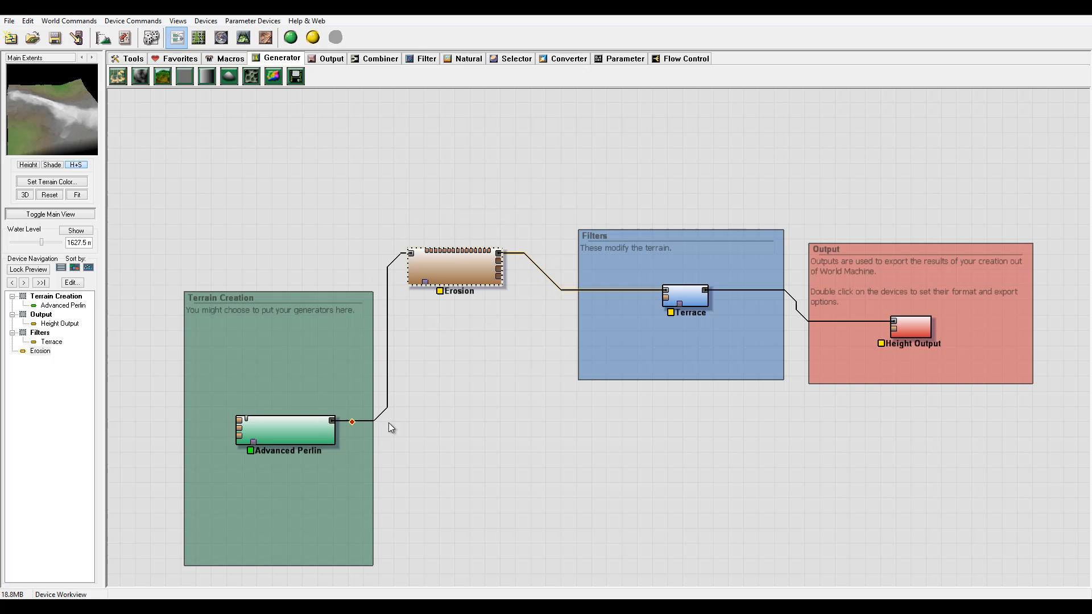
Move Erosion into the Terrain Creation group, placing it above Advanced Perlin
click(454, 267)
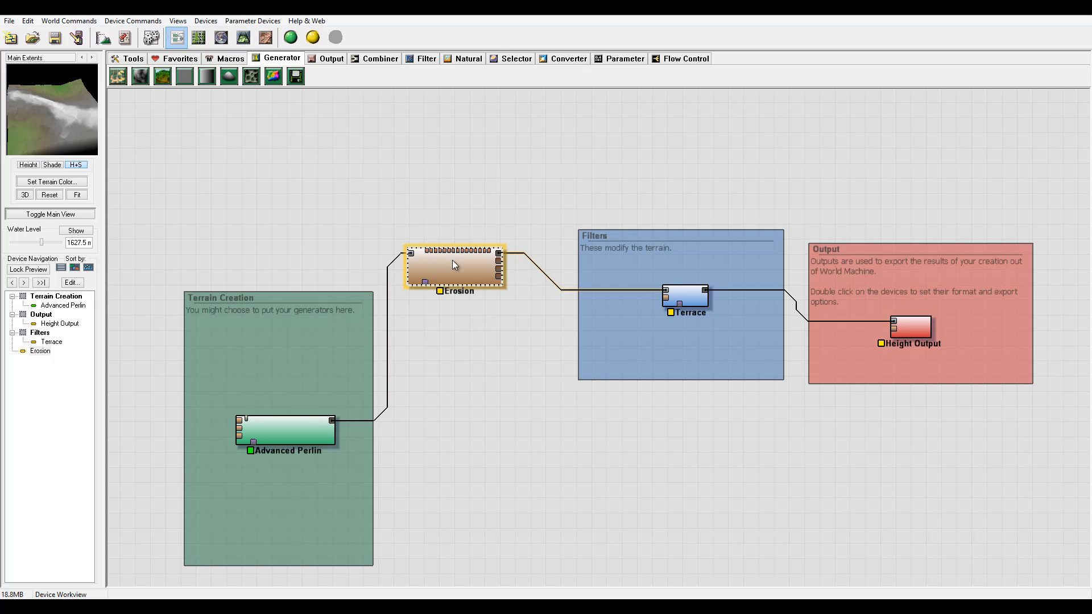
drag(454, 266, 466, 322)
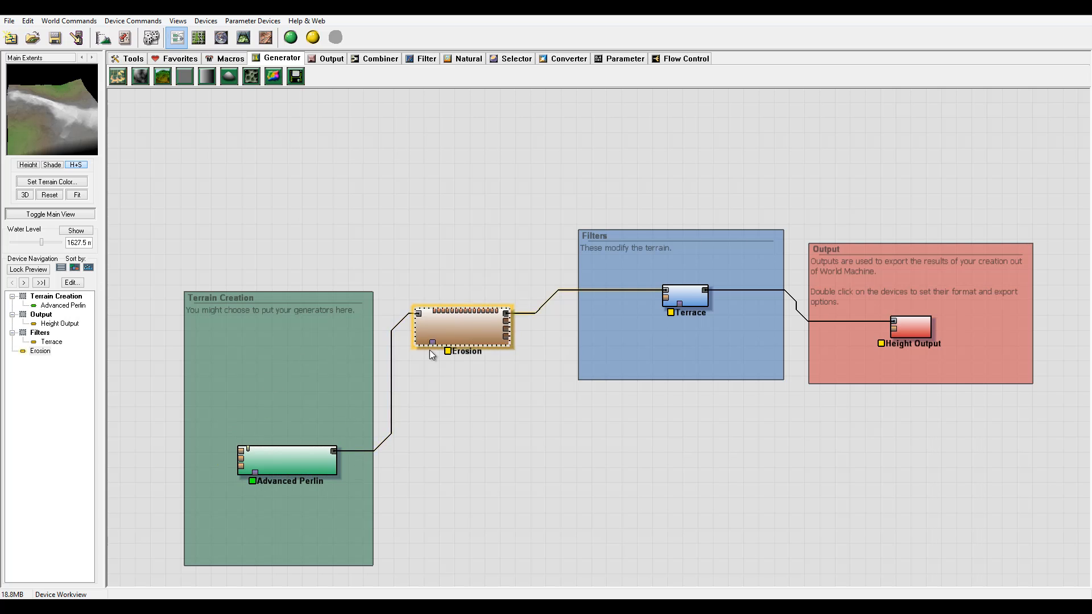
drag(463, 328, 289, 365)
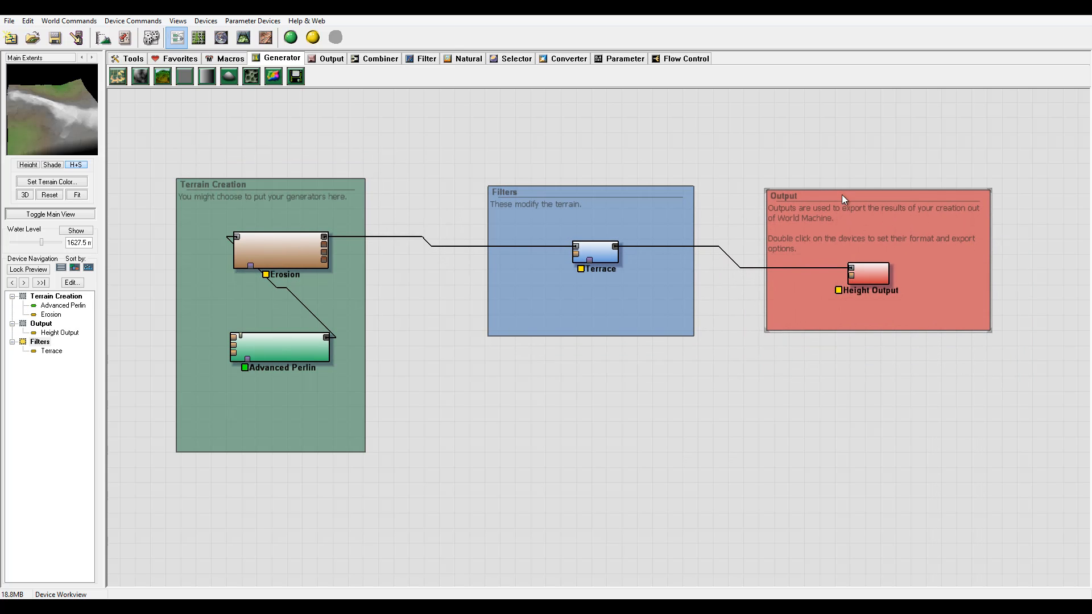
mouse_move(376, 319)
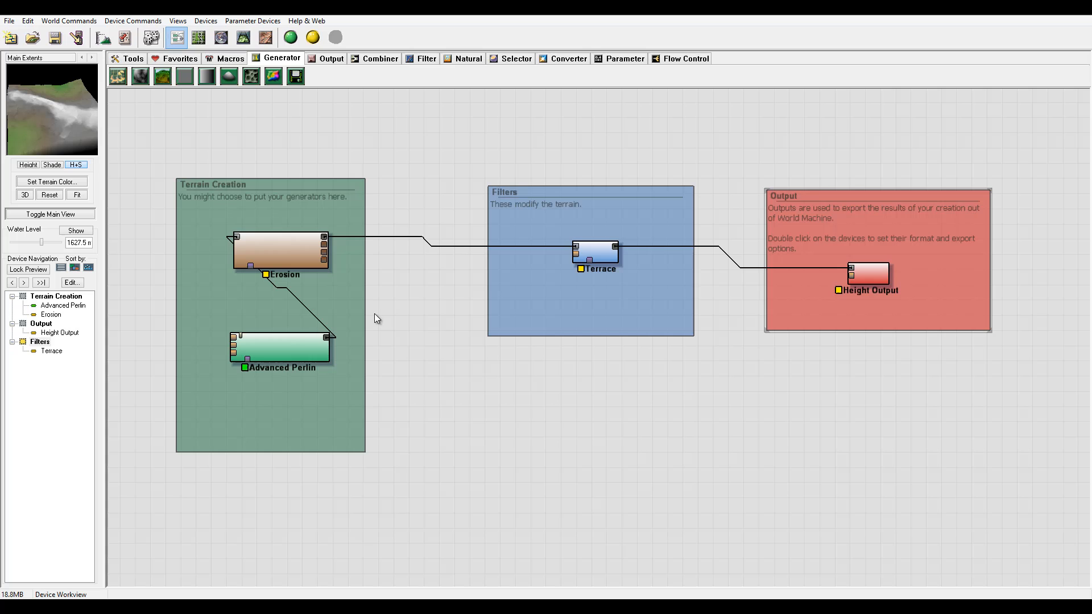
mouse_move(660, 384)
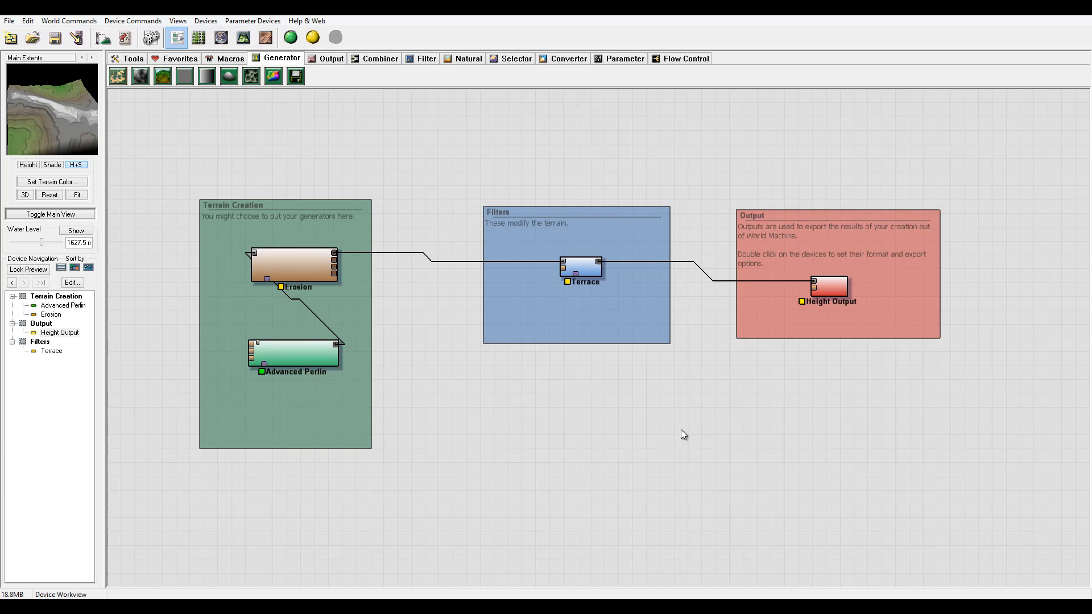
mouse_move(717, 219)
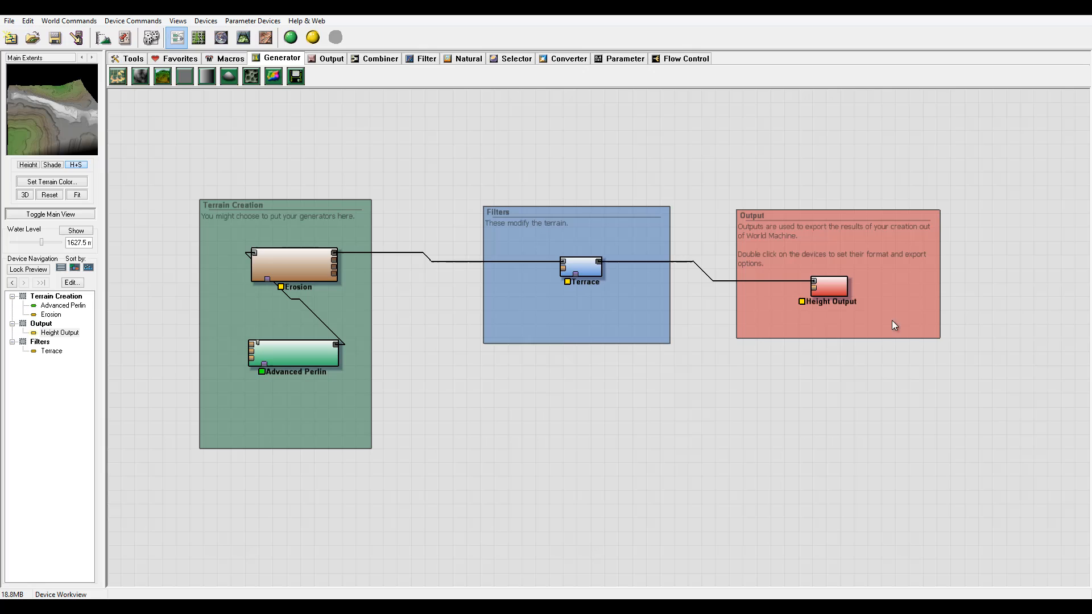
mouse_move(689, 359)
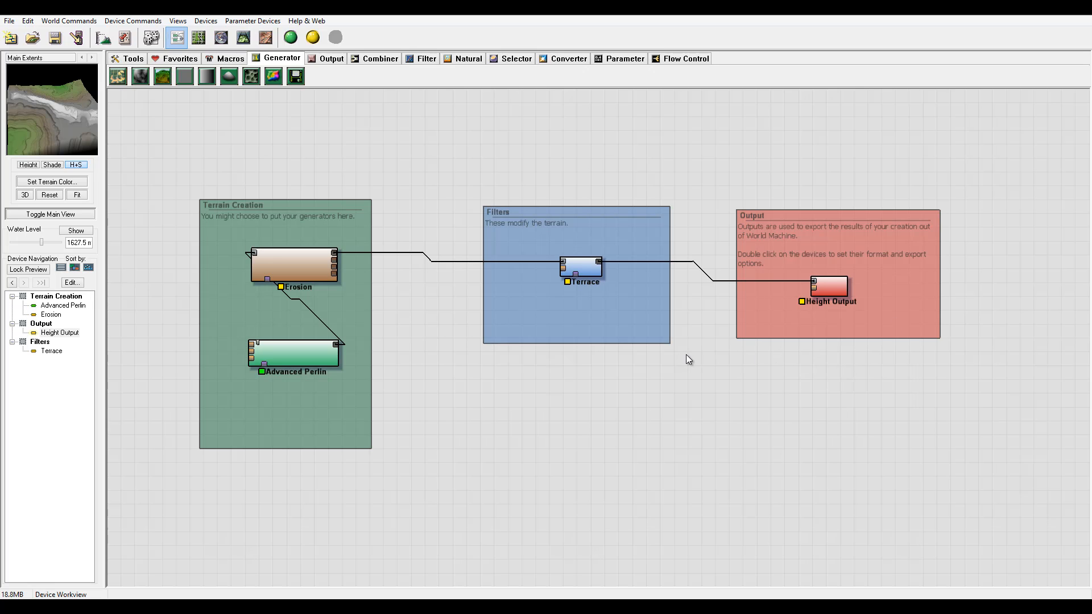
mouse_move(241, 118)
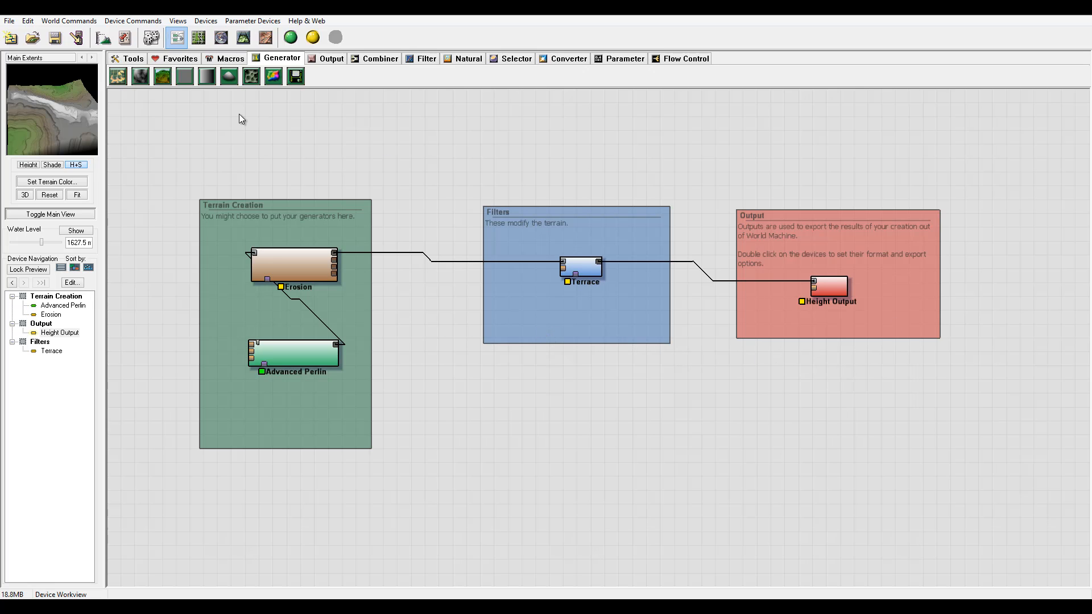